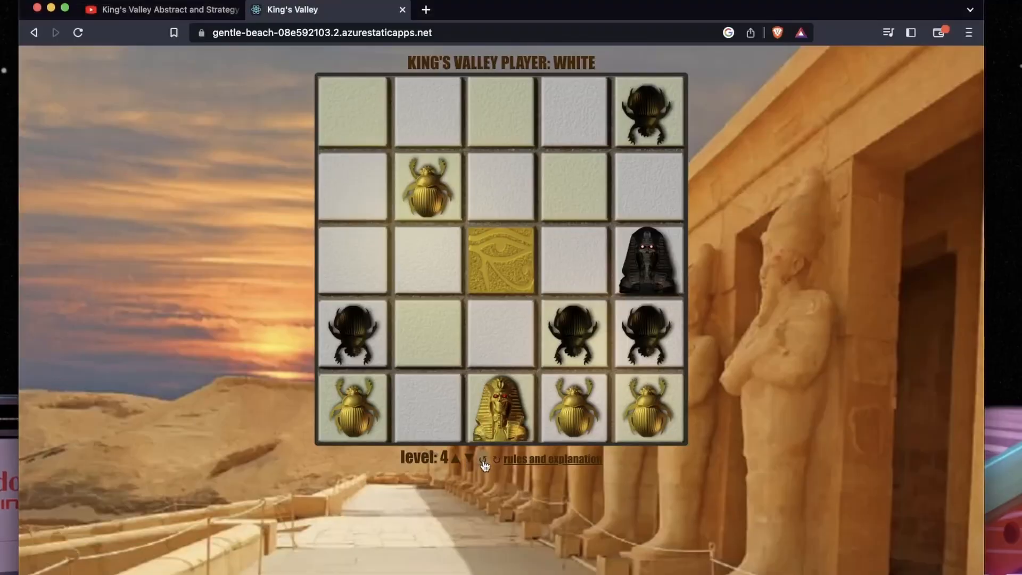
View the physical King's Valley board video on YouTube, then return to the web game's starting board
{"action": "left_click", "coordinate": [160, 10]}
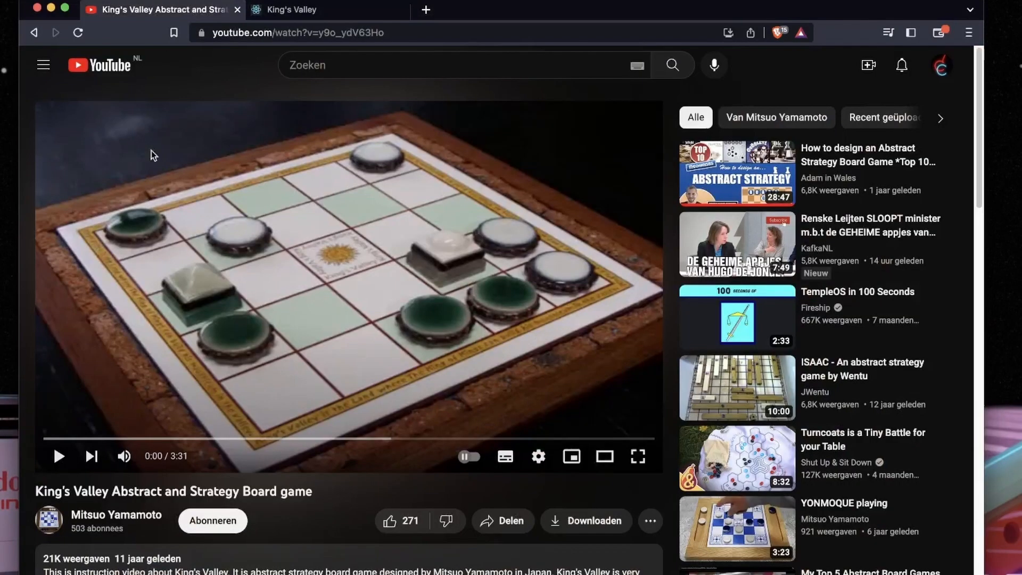
{"action": "mouse_move", "coordinate": [72, 515]}
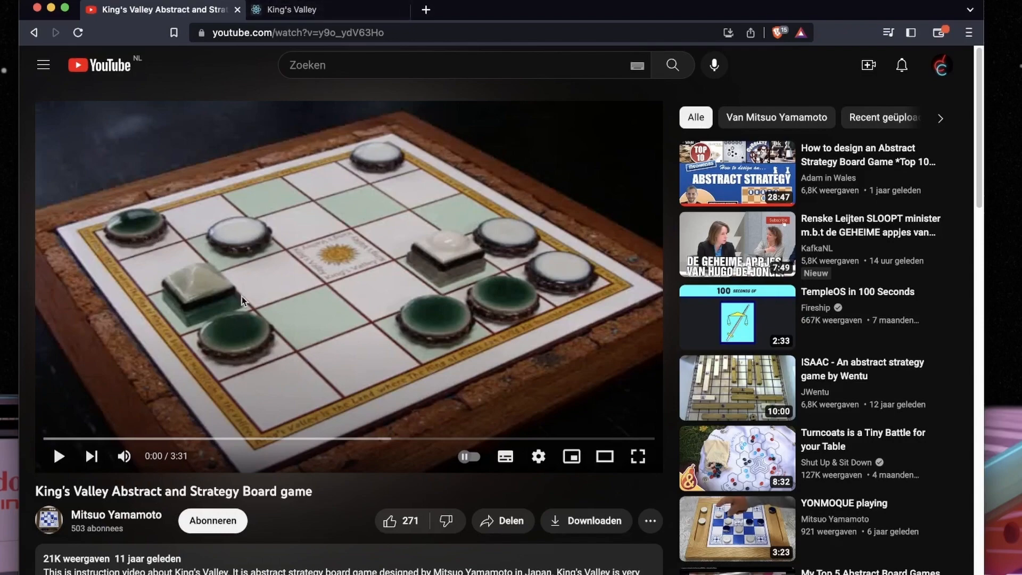
{"action": "mouse_move", "coordinate": [192, 283]}
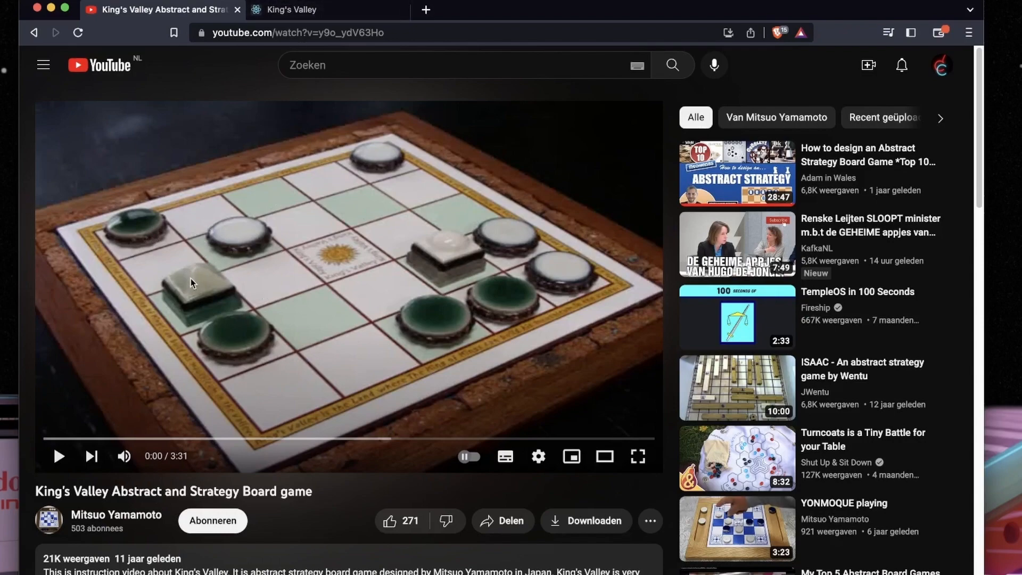
{"action": "mouse_move", "coordinate": [209, 277]}
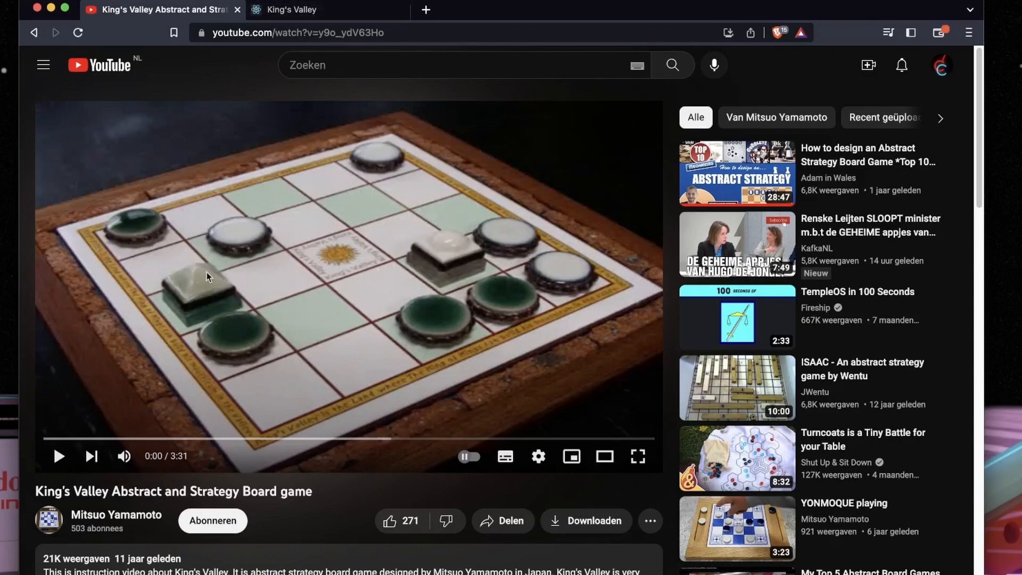
{"action": "left_click", "coordinate": [301, 10]}
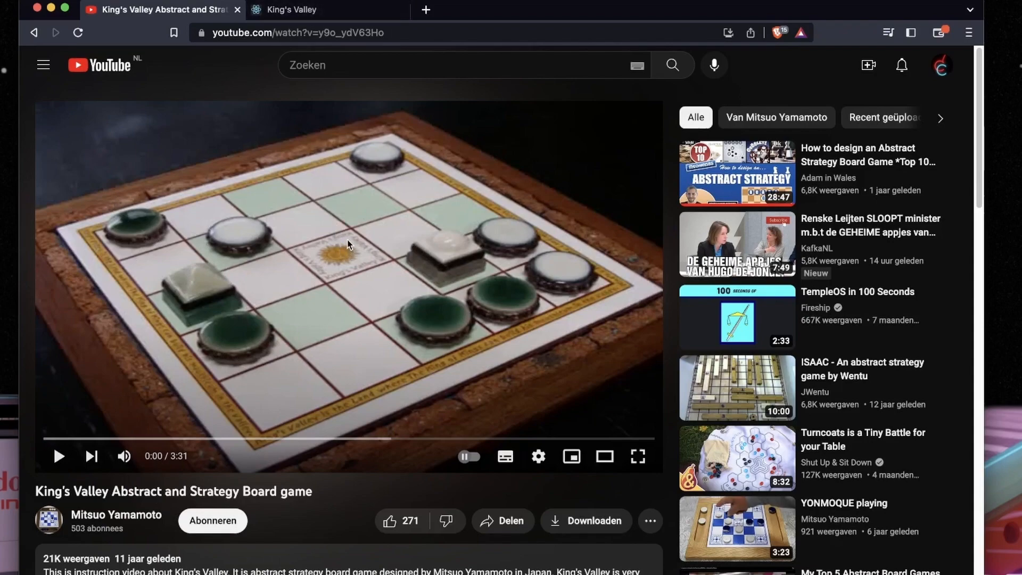
{"action": "mouse_move", "coordinate": [359, 243]}
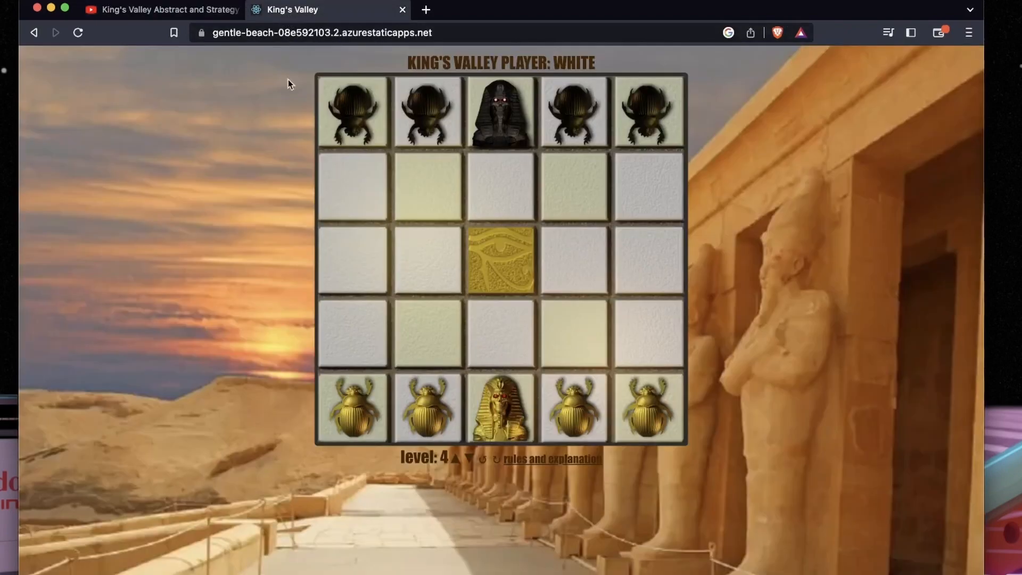
{"action": "mouse_move", "coordinate": [495, 260]}
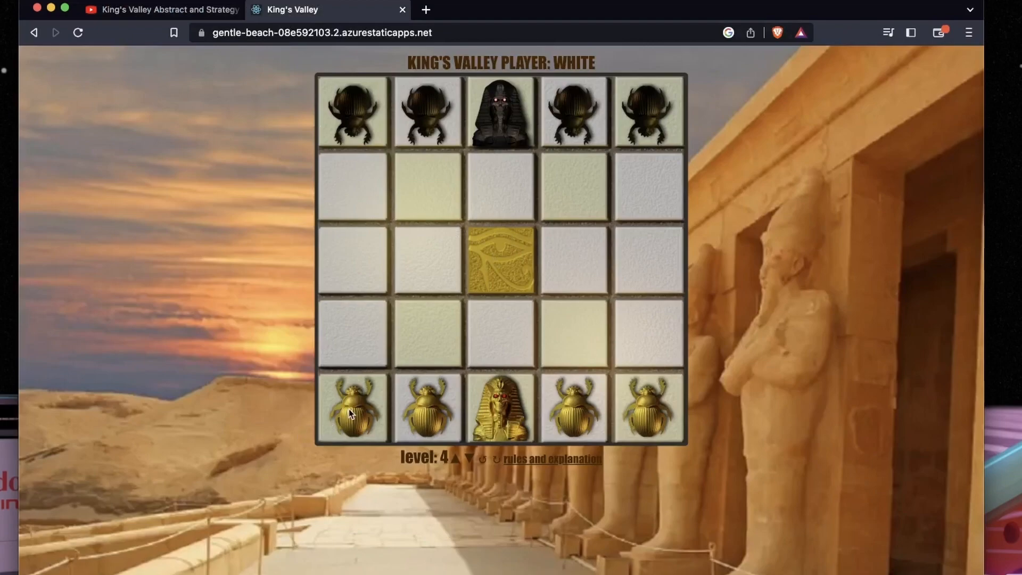
{"action": "mouse_move", "coordinate": [516, 409]}
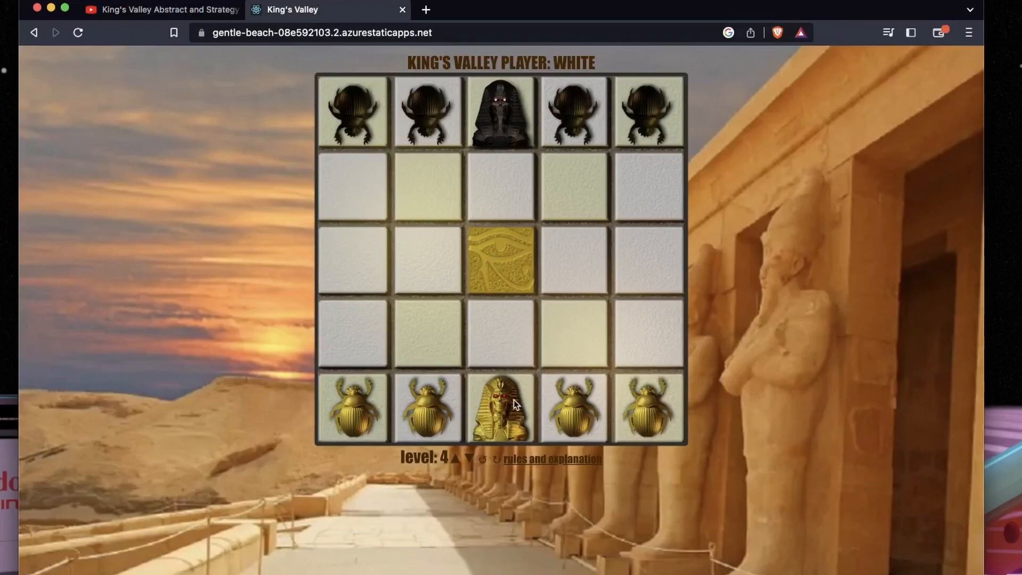
{"action": "mouse_move", "coordinate": [473, 420]}
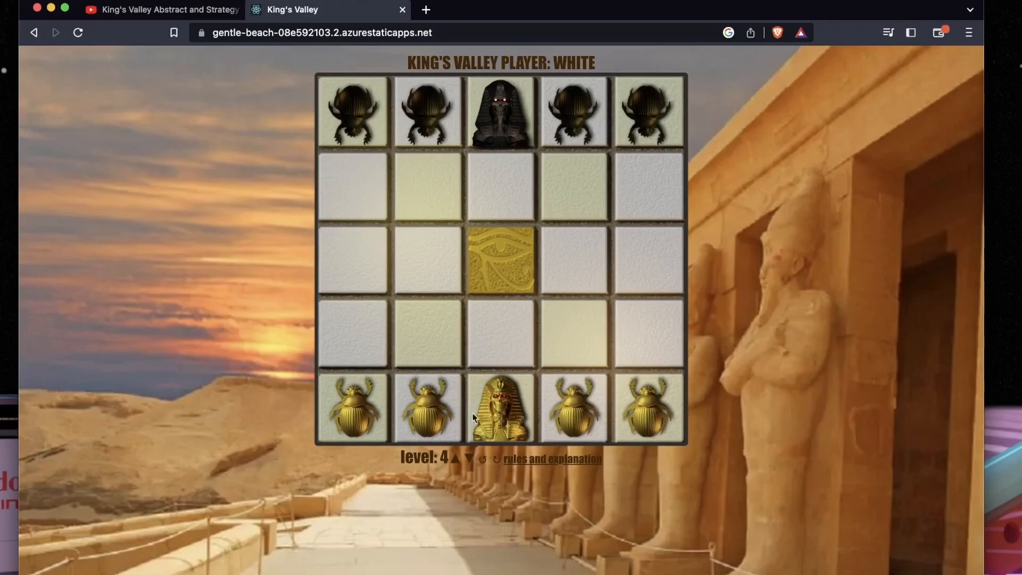
{"action": "mouse_move", "coordinate": [637, 399]}
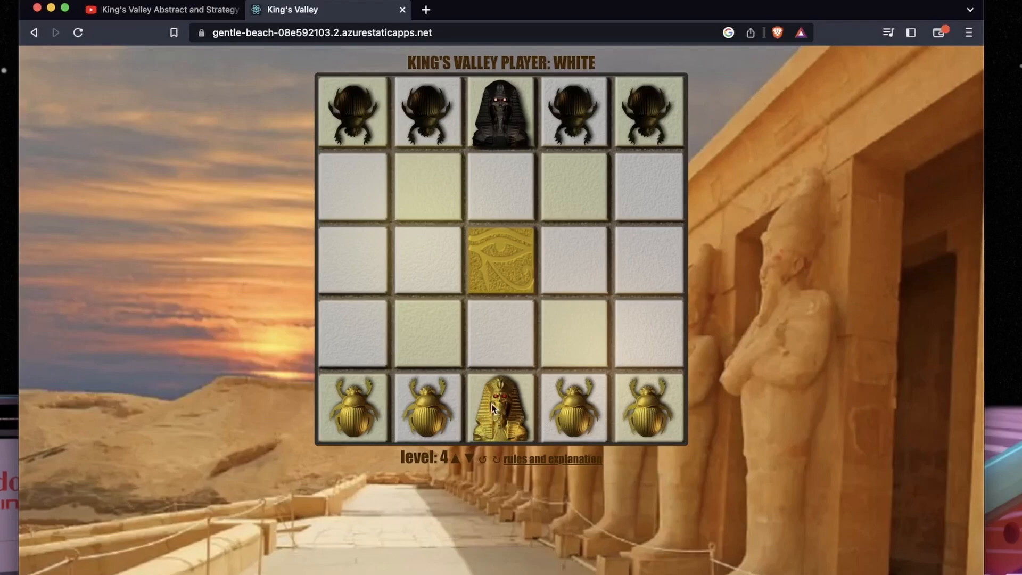
{"action": "mouse_move", "coordinate": [361, 418]}
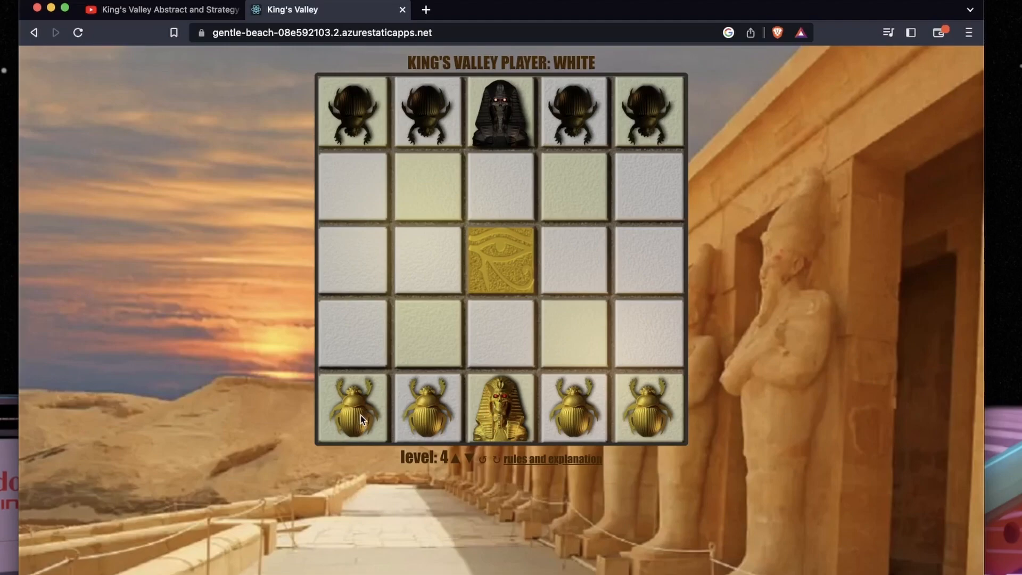
{"action": "mouse_move", "coordinate": [366, 413]}
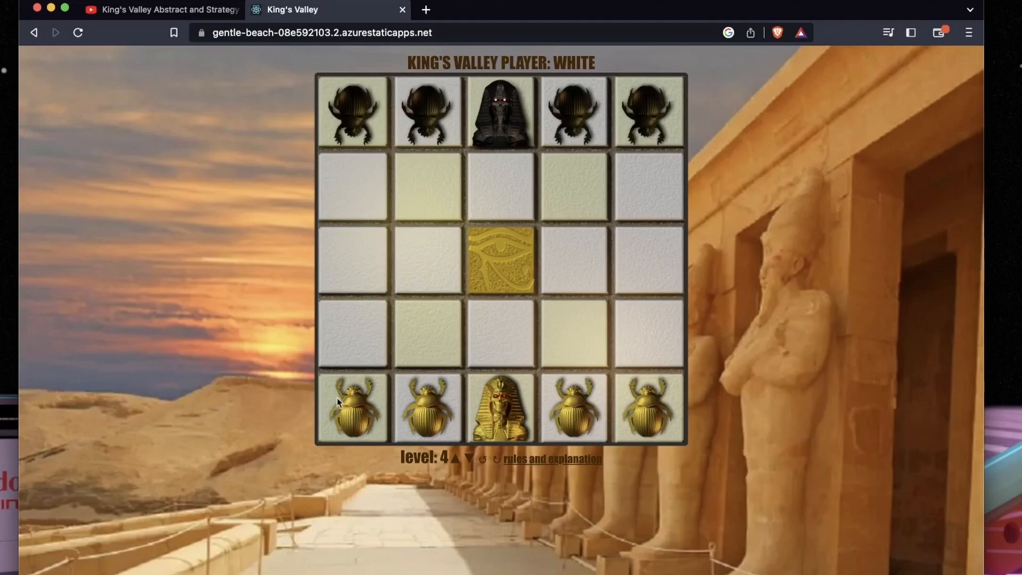
{"action": "mouse_move", "coordinate": [347, 403]}
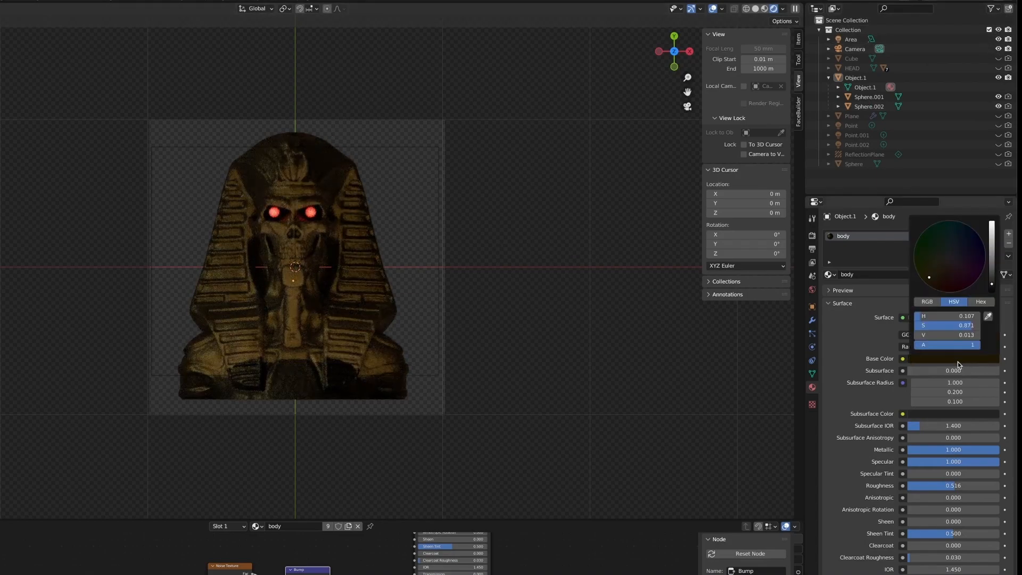
Set the pharaoh bust's body Base Color to gold via a higher HSV value
{"action": "left_click", "coordinate": [948, 357]}
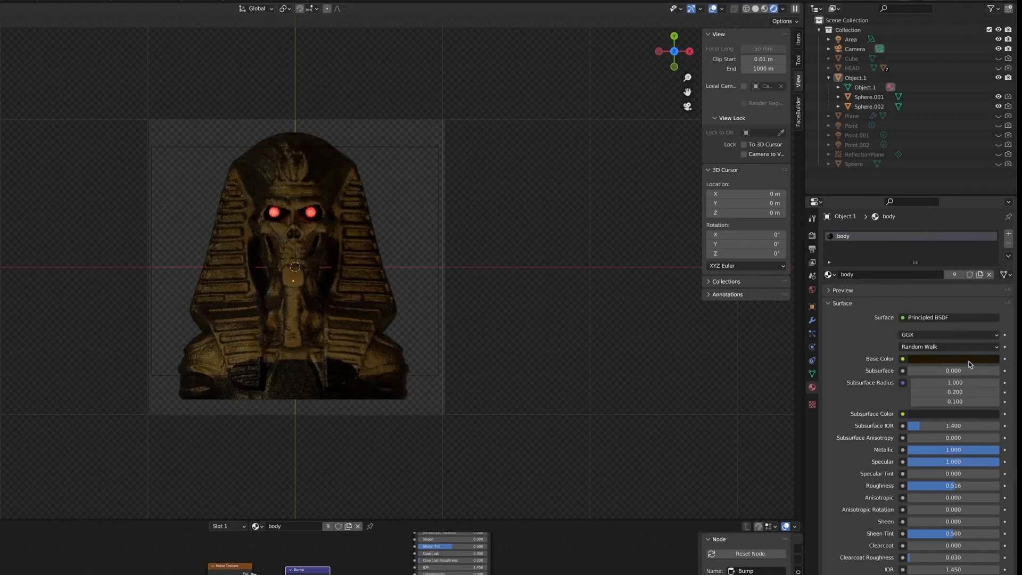
{"action": "left_click", "coordinate": [952, 358]}
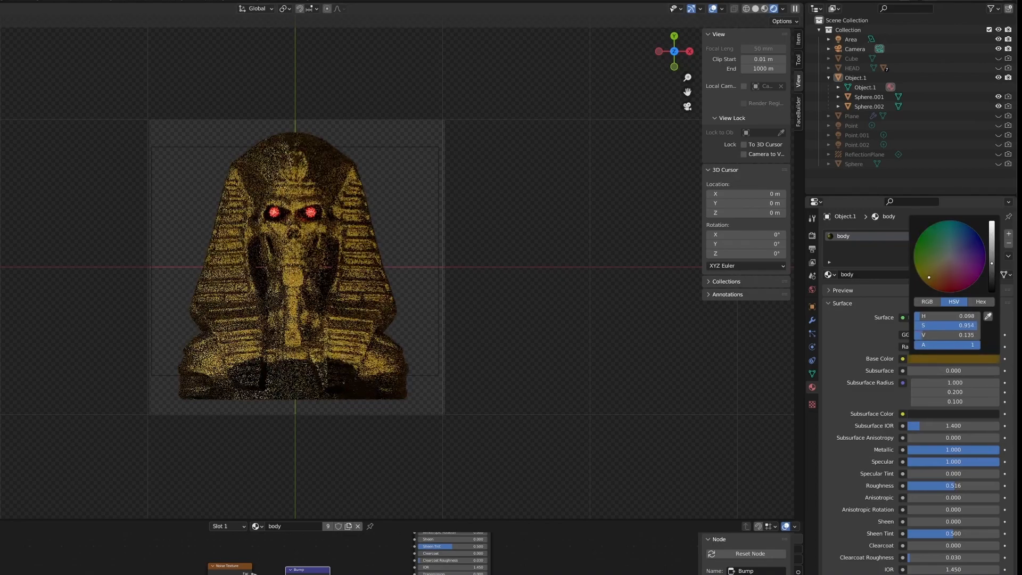
{"action": "left_click", "coordinate": [609, 326]}
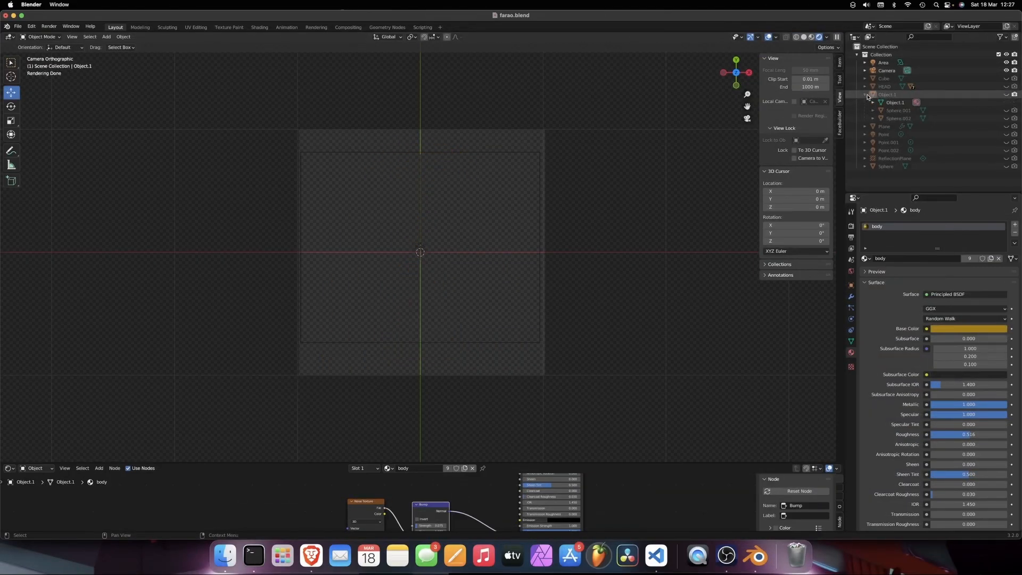
Show the scarab HEAD object instead of the pharaoh and set its Base Color to black
{"action": "left_click", "coordinate": [883, 87]}
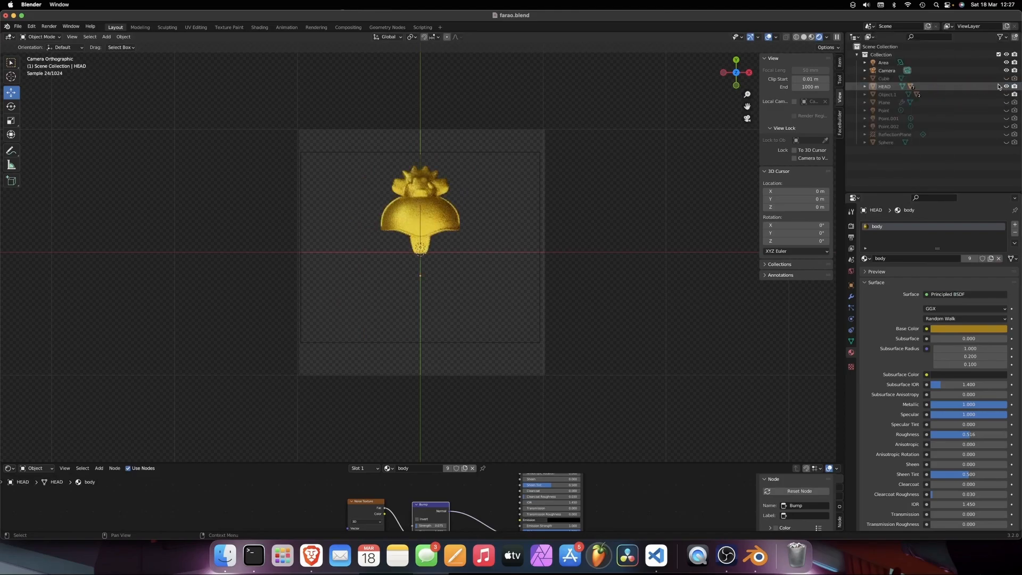
{"action": "left_click", "coordinate": [864, 87]}
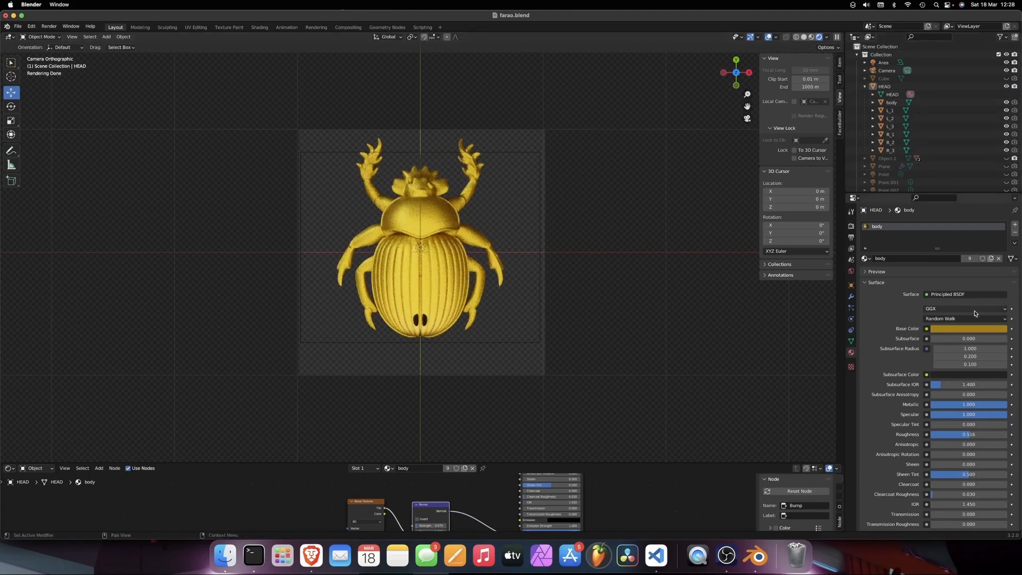
{"action": "left_click", "coordinate": [968, 328]}
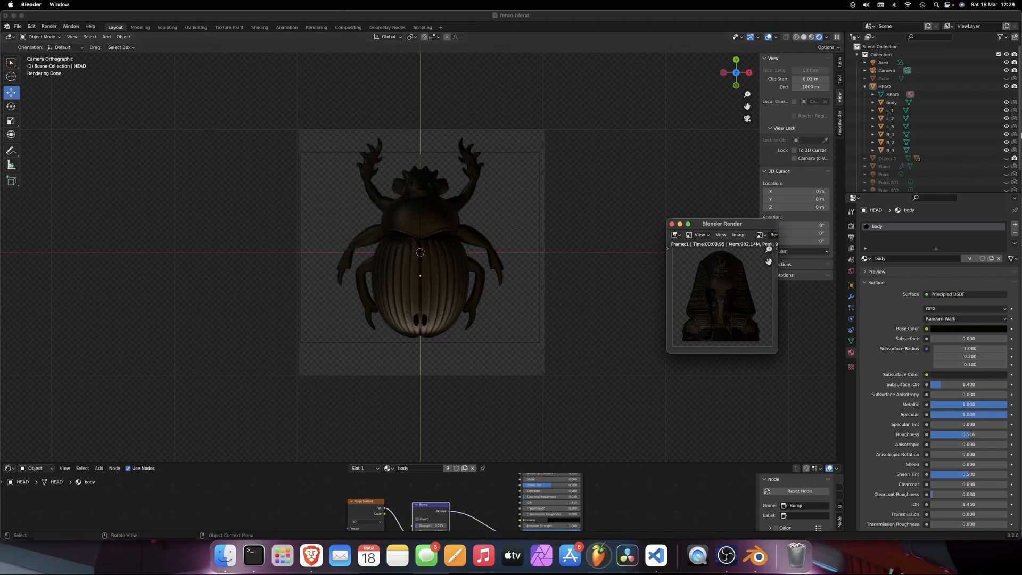
Render the black scarab with F12 and close the render result
{"action": "left_click", "coordinate": [671, 223]}
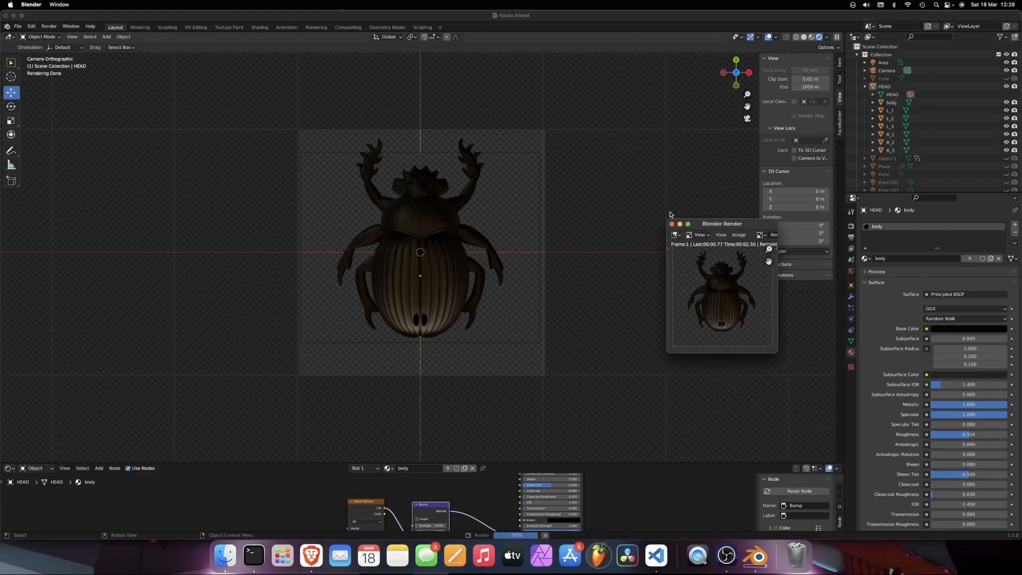
{"action": "left_click", "coordinate": [671, 224]}
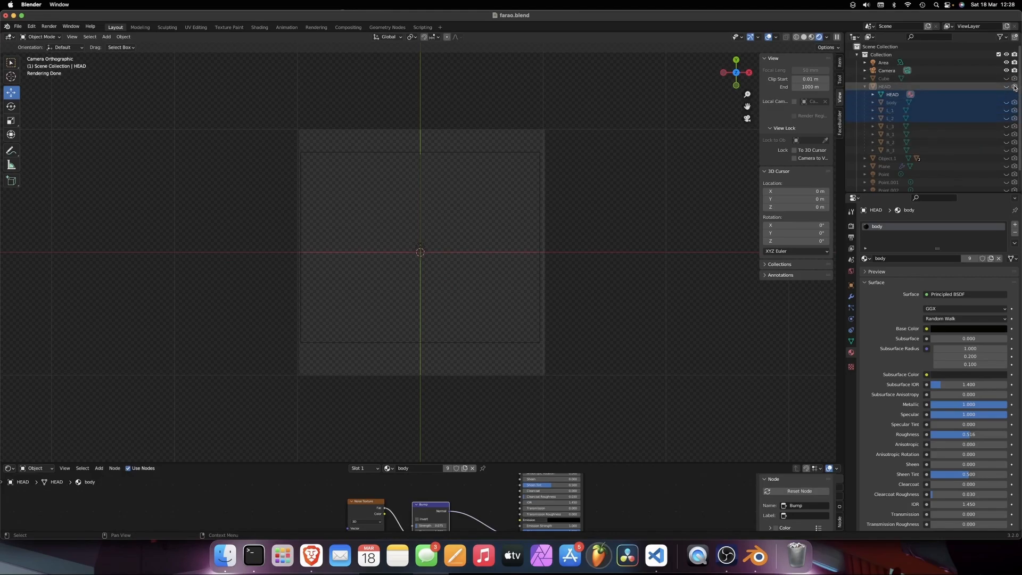
Make the Plane object visible to show the 5×5 board of tiles with the golden centre
{"action": "left_click", "coordinate": [865, 86]}
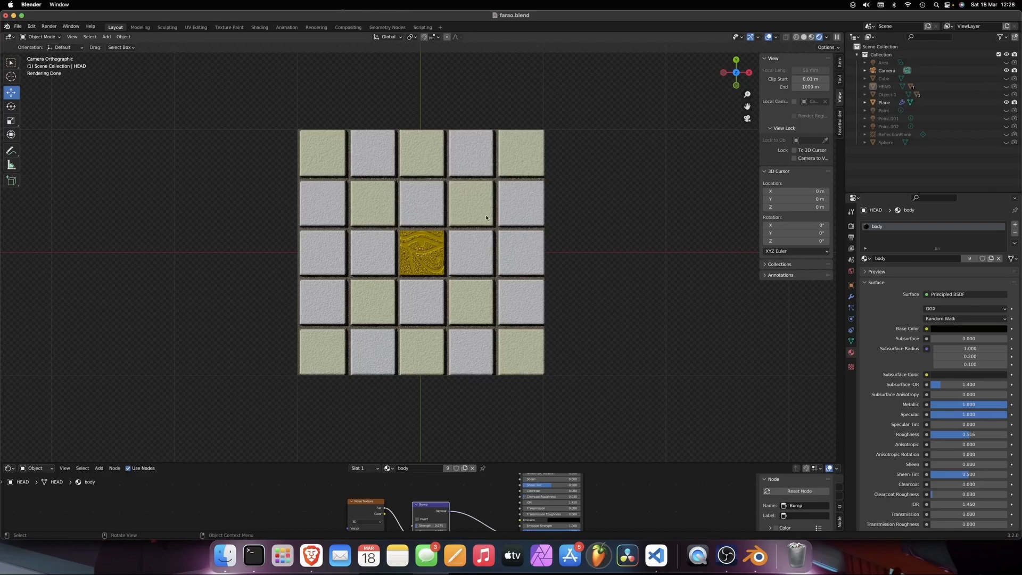
{"action": "mouse_move", "coordinate": [467, 214]}
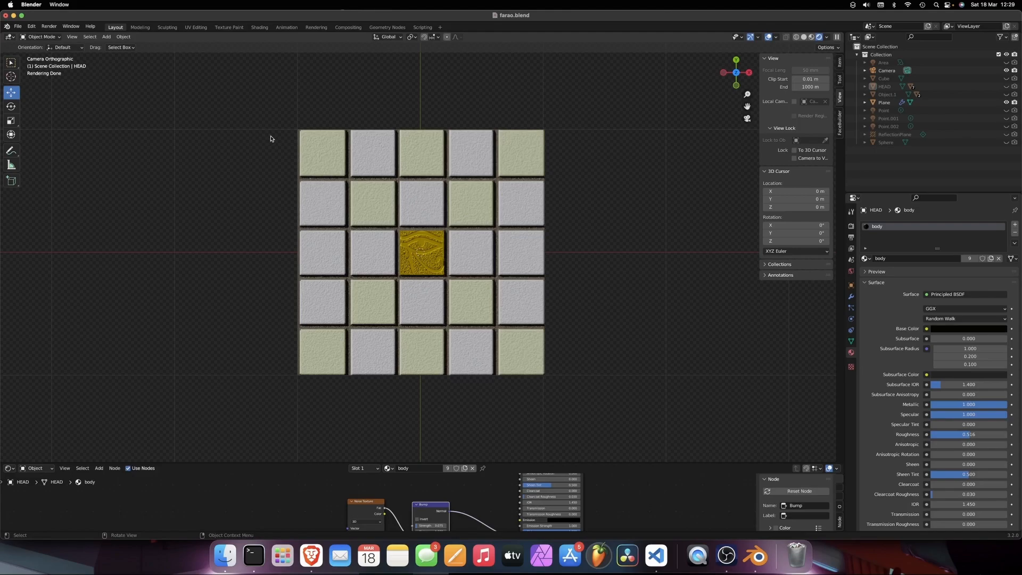
{"action": "mouse_move", "coordinate": [587, 321]}
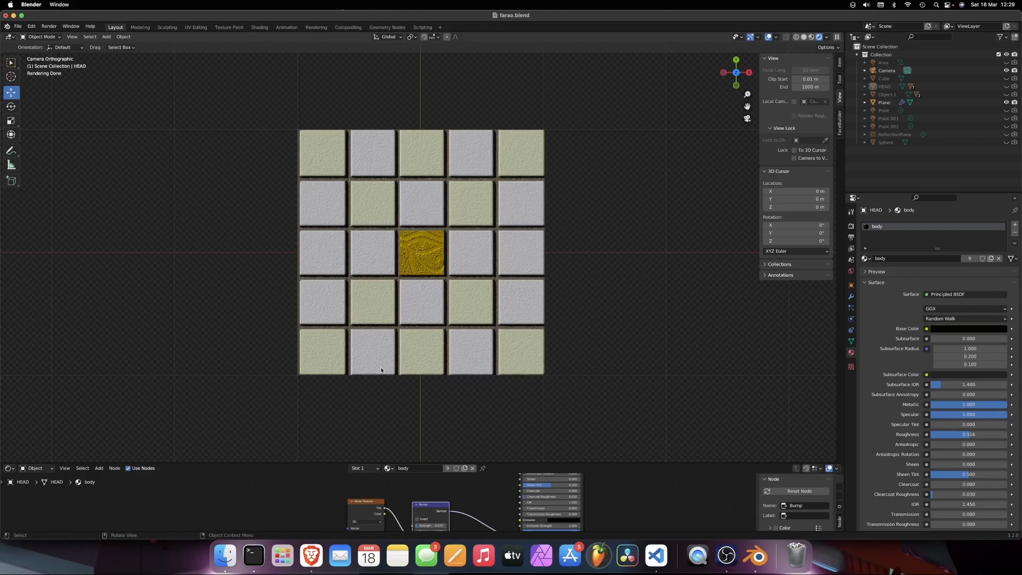
{"action": "mouse_move", "coordinate": [415, 253]}
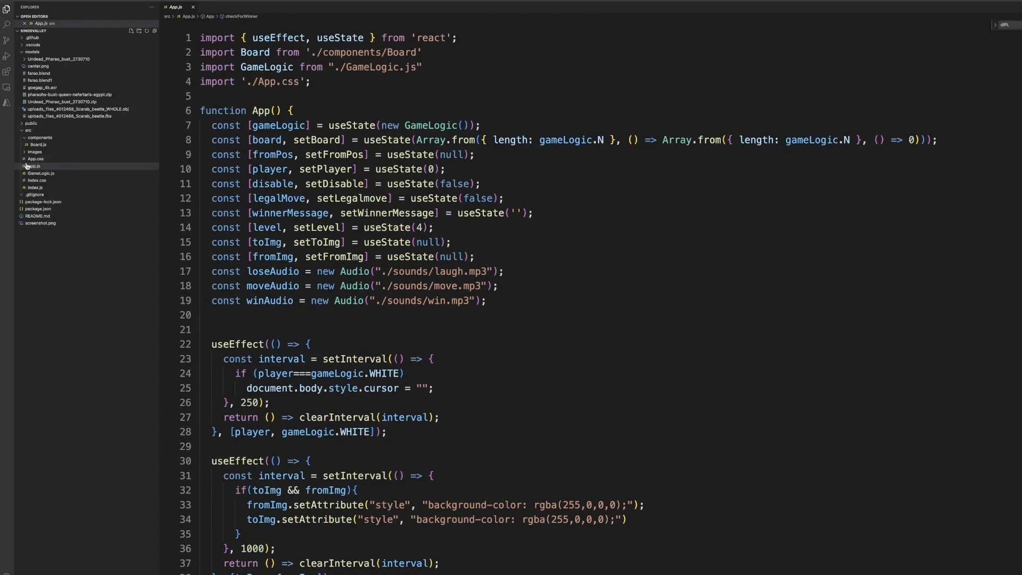
Show App.js in VS Code with its useState declarations, briefly checking the Board component file
{"action": "scroll", "scroll_direction": "down", "scroll_amount": 3}
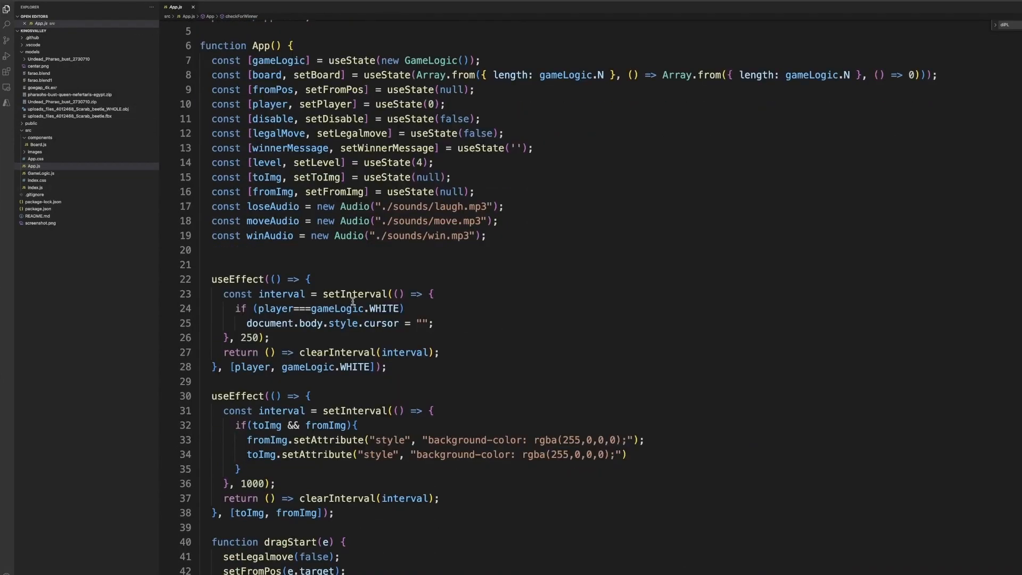
{"action": "scroll", "scroll_direction": "down", "scroll_amount": 3}
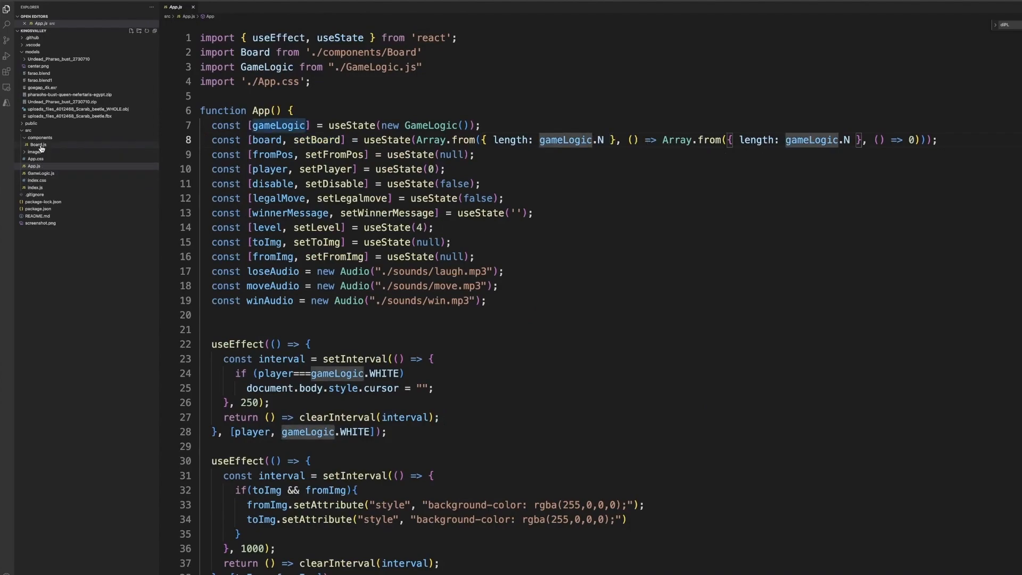
{"action": "left_click", "coordinate": [34, 145]}
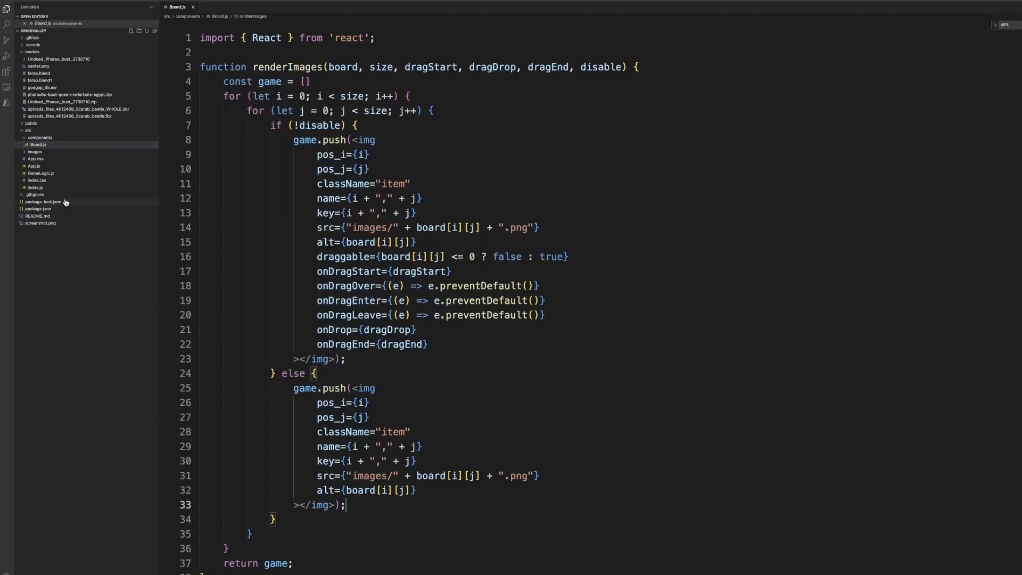
{"action": "left_click", "coordinate": [31, 165]}
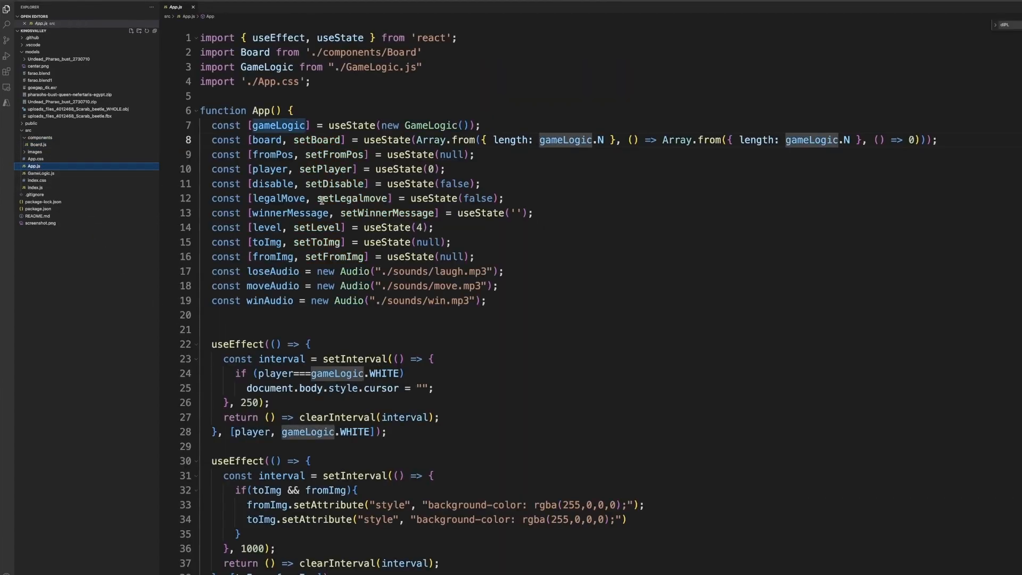
{"action": "left_click", "coordinate": [334, 155]}
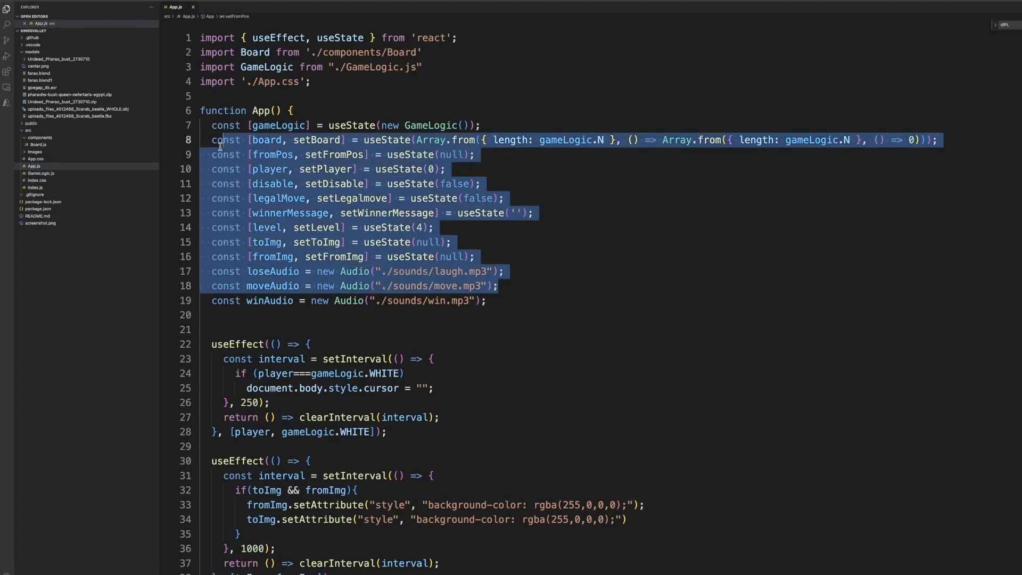
{"action": "left_click", "coordinate": [531, 271]}
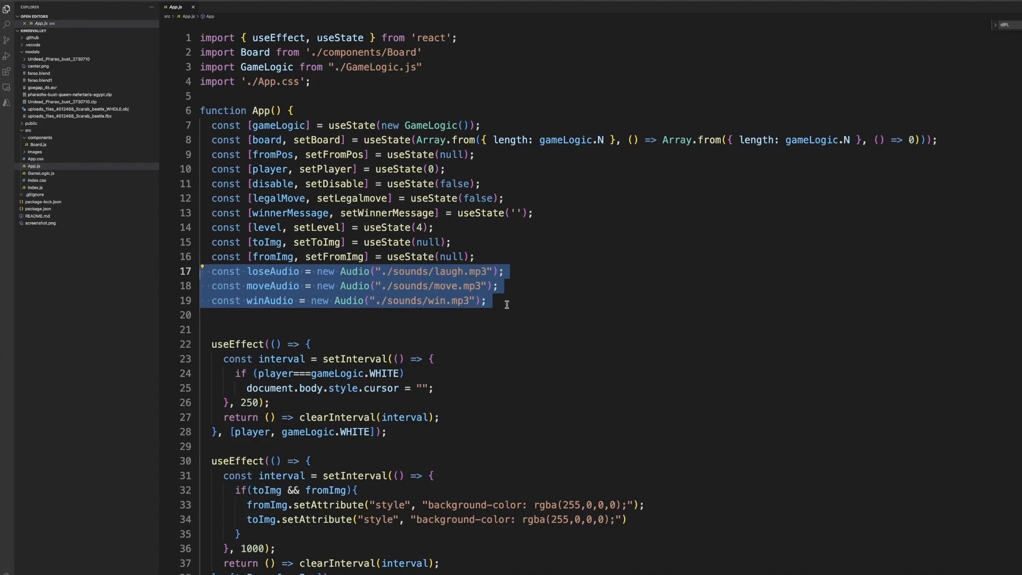
Scroll past the audio setup to the dragStart and dragDrop handlers, marking the setLegalmove call
{"action": "scroll", "scroll_direction": "down", "scroll_amount": 3}
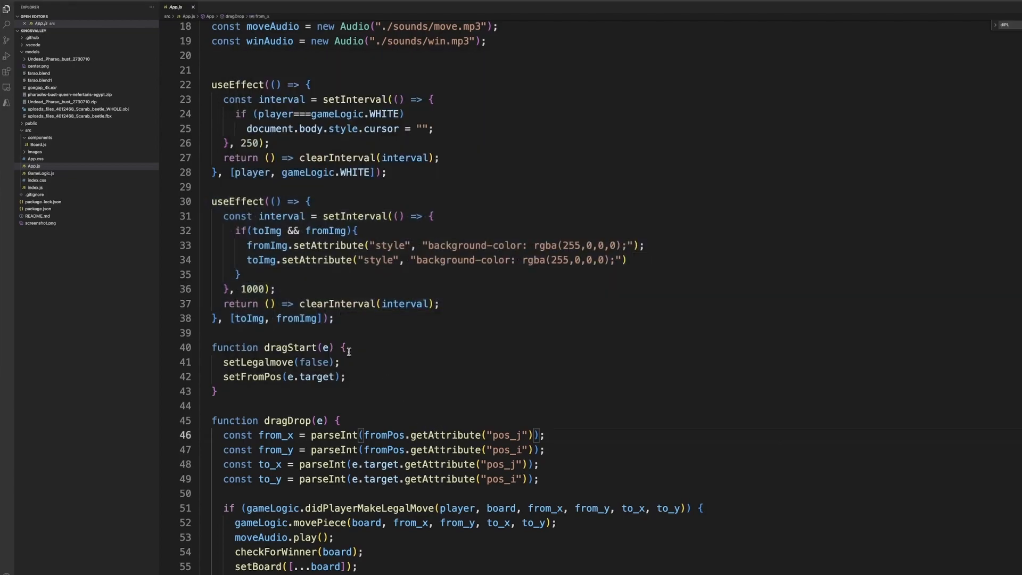
{"action": "scroll", "scroll_direction": "down", "scroll_amount": 3}
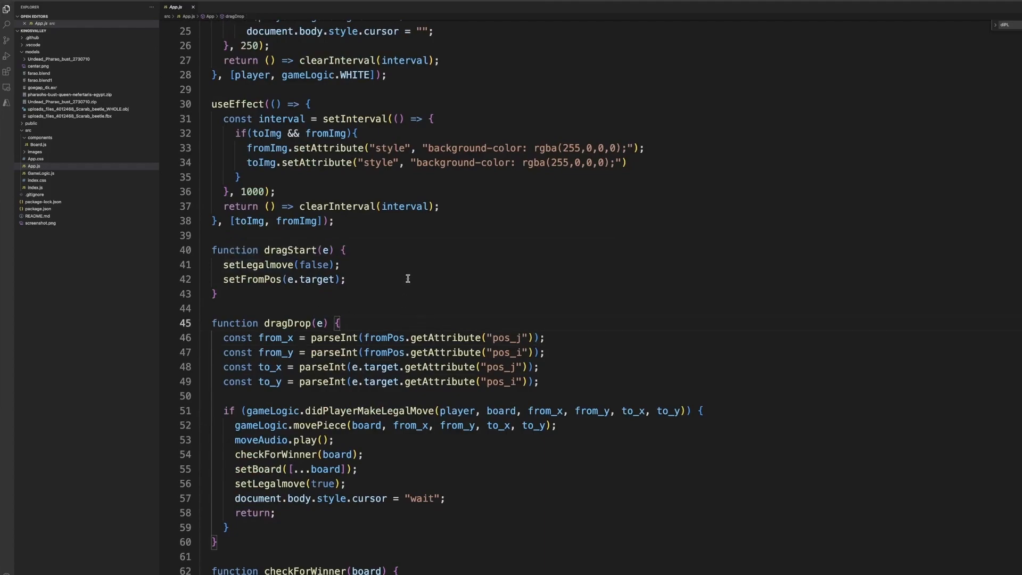
{"action": "scroll", "scroll_direction": "down", "scroll_amount": 3}
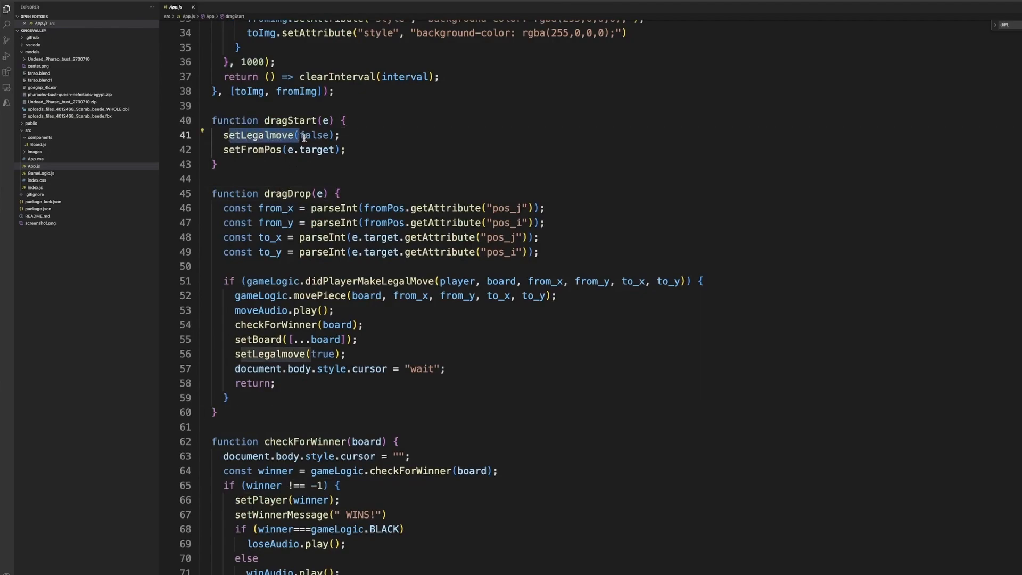
{"action": "double_click", "coordinate": [310, 135]}
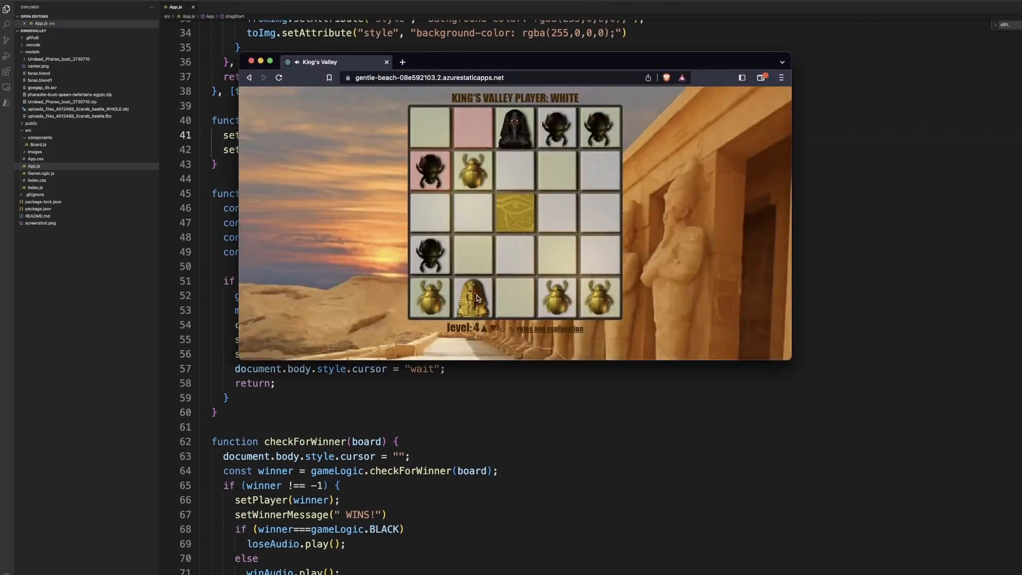
{"action": "left_click_drag", "start_coordinate": [472, 298], "coordinate": [473, 255]}
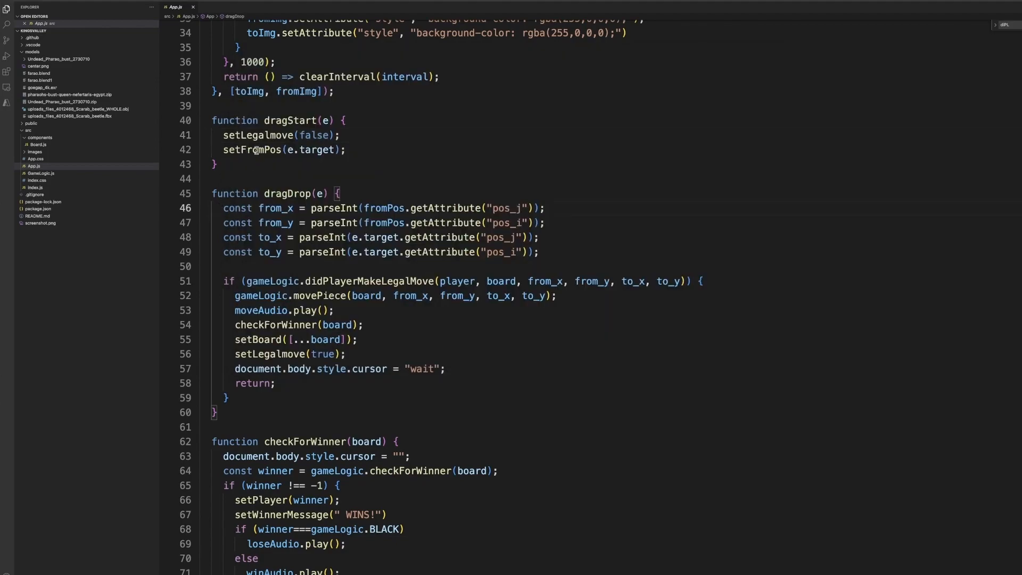
{"action": "double_click", "coordinate": [251, 149]}
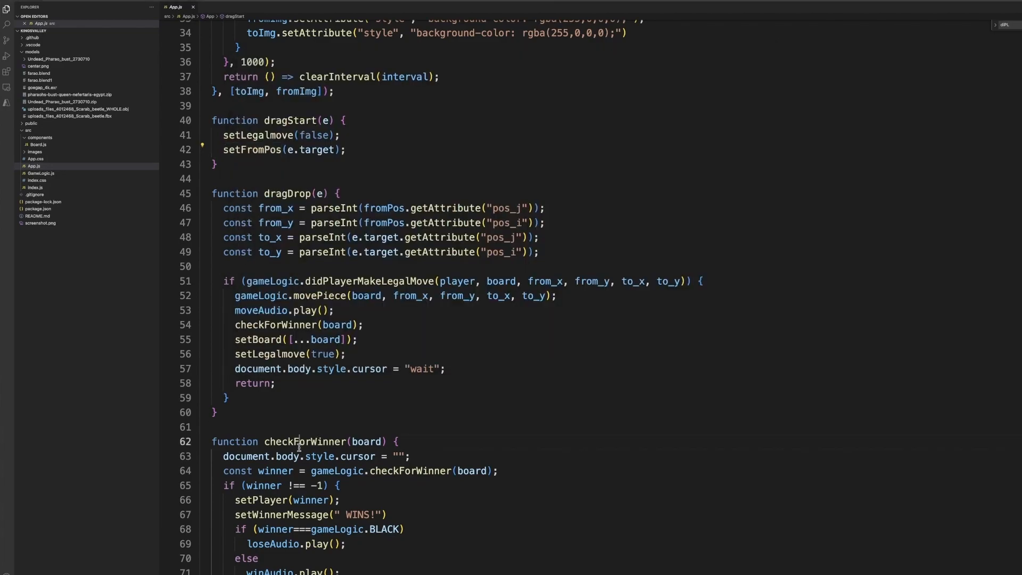
{"action": "double_click", "coordinate": [305, 441]}
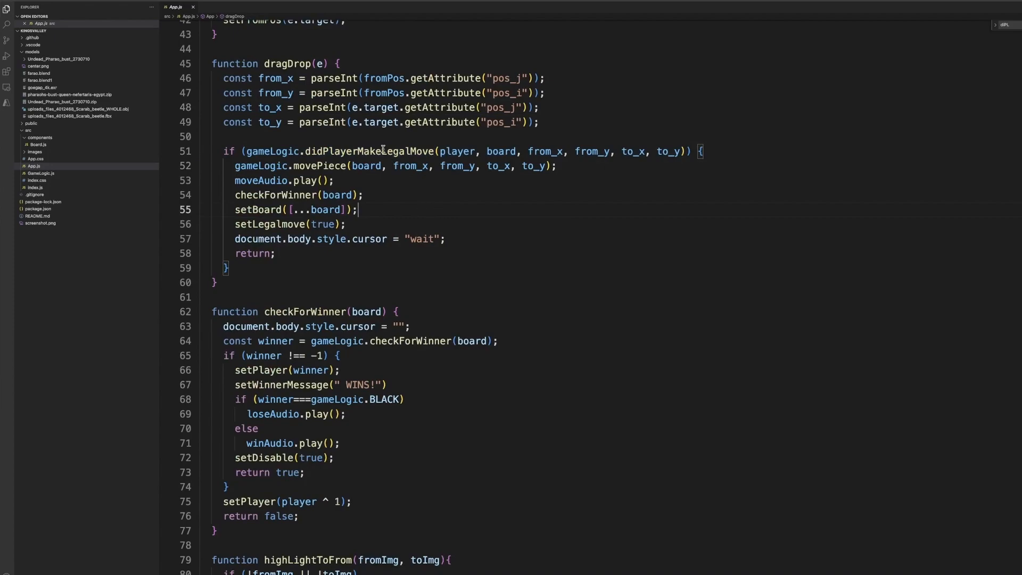
{"action": "double_click", "coordinate": [383, 151]}
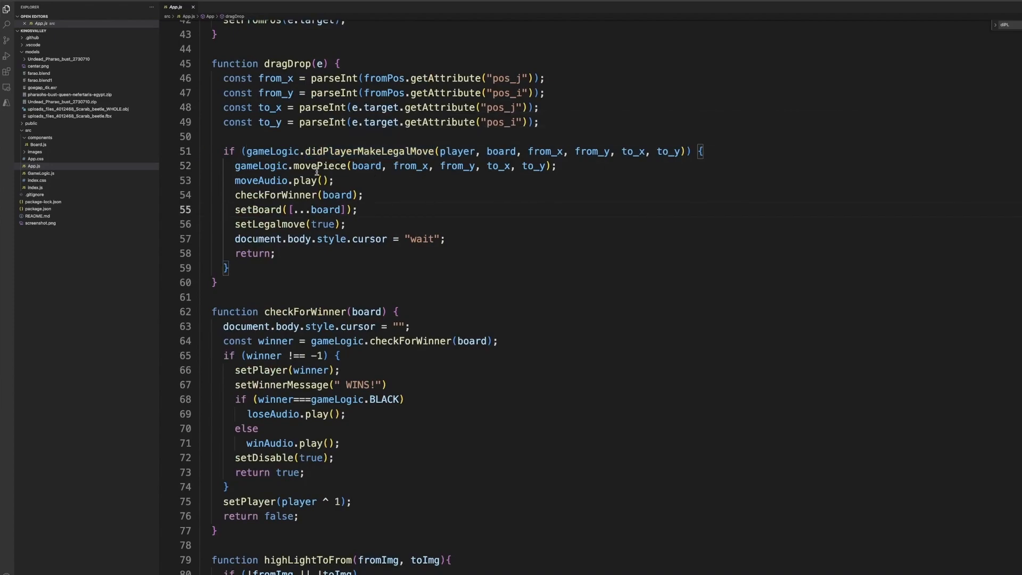
{"action": "mouse_move", "coordinate": [323, 164]}
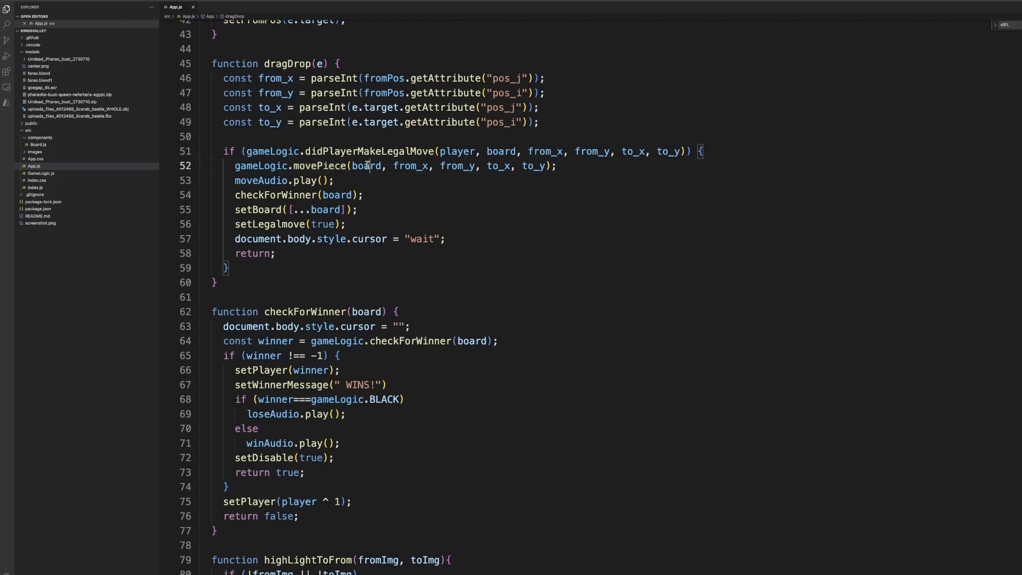
{"action": "left_click", "coordinate": [336, 180]}
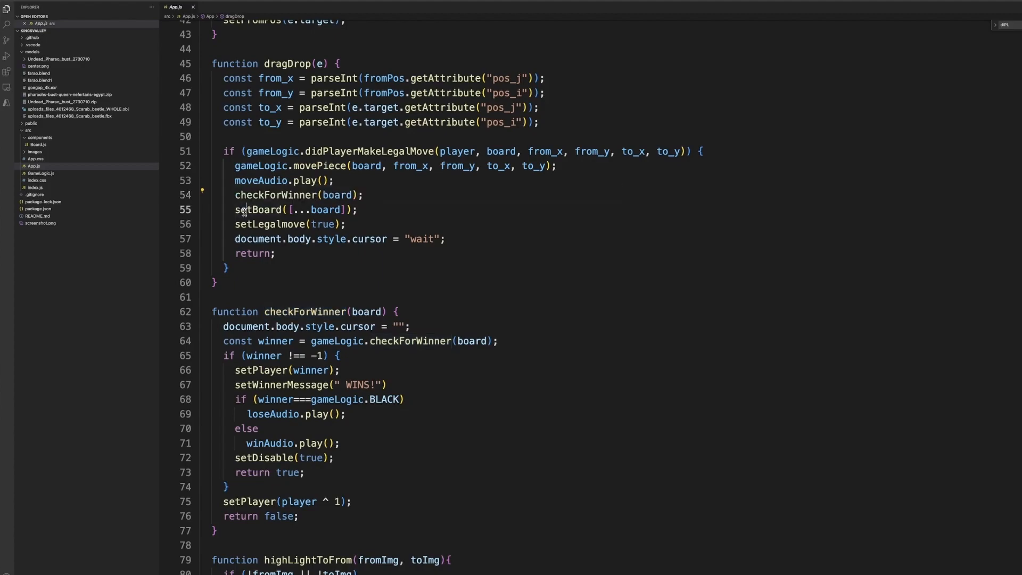
{"action": "double_click", "coordinate": [257, 210]}
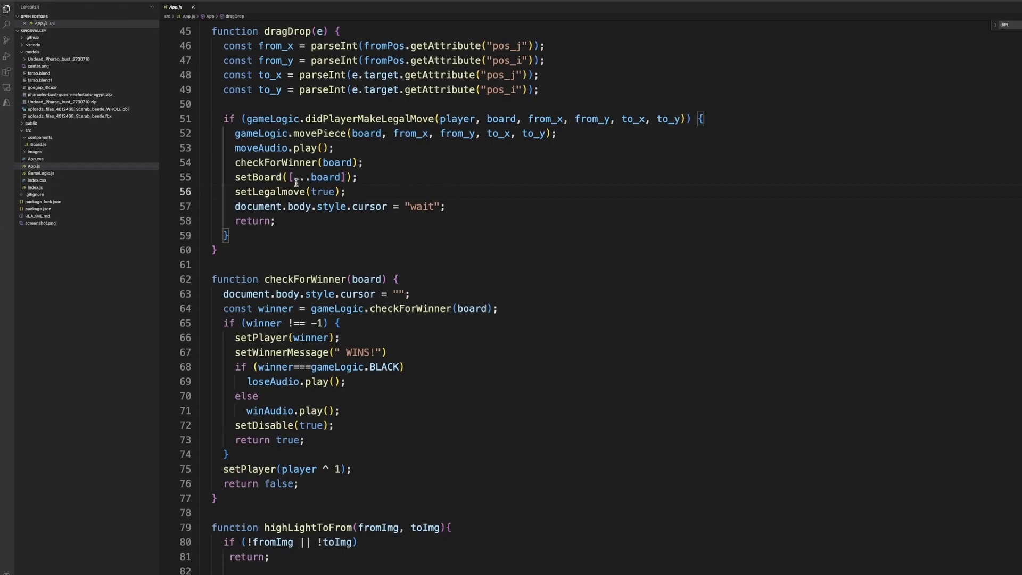
{"action": "left_click", "coordinate": [347, 192]}
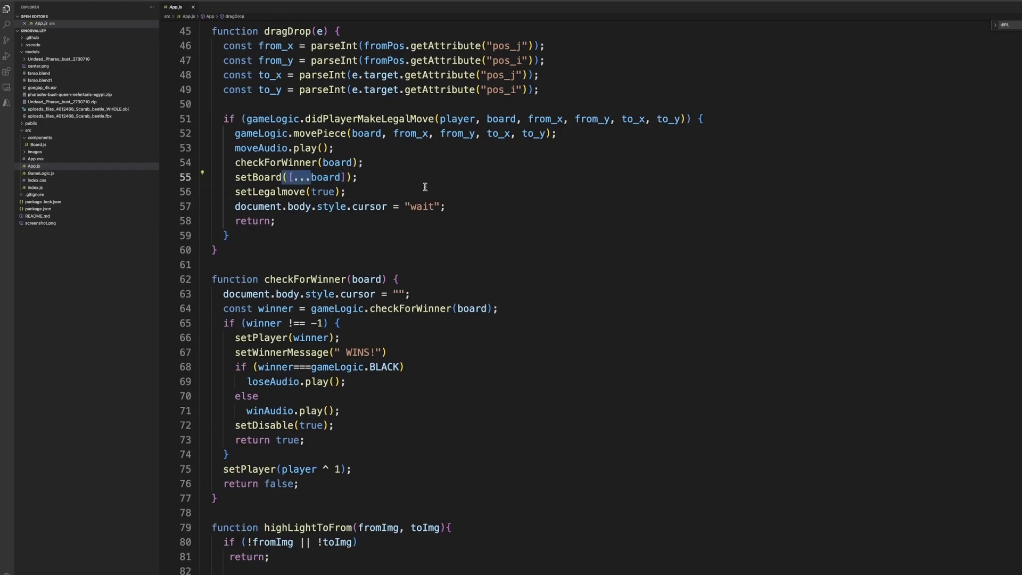
{"action": "scroll", "scroll_direction": "down", "scroll_amount": 3}
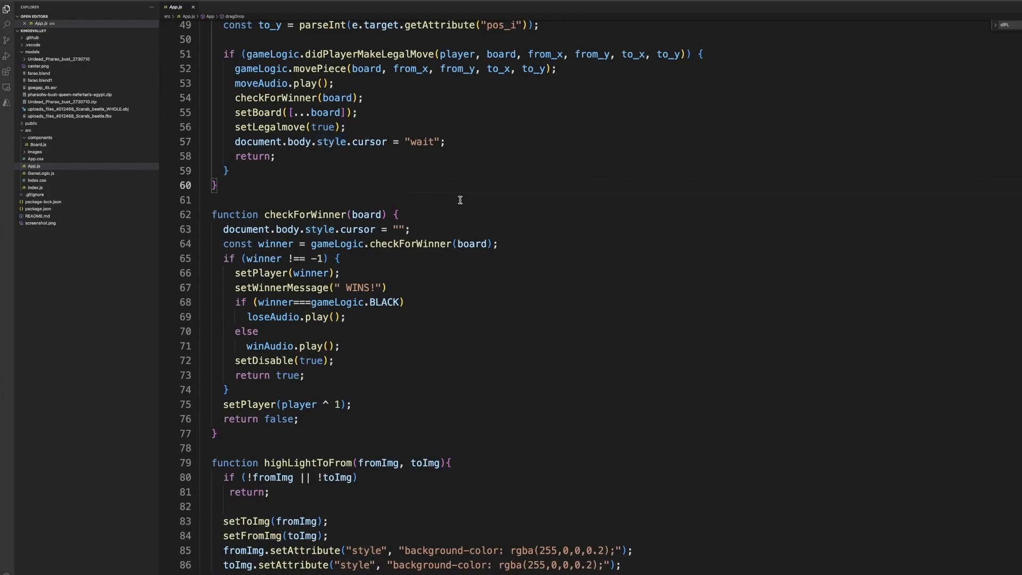
{"action": "scroll", "scroll_direction": "down", "scroll_amount": 3}
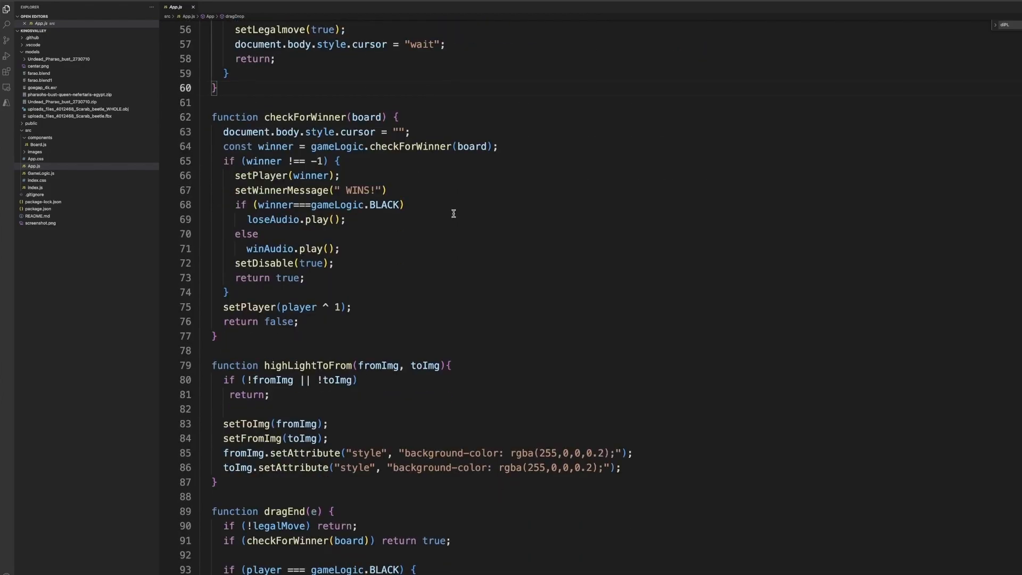
{"action": "scroll", "scroll_direction": "down", "scroll_amount": 3}
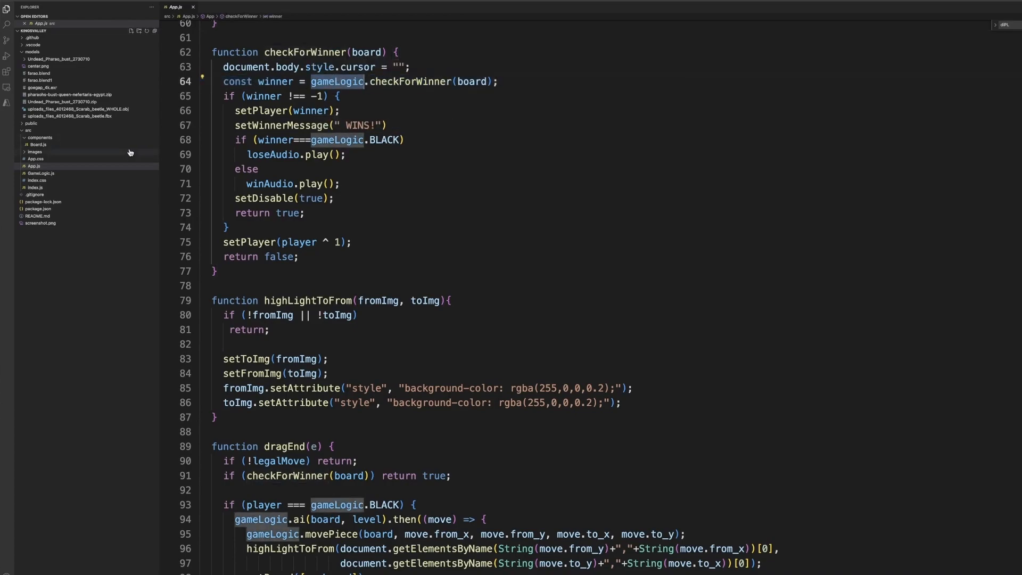
{"action": "left_click", "coordinate": [42, 173]}
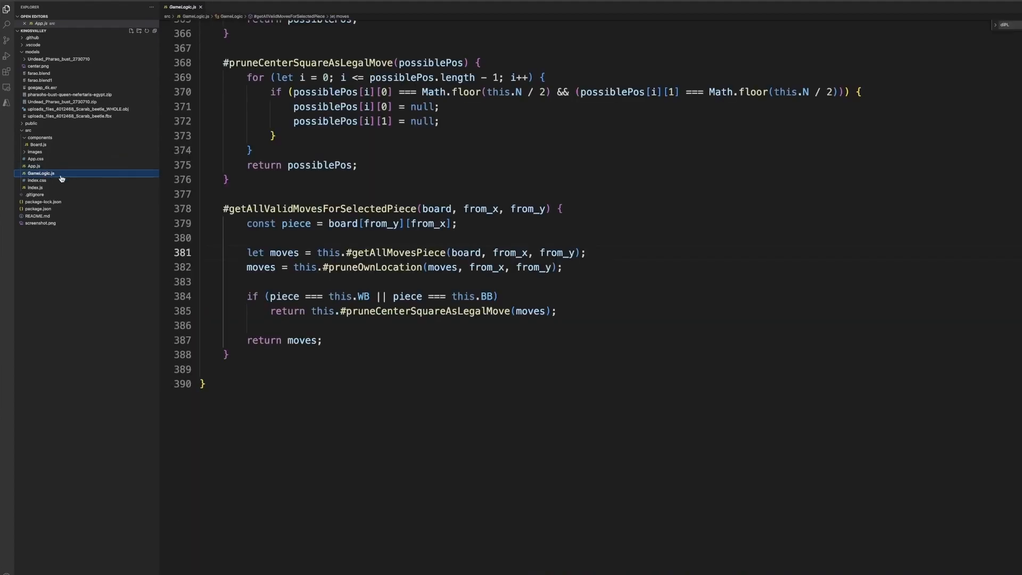
{"action": "scroll", "scroll_direction": "up", "scroll_amount": 3}
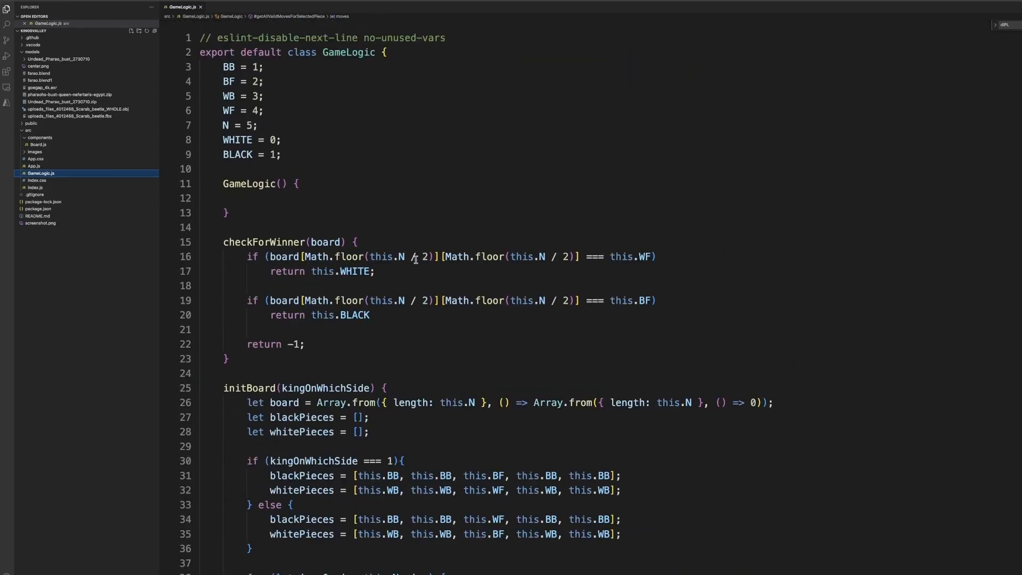
{"action": "scroll", "scroll_direction": "down", "scroll_amount": 3}
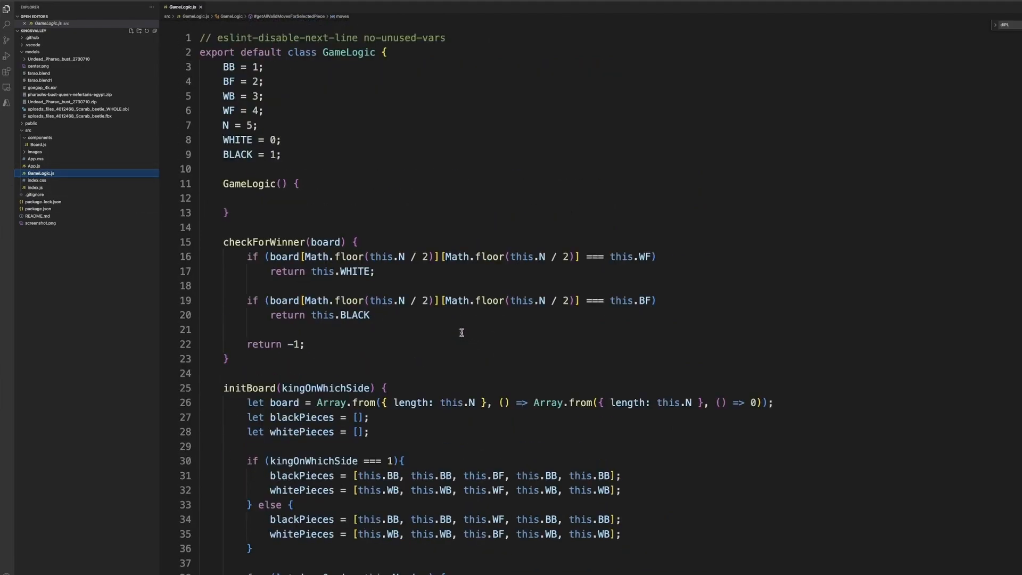
{"action": "scroll", "scroll_direction": "down", "scroll_amount": 3}
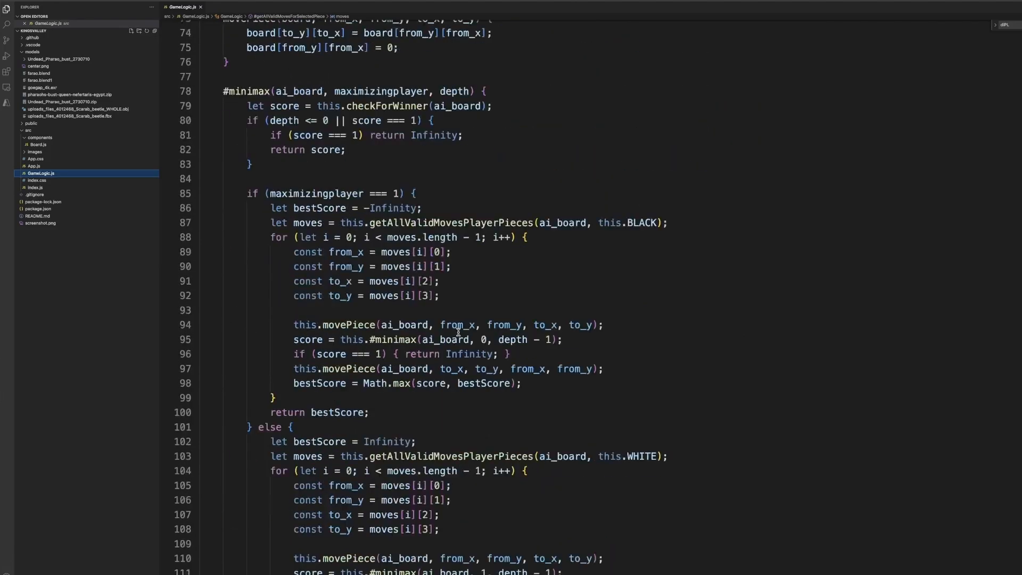
{"action": "scroll", "scroll_direction": "down", "scroll_amount": 3}
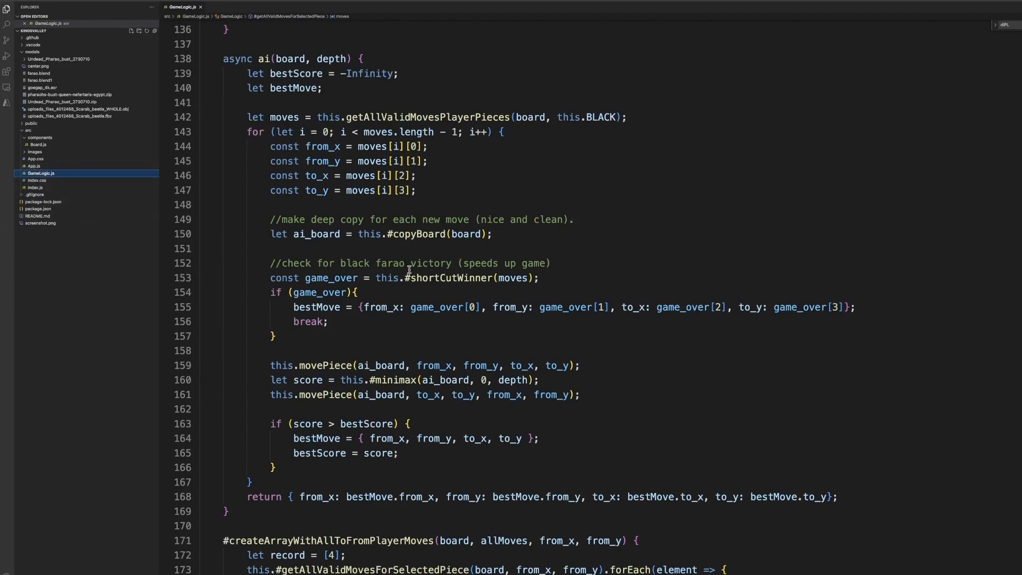
{"action": "scroll", "scroll_direction": "down", "scroll_amount": 3}
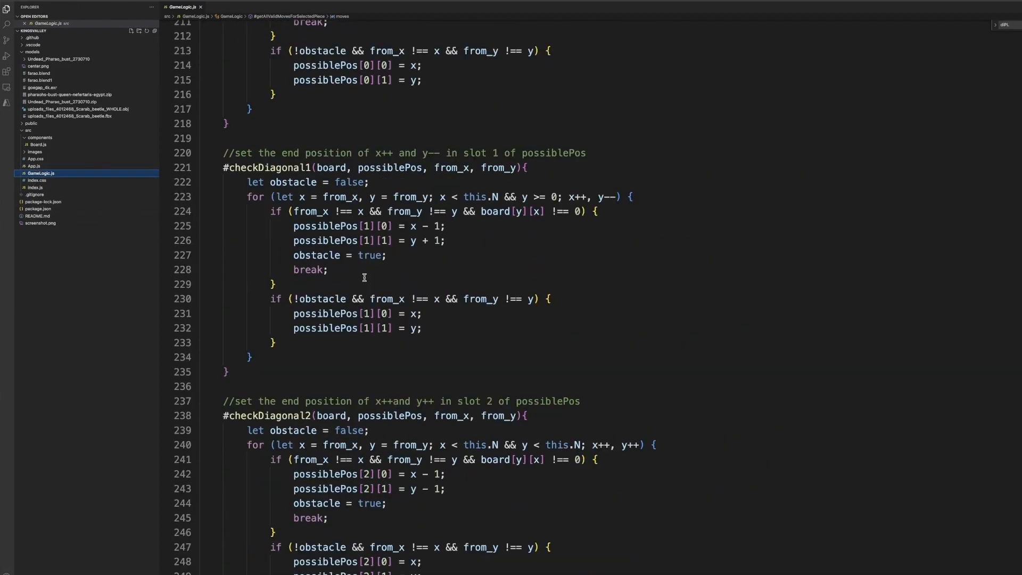
{"action": "scroll", "scroll_direction": "down", "scroll_amount": 3}
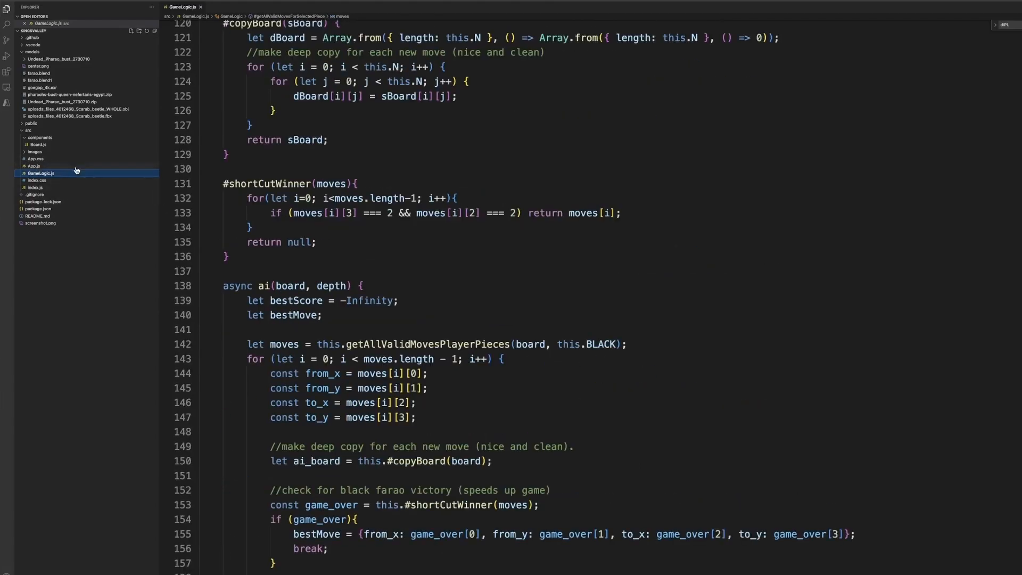
{"action": "left_click", "coordinate": [36, 166]}
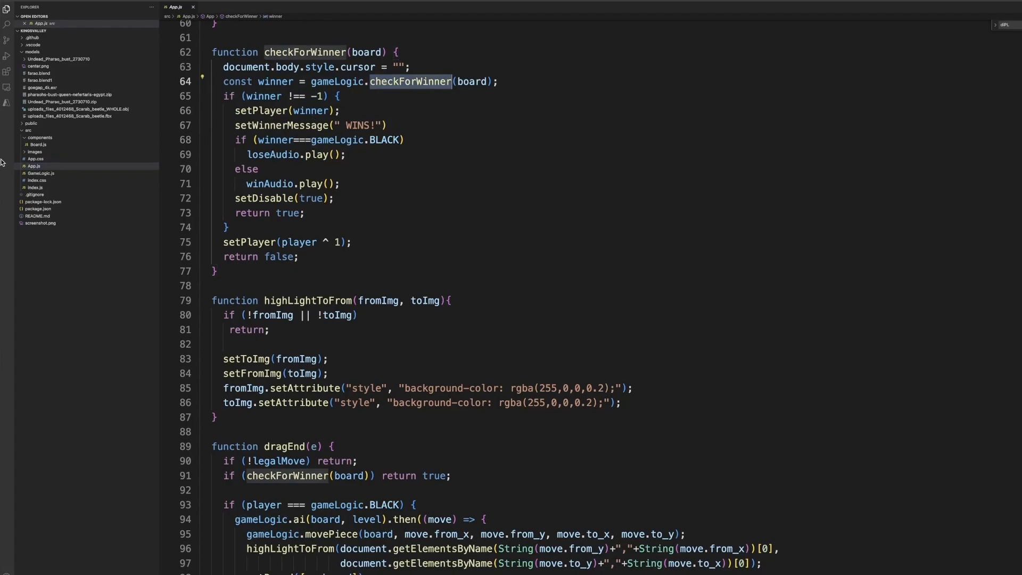
{"action": "left_click", "coordinate": [38, 173]}
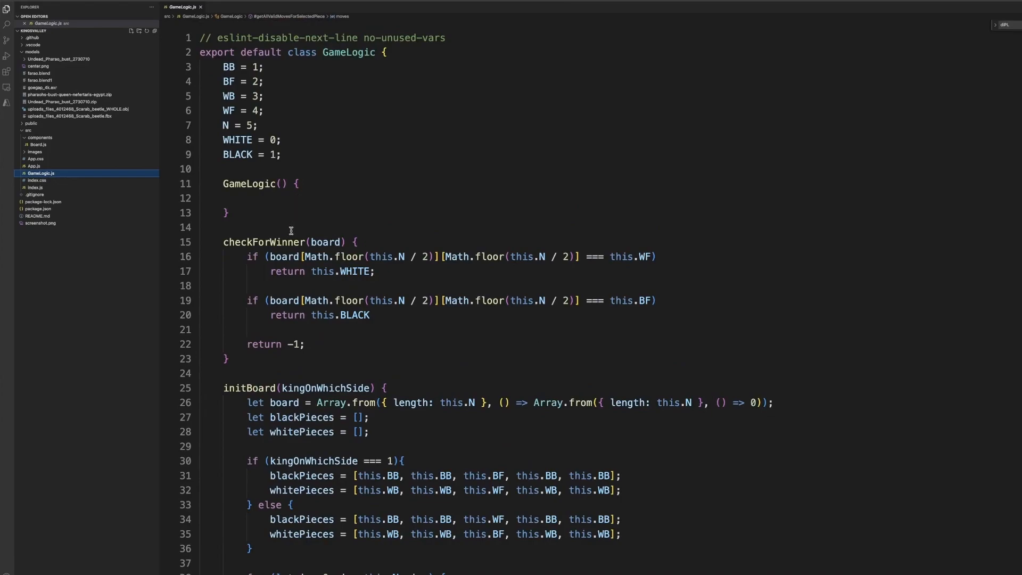
{"action": "mouse_move", "coordinate": [389, 257]}
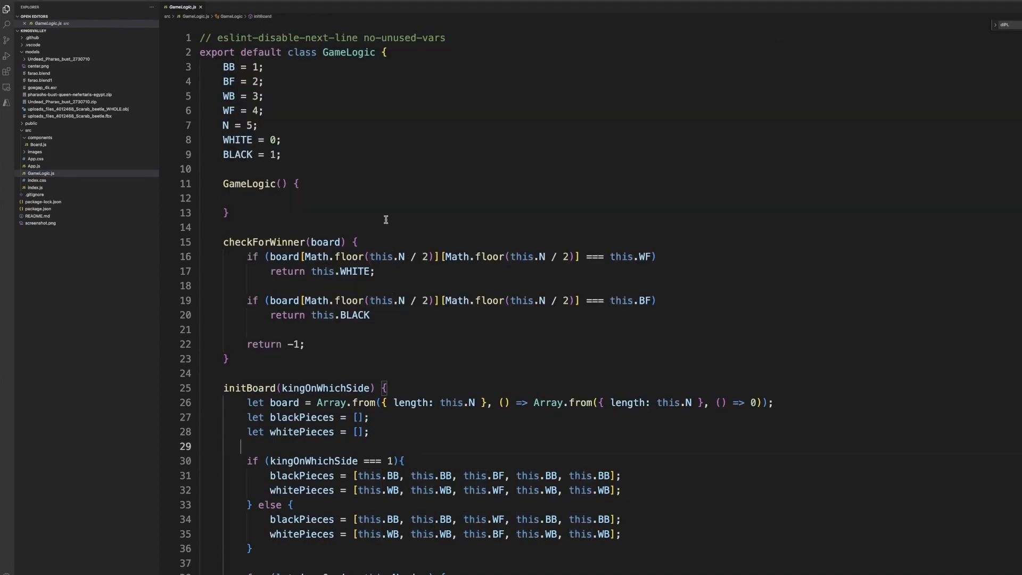
{"action": "mouse_move", "coordinate": [537, 260]}
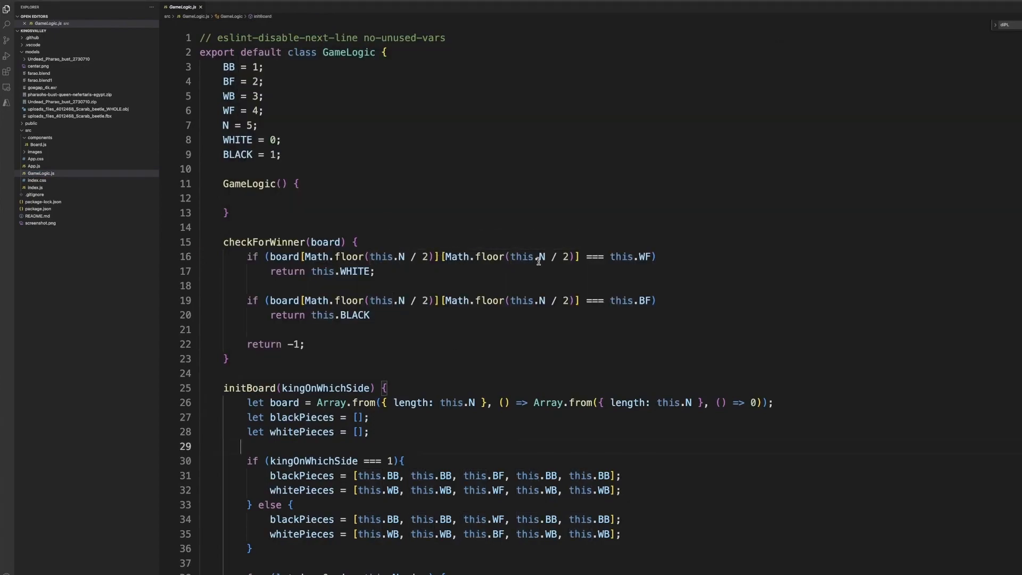
{"action": "mouse_move", "coordinate": [539, 257]}
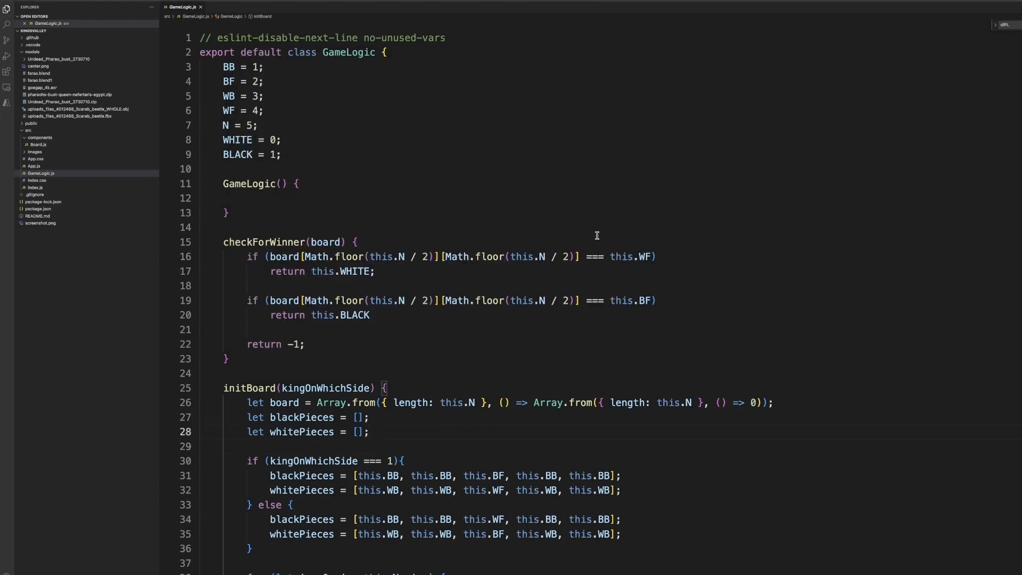
{"action": "left_click", "coordinate": [355, 264]}
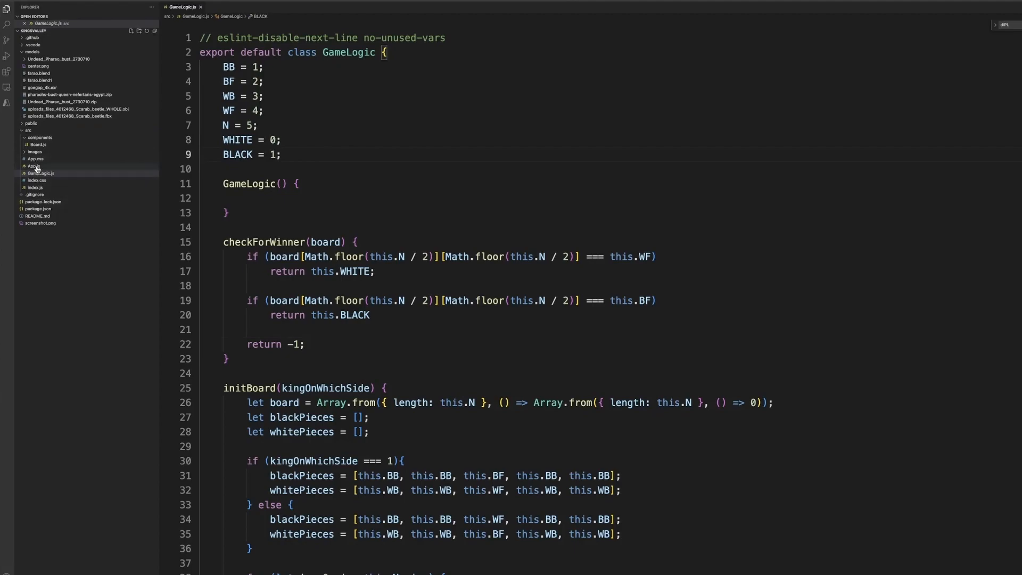
{"action": "left_click", "coordinate": [35, 166]}
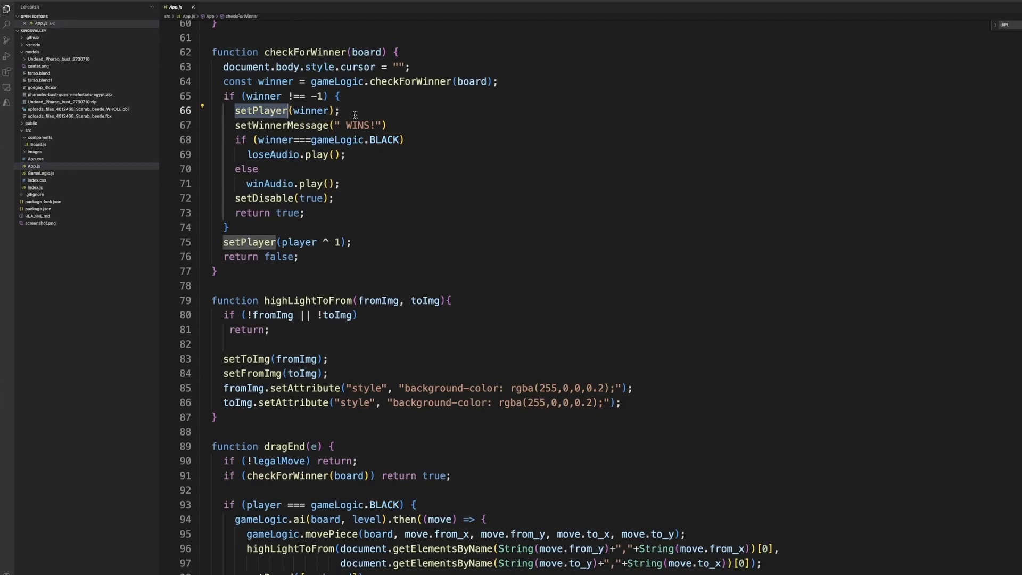
{"action": "mouse_move", "coordinate": [314, 111]}
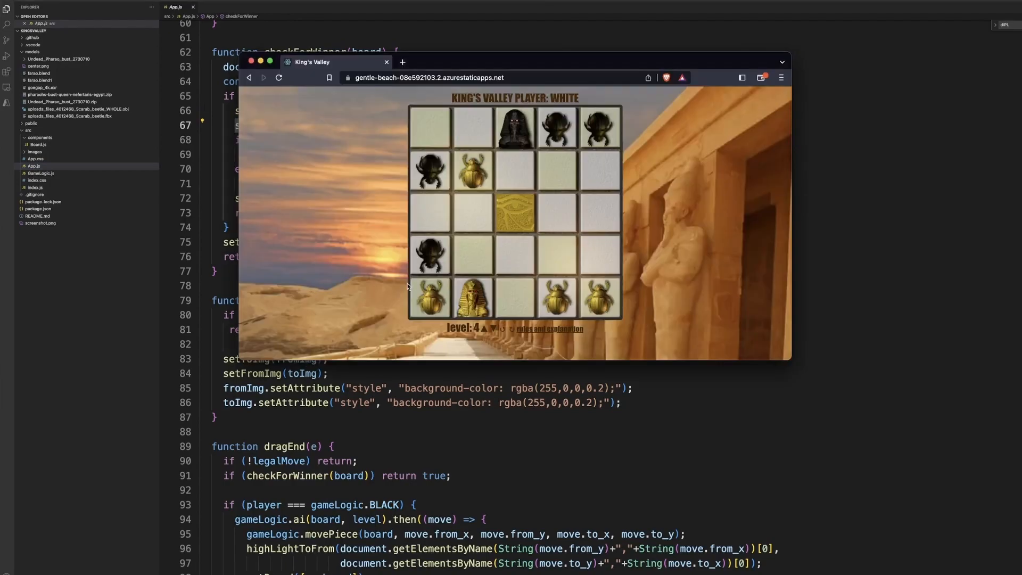
{"action": "mouse_move", "coordinate": [424, 427]}
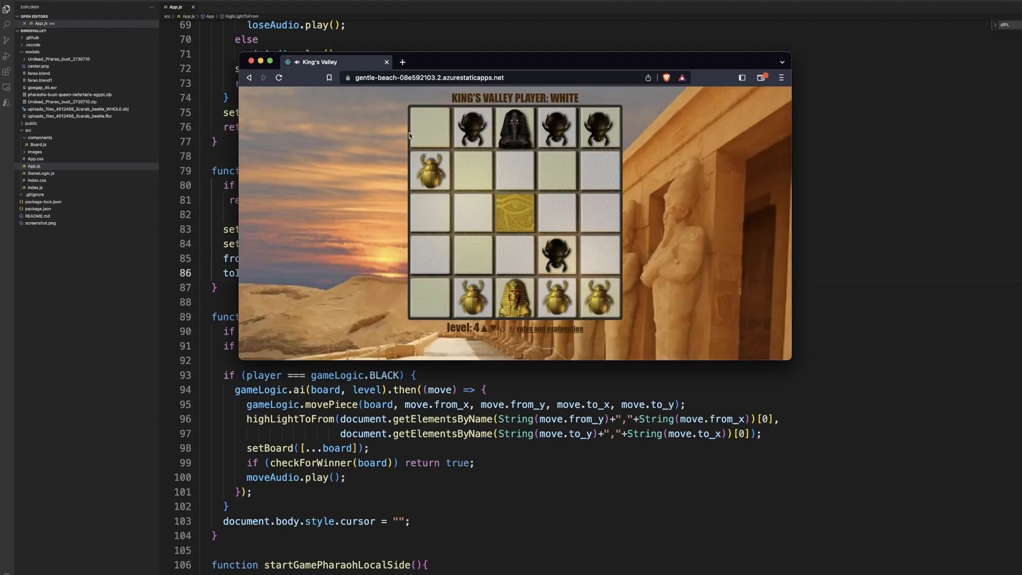
{"action": "mouse_move", "coordinate": [436, 139]}
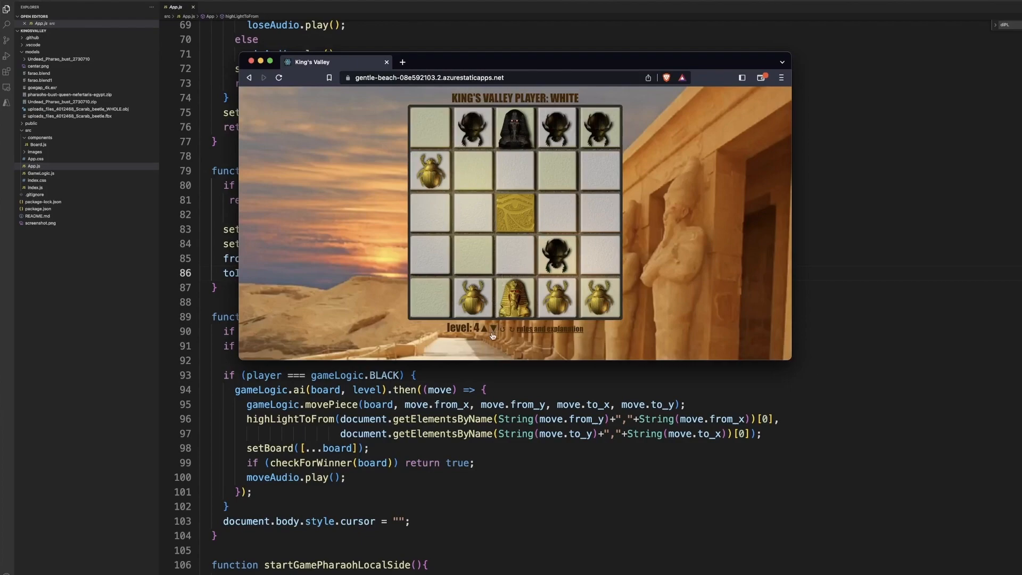
Raise the AI difficulty level from 4 to 5 with the up arrow below the board
{"action": "left_click", "coordinate": [485, 329]}
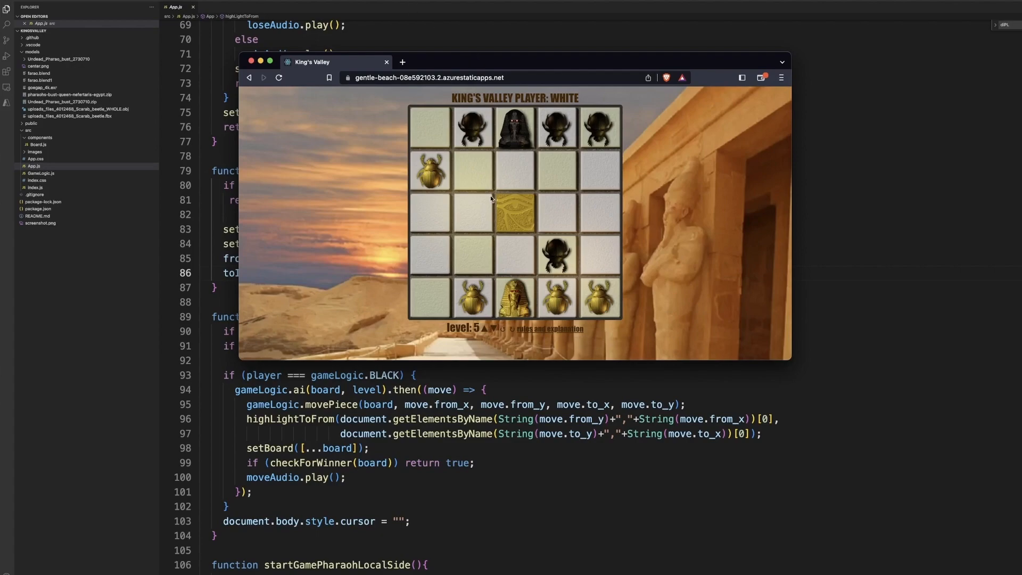
{"action": "mouse_move", "coordinate": [445, 169]}
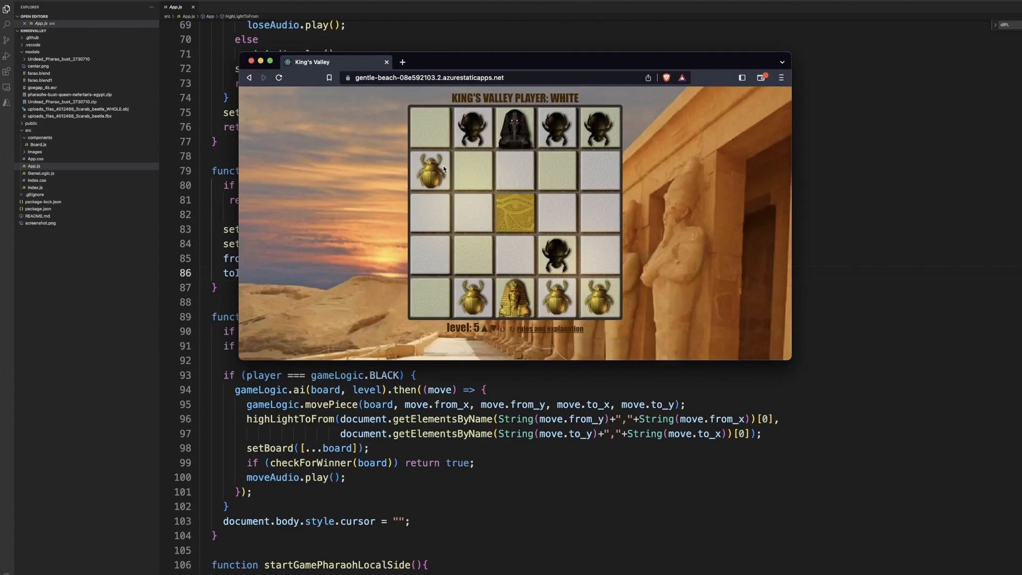
{"action": "mouse_move", "coordinate": [455, 215]}
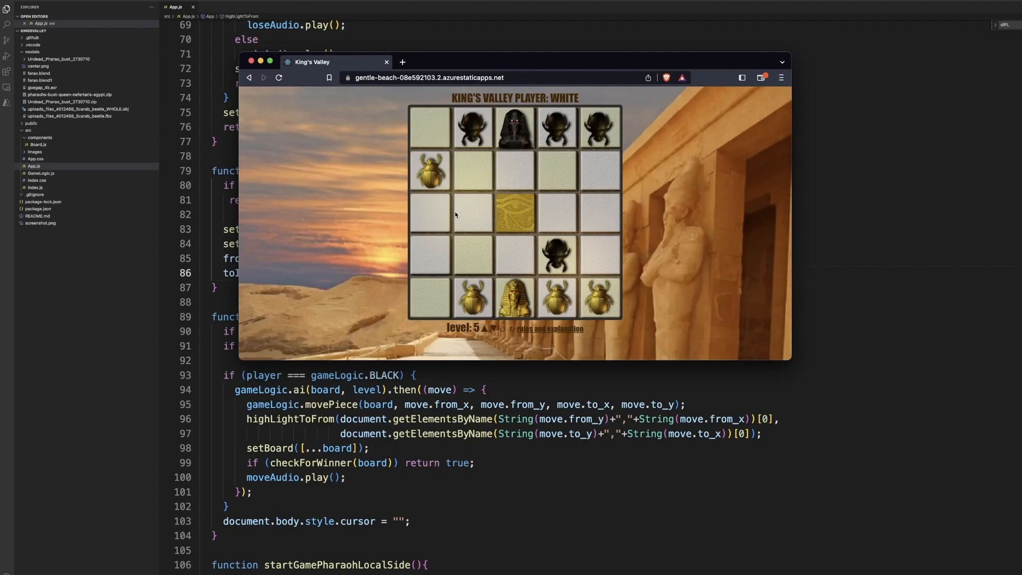
{"action": "mouse_move", "coordinate": [596, 217]}
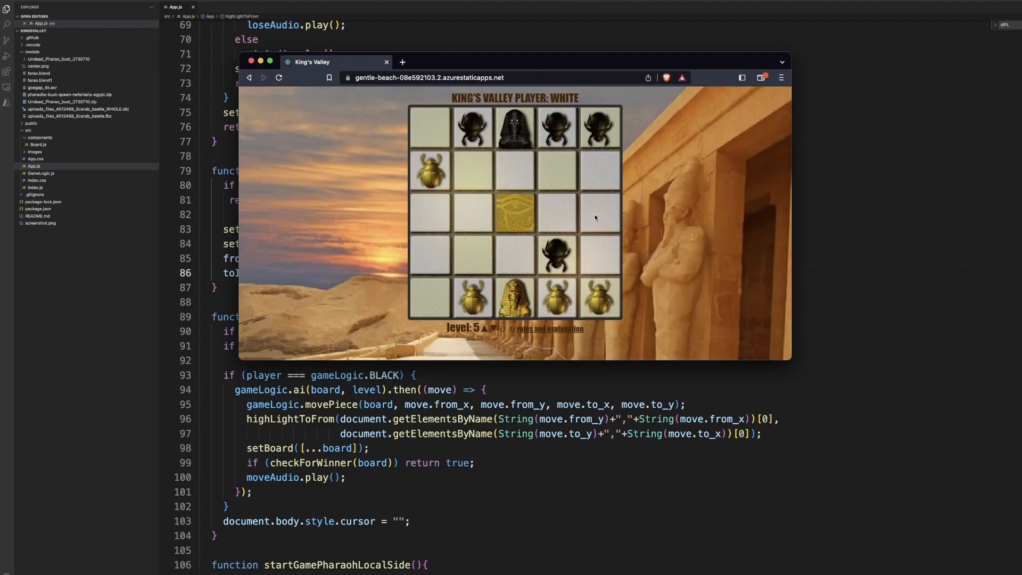
{"action": "mouse_move", "coordinate": [446, 151]}
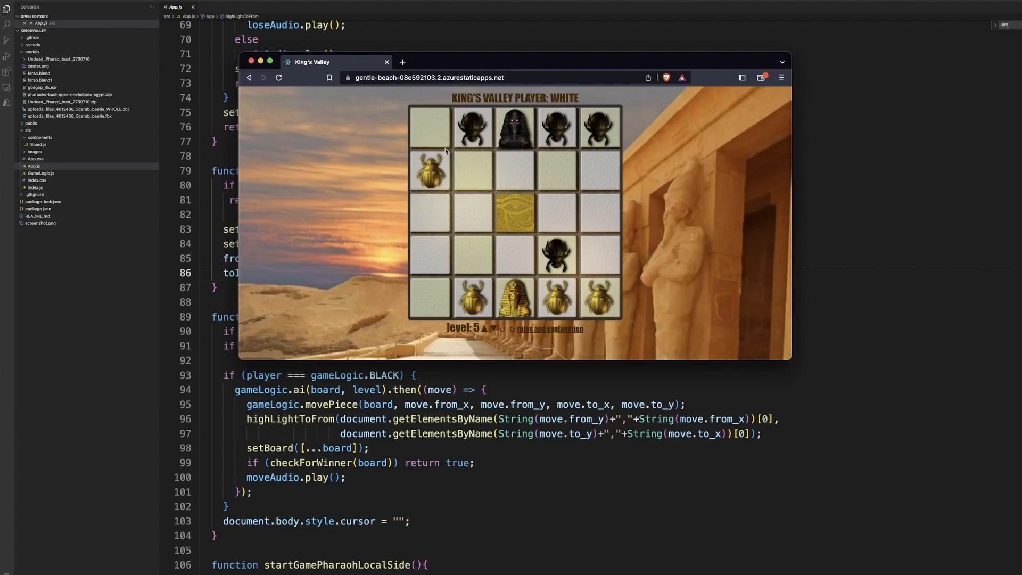
{"action": "mouse_move", "coordinate": [433, 138]}
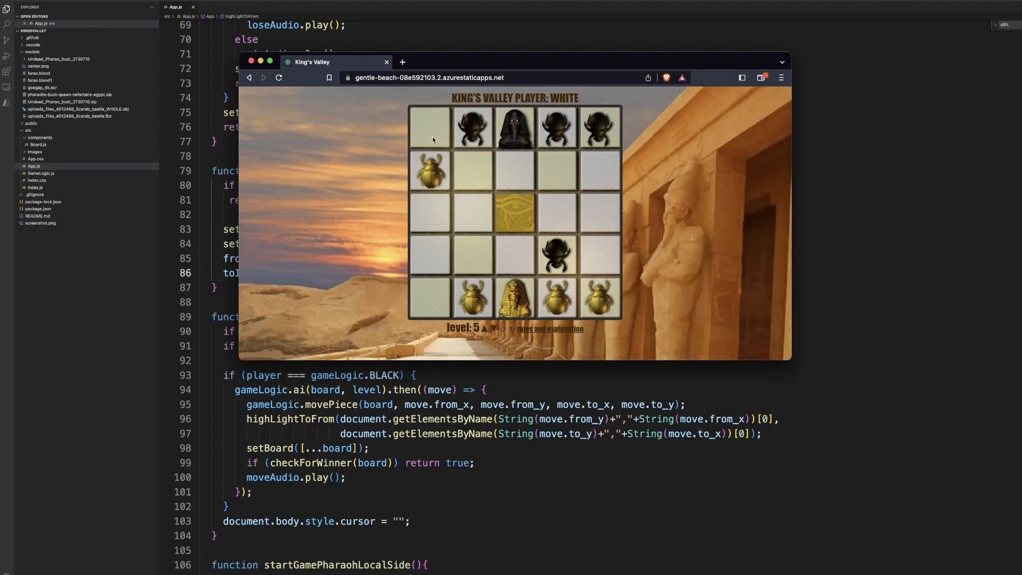
{"action": "mouse_move", "coordinate": [505, 165]}
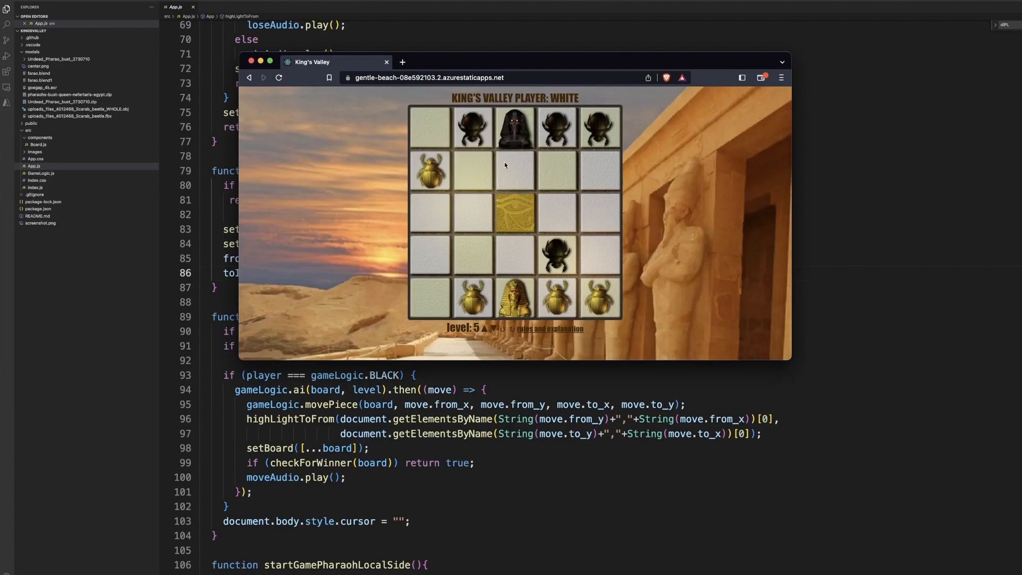
{"action": "mouse_move", "coordinate": [448, 152]}
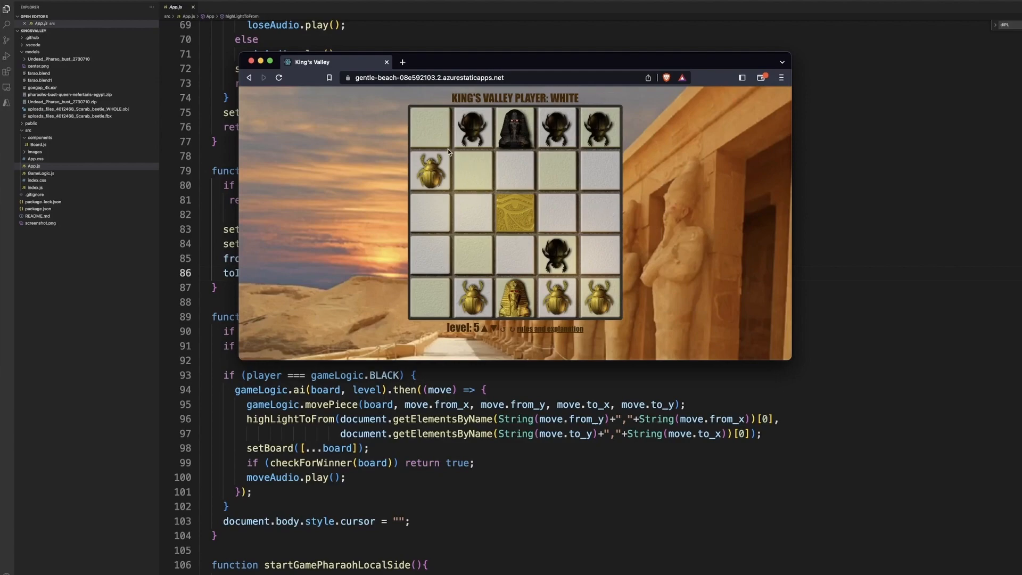
{"action": "mouse_move", "coordinate": [515, 240]}
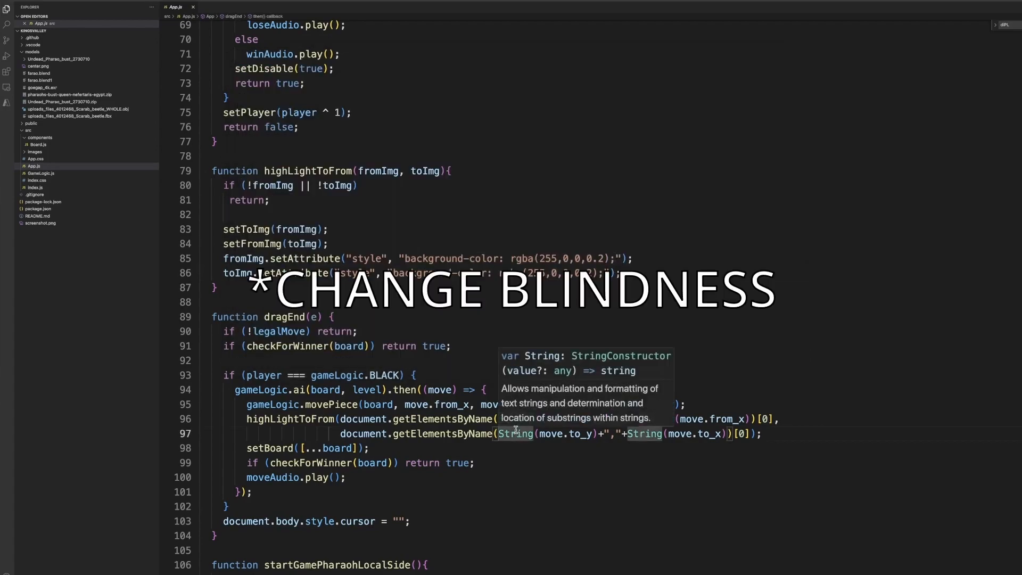
{"action": "scroll", "scroll_direction": "down", "scroll_amount": 3}
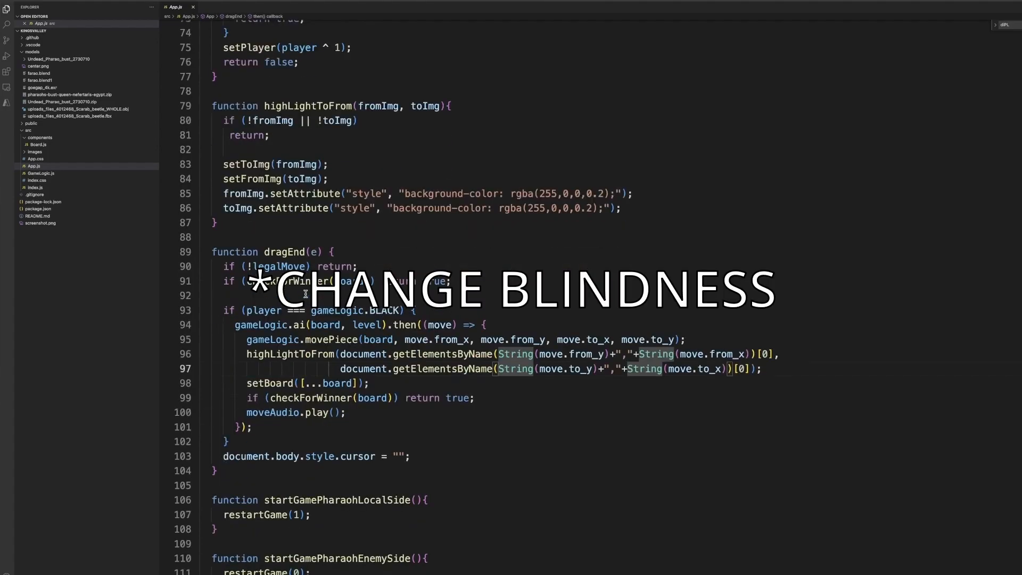
{"action": "scroll", "scroll_direction": "down", "scroll_amount": 3}
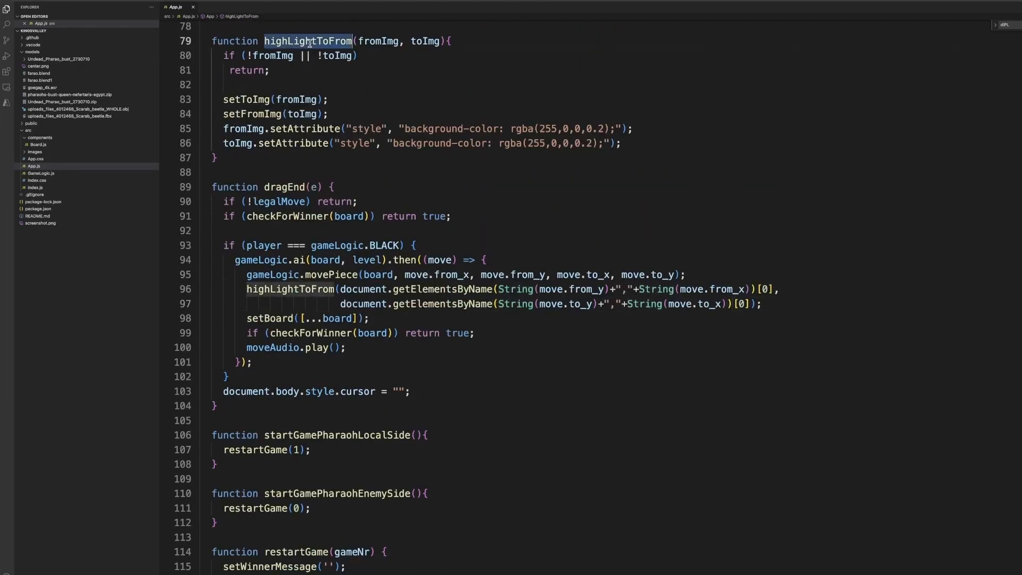
{"action": "scroll", "scroll_direction": "down", "scroll_amount": 3}
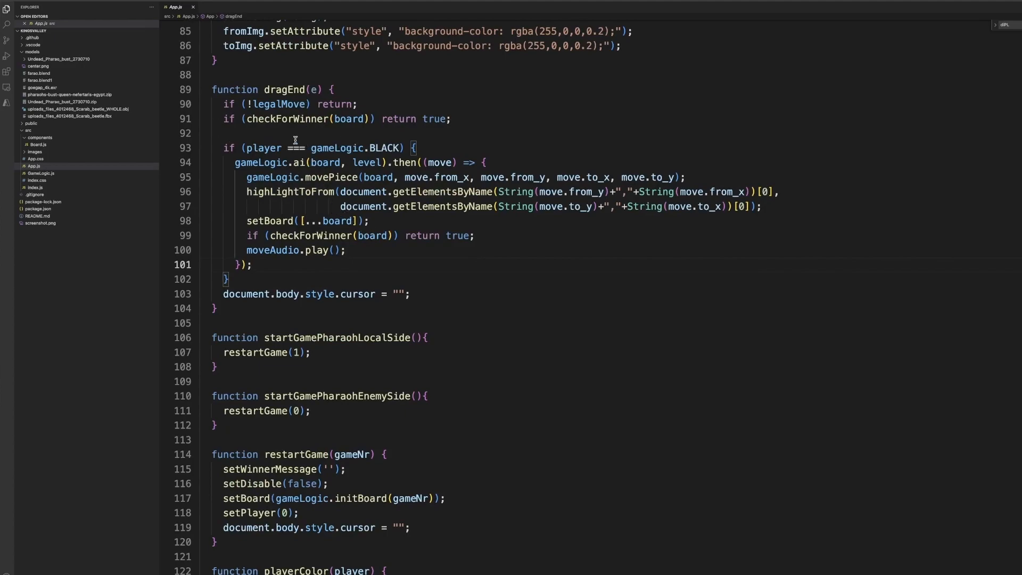
{"action": "double_click", "coordinate": [278, 104]}
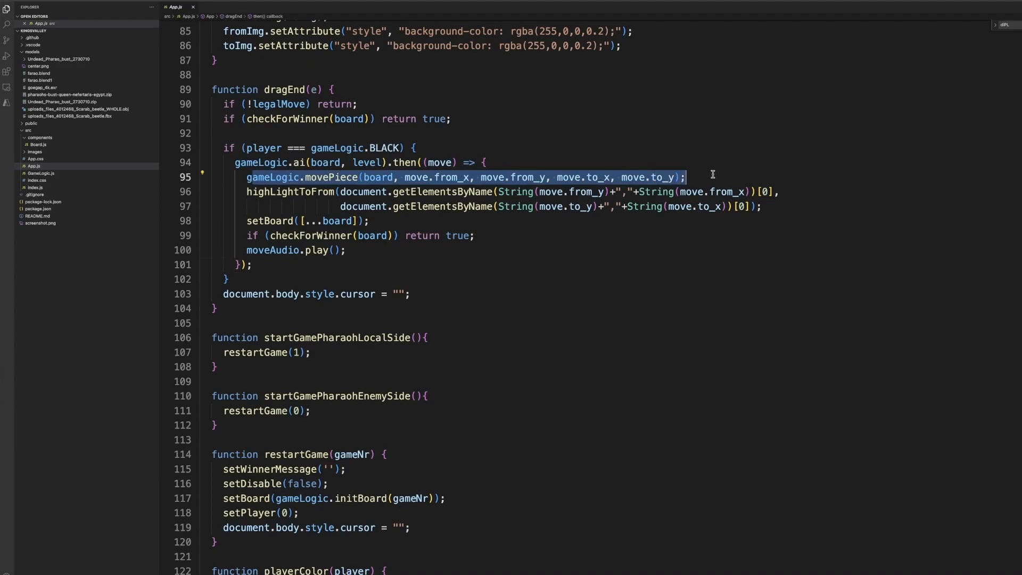
{"action": "left_click_drag", "start_coordinate": [246, 192], "coordinate": [367, 220]}
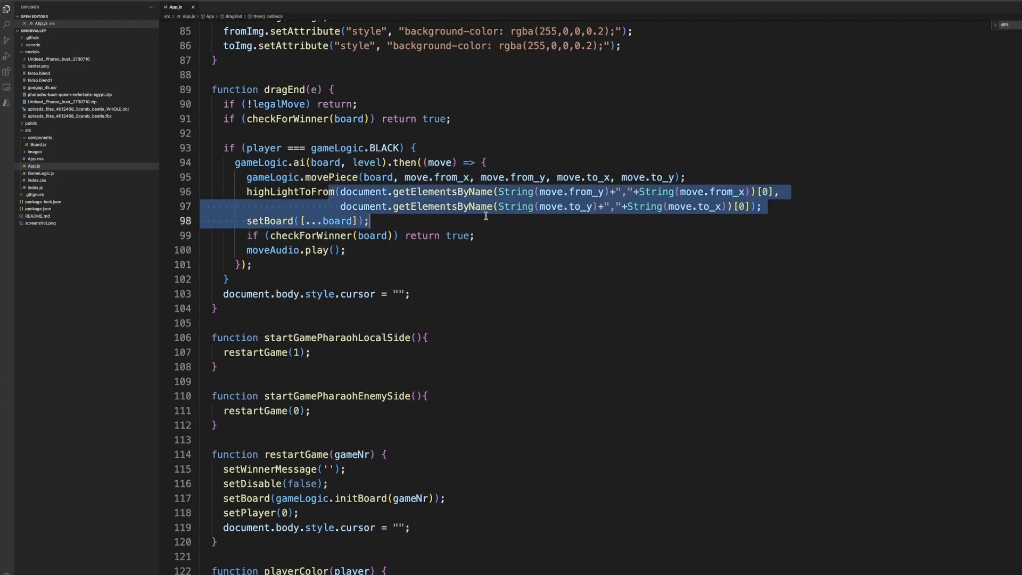
{"action": "left_click", "coordinate": [394, 220]}
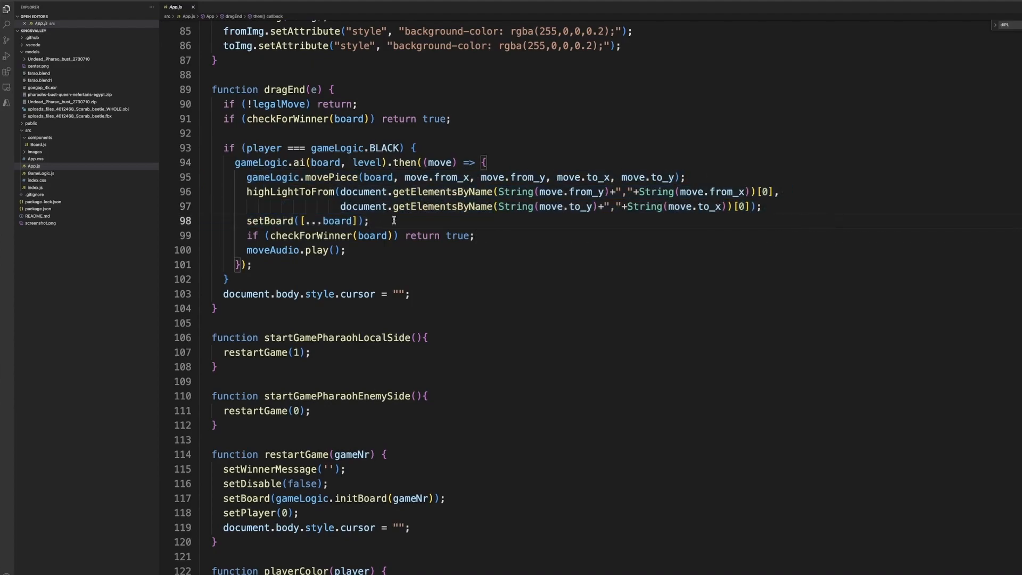
{"action": "mouse_move", "coordinate": [500, 238]}
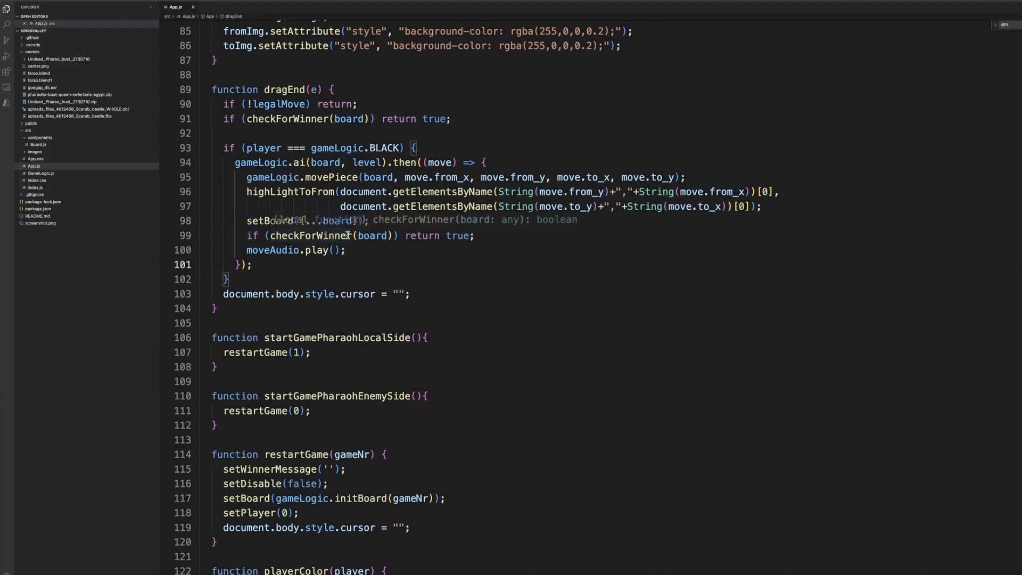
{"action": "mouse_move", "coordinate": [492, 199]}
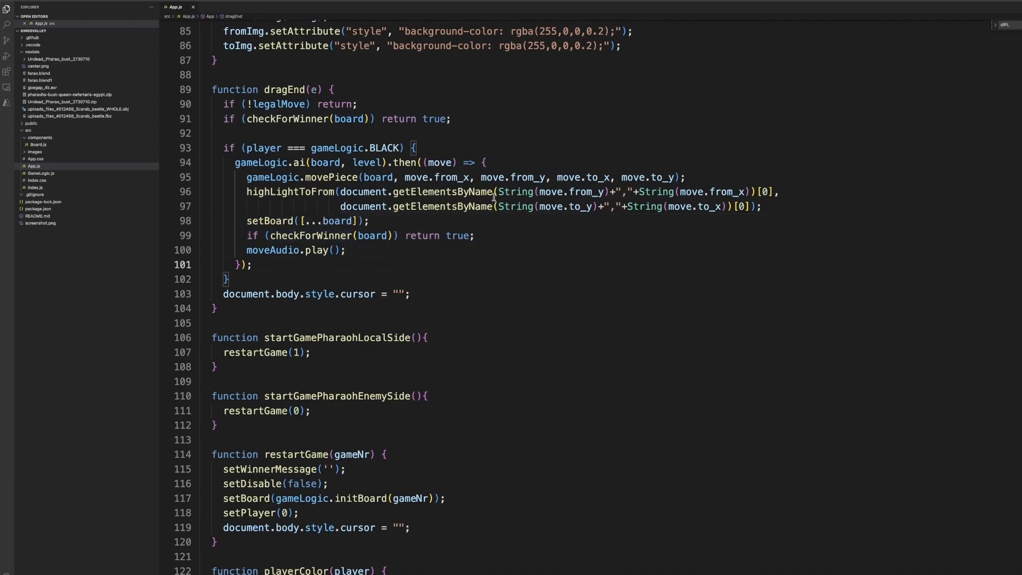
{"action": "mouse_move", "coordinate": [307, 241]}
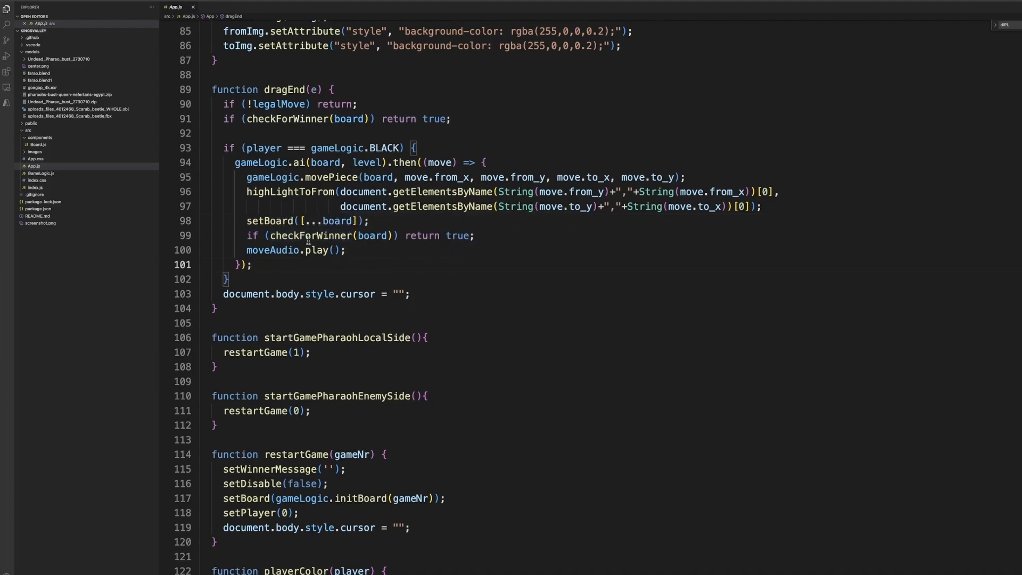
{"action": "double_click", "coordinate": [295, 250]}
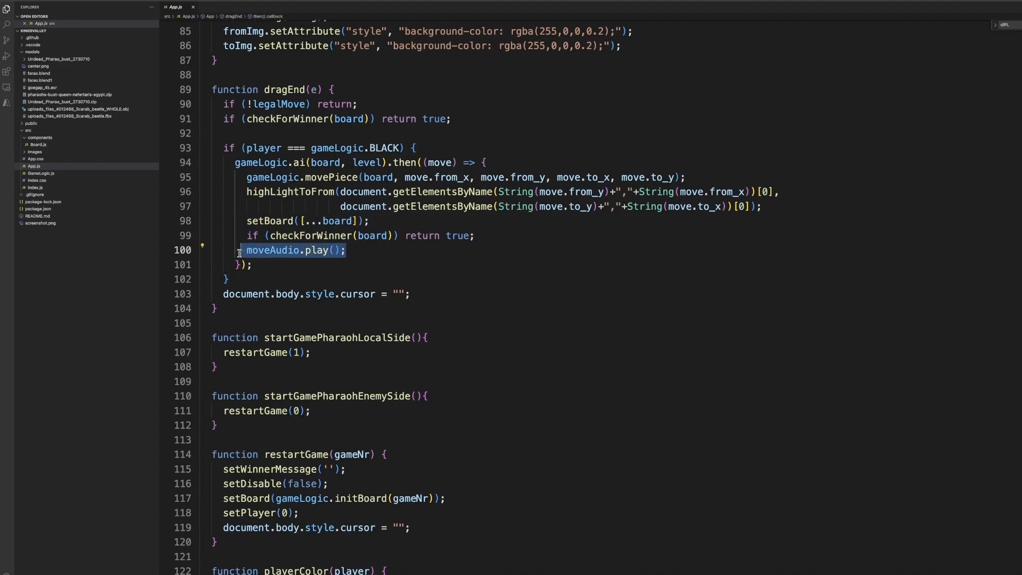
{"action": "scroll", "scroll_direction": "down", "scroll_amount": 3}
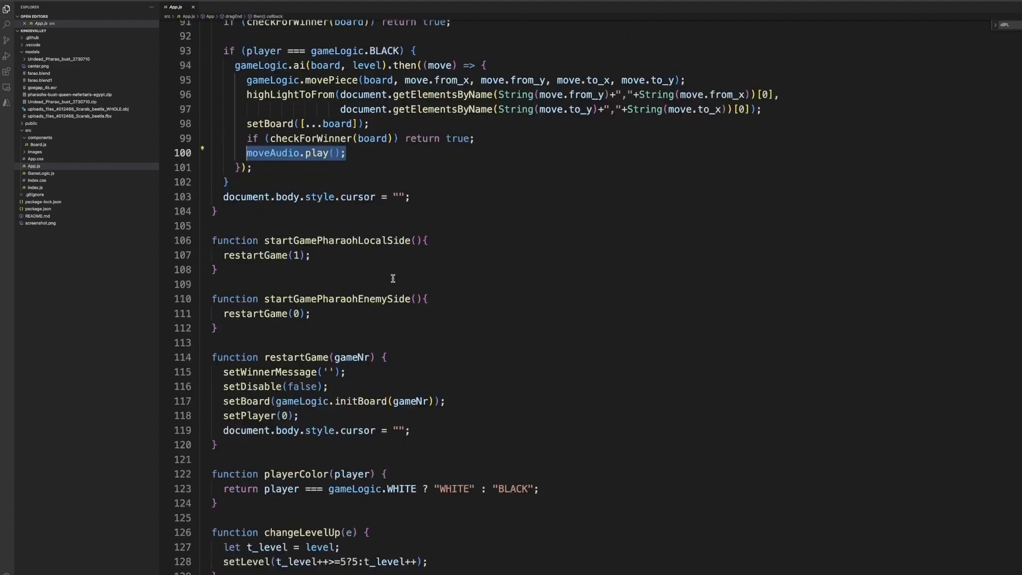
{"action": "scroll", "scroll_direction": "down", "scroll_amount": 3}
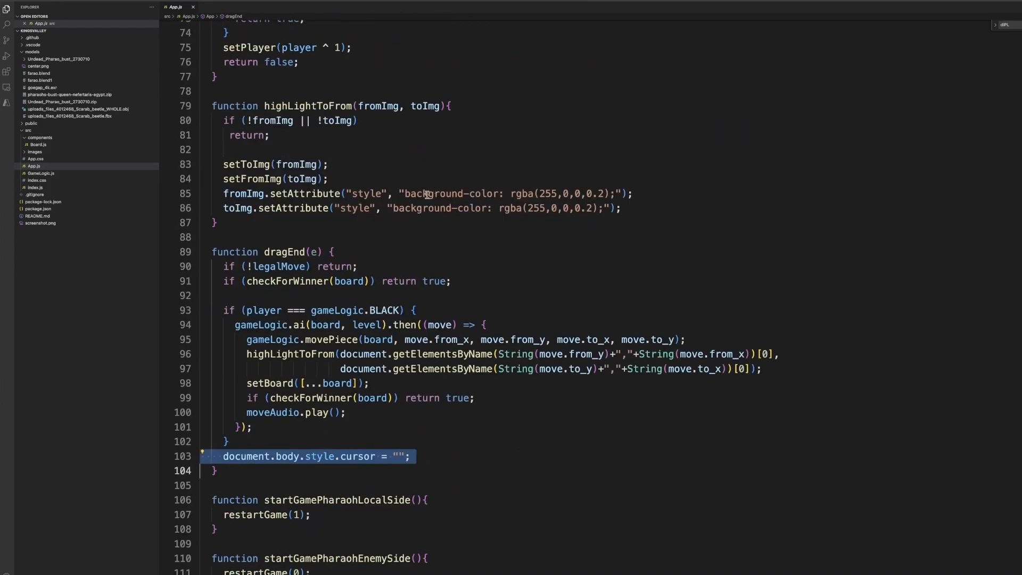
{"action": "mouse_move", "coordinate": [354, 325]}
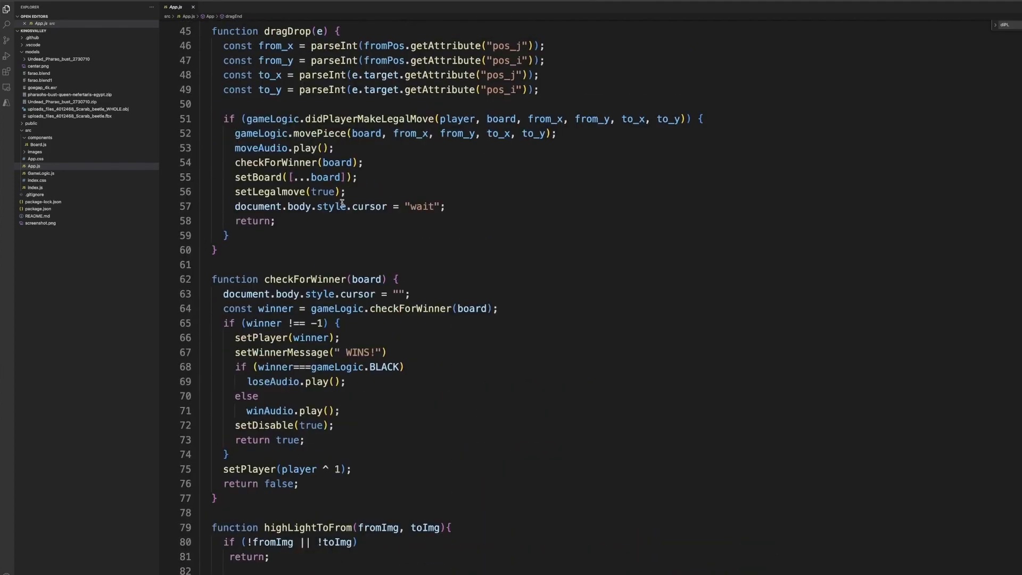
Highlight the wait-cursor line and startGamePharaohLocalSide, then bring the browser game back up
{"action": "triple_click", "coordinate": [339, 207]}
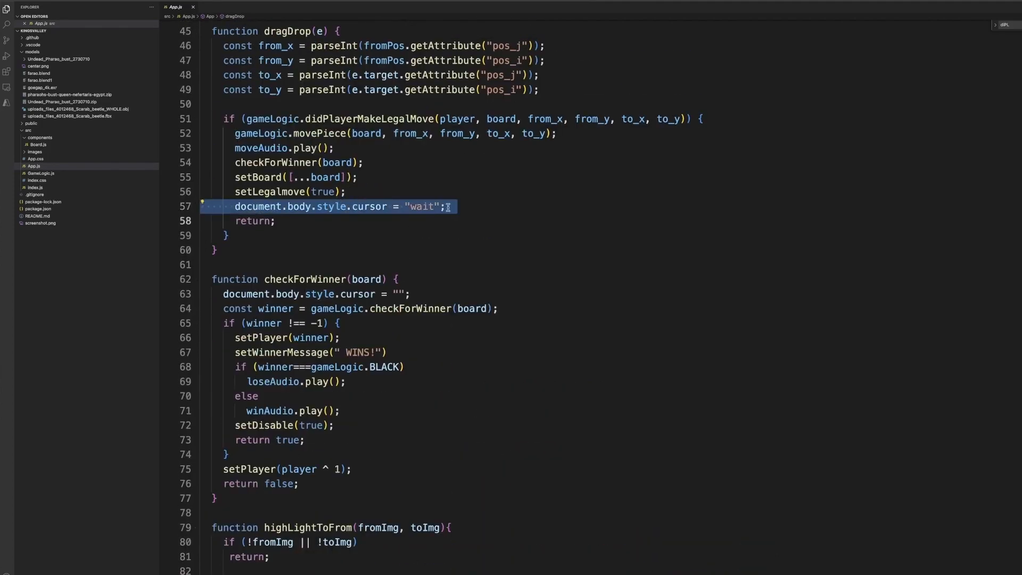
{"action": "scroll", "scroll_direction": "down", "scroll_amount": 3}
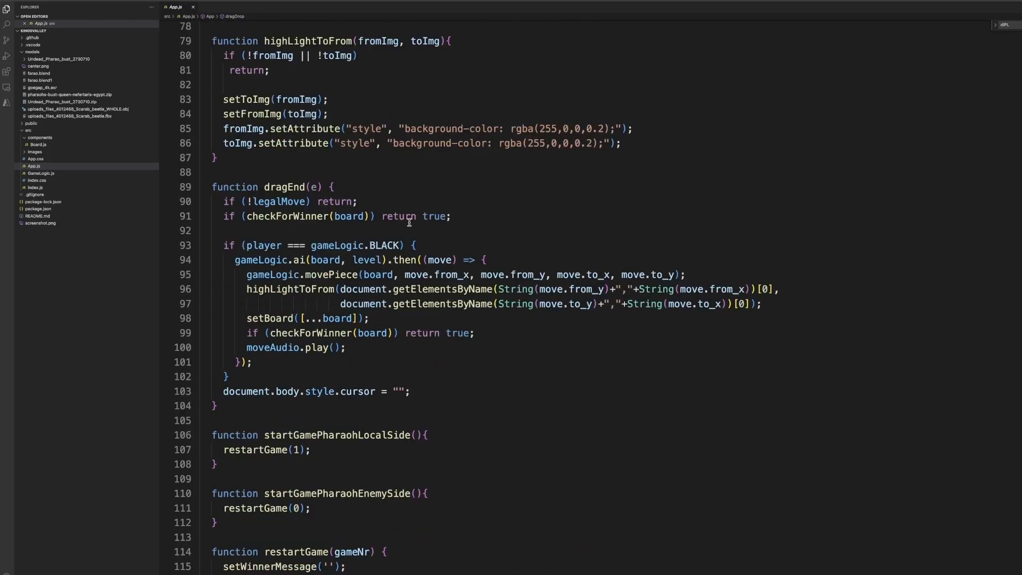
{"action": "scroll", "scroll_direction": "down", "scroll_amount": 3}
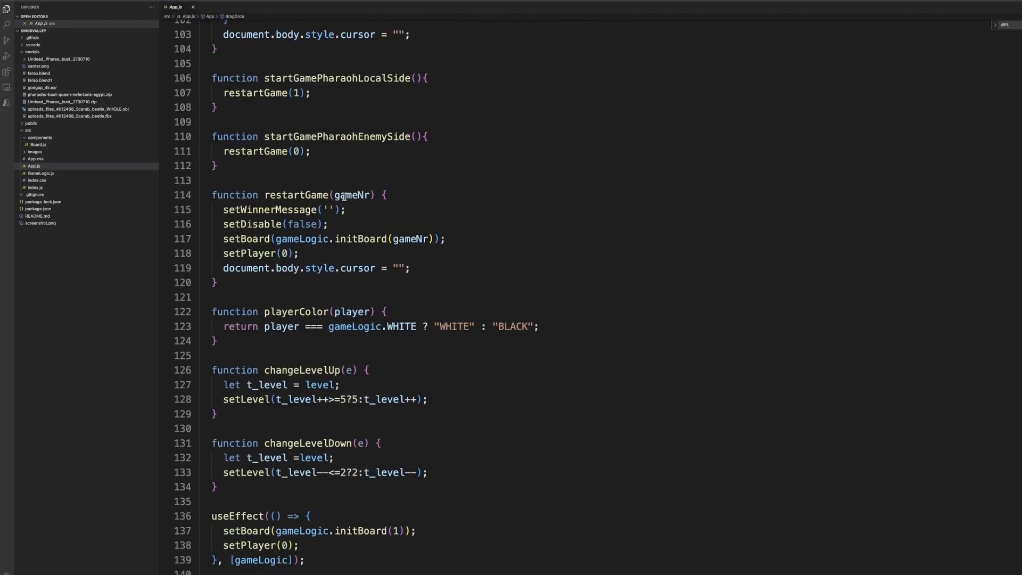
{"action": "double_click", "coordinate": [341, 78]}
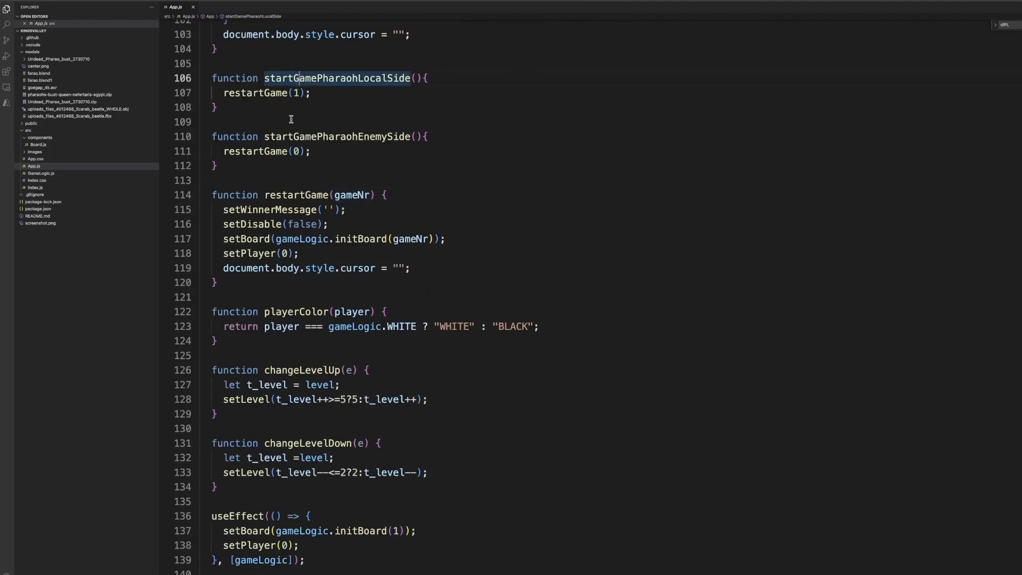
{"action": "left_click", "coordinate": [296, 136]}
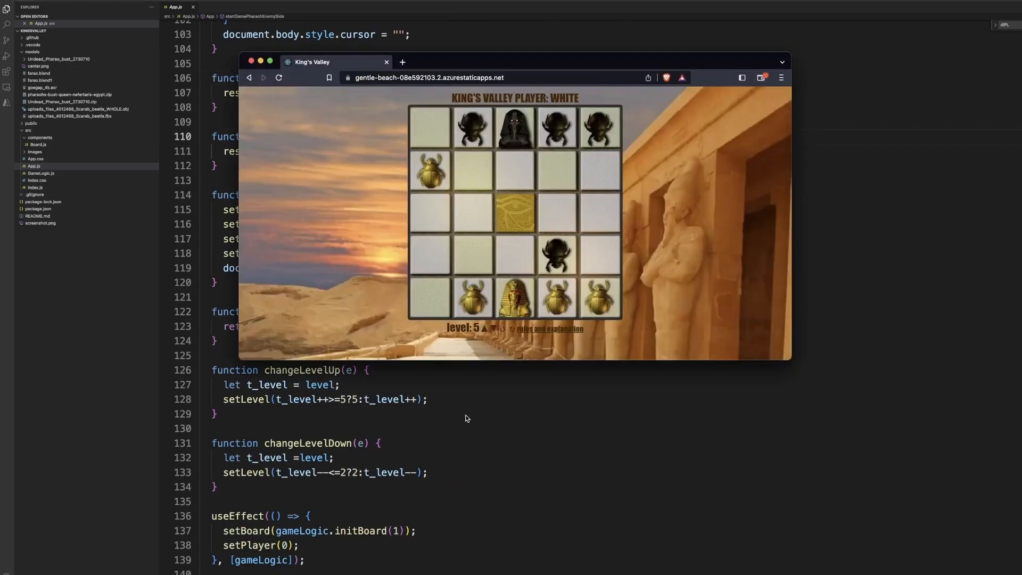
Start a new game with the pharaohs placed on the enemy side
{"action": "left_click", "coordinate": [490, 328]}
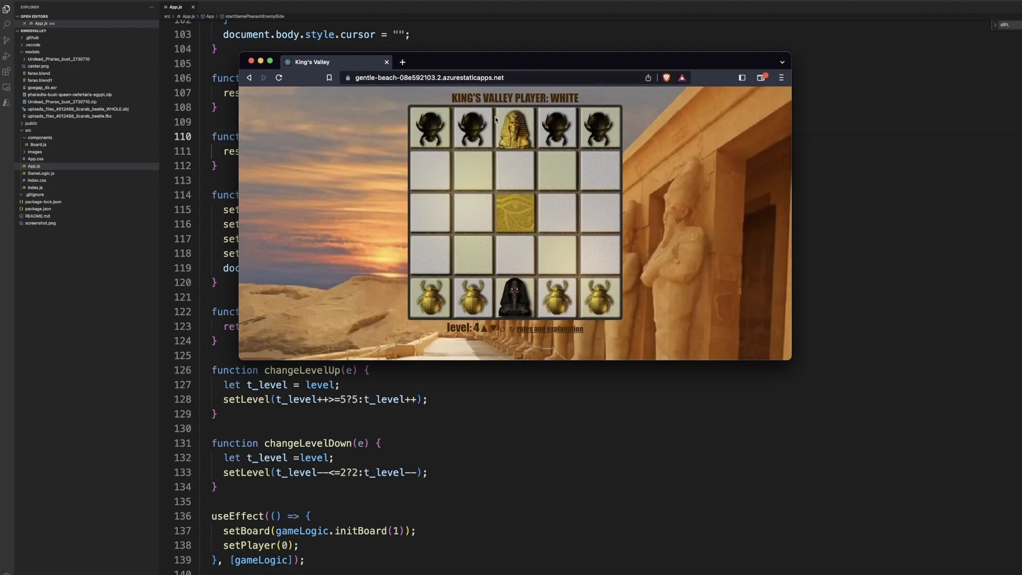
{"action": "mouse_move", "coordinate": [406, 101]}
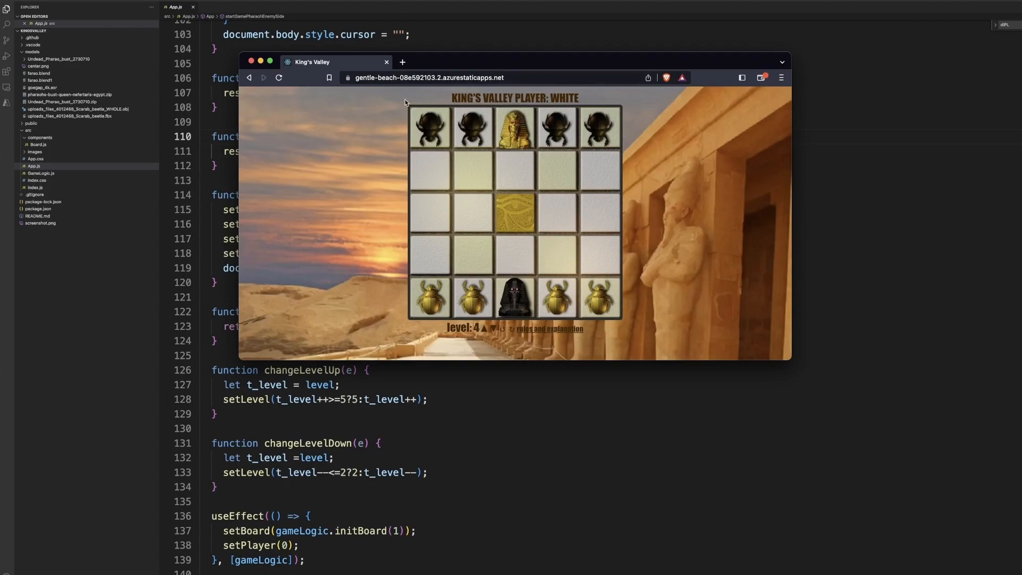
{"action": "mouse_move", "coordinate": [489, 283]}
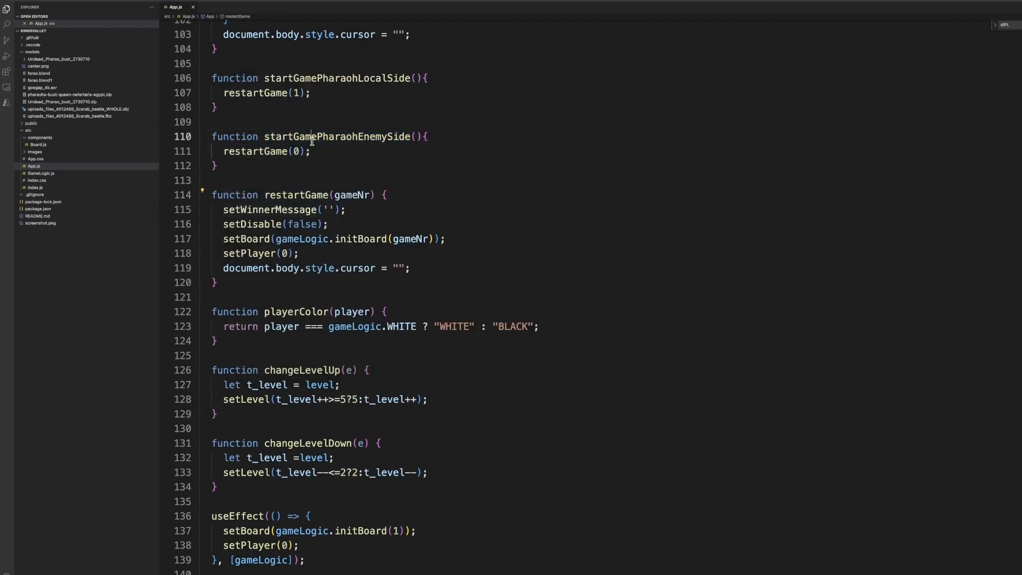
{"action": "double_click", "coordinate": [335, 78]}
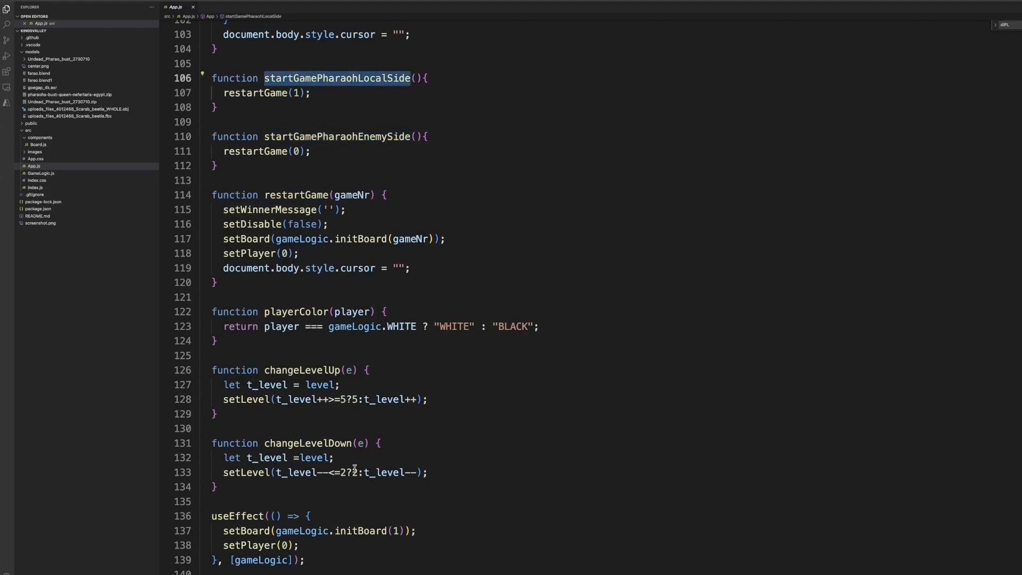
{"action": "scroll", "scroll_direction": "down", "scroll_amount": 3}
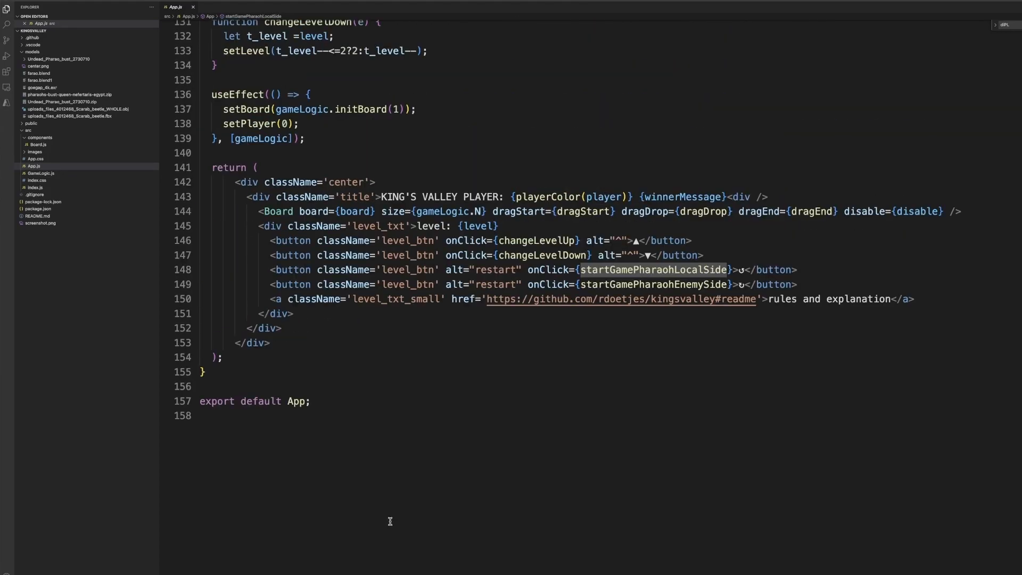
{"action": "mouse_move", "coordinate": [637, 269]}
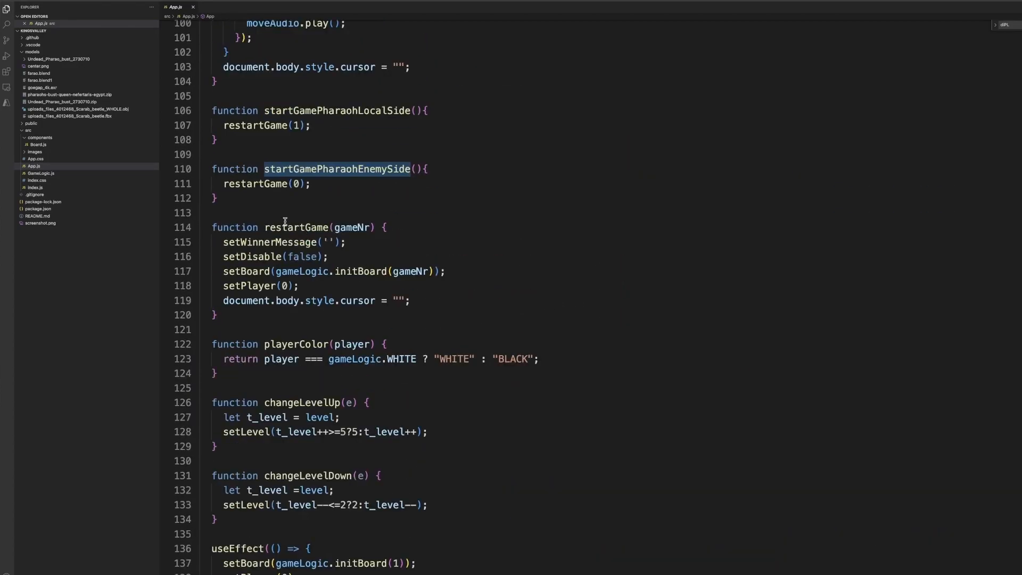
{"action": "mouse_move", "coordinate": [307, 223]}
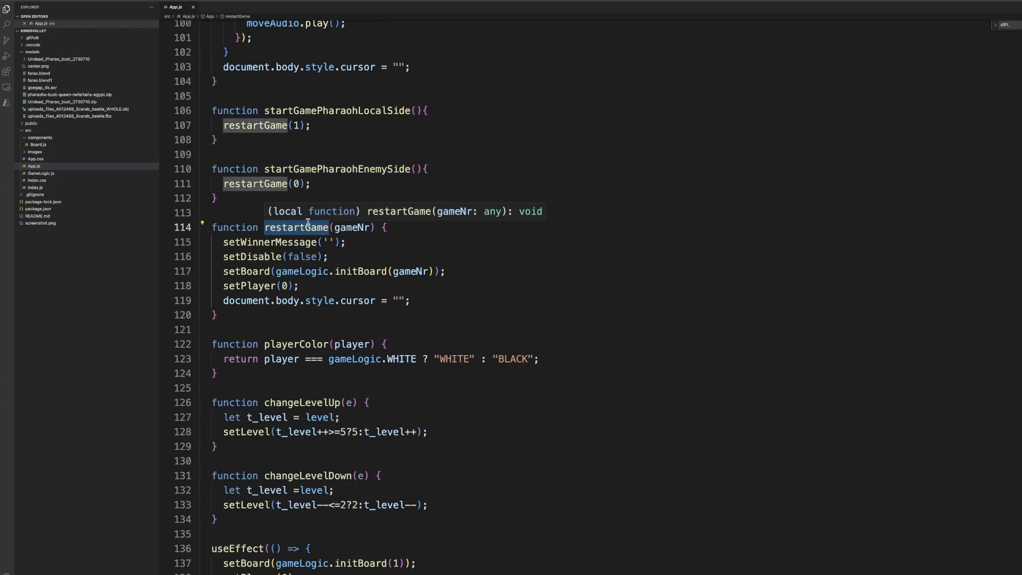
{"action": "scroll", "scroll_direction": "down", "scroll_amount": 3}
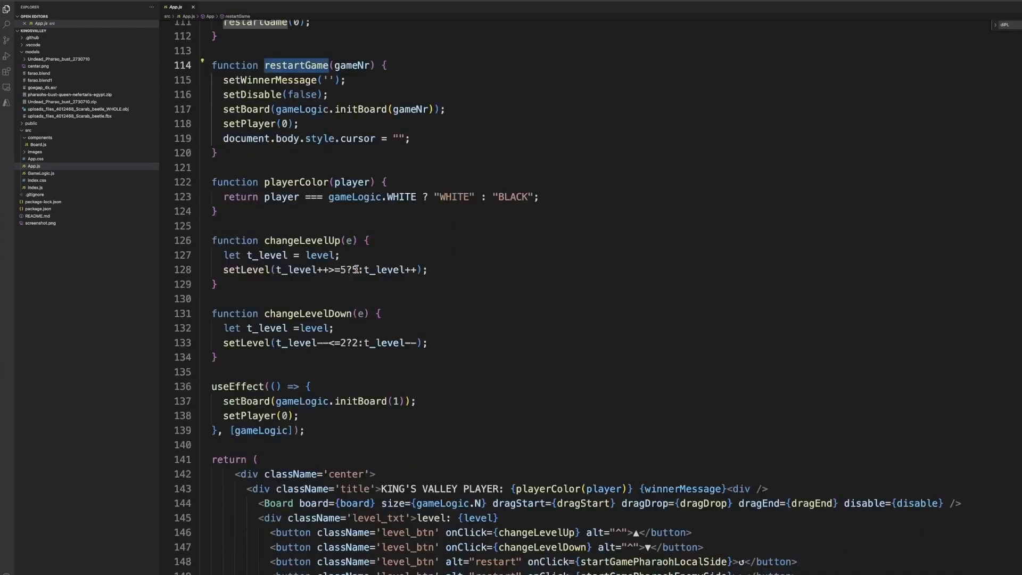
{"action": "scroll", "scroll_direction": "down", "scroll_amount": 3}
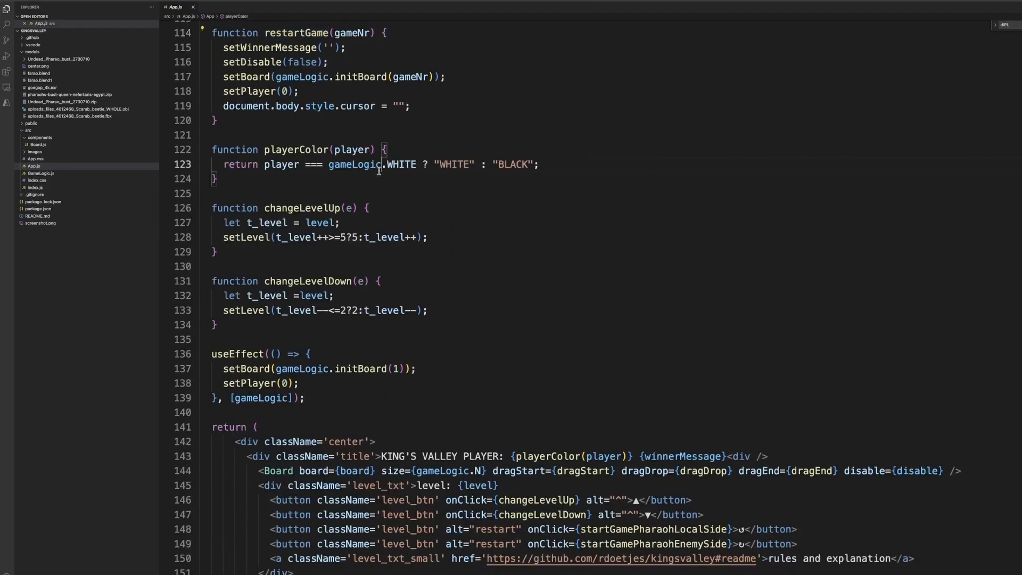
{"action": "mouse_move", "coordinate": [373, 171]}
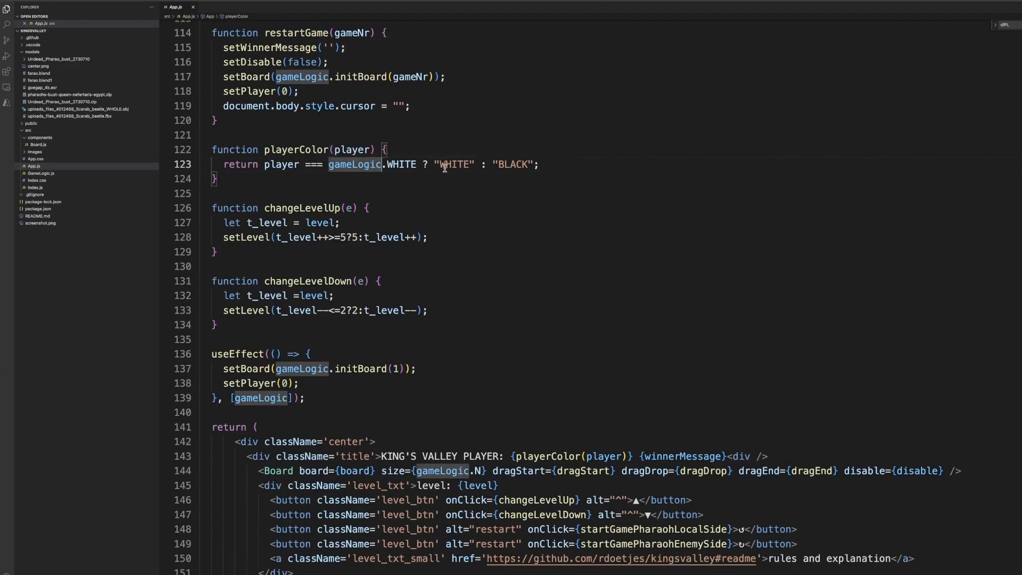
{"action": "double_click", "coordinate": [455, 164]}
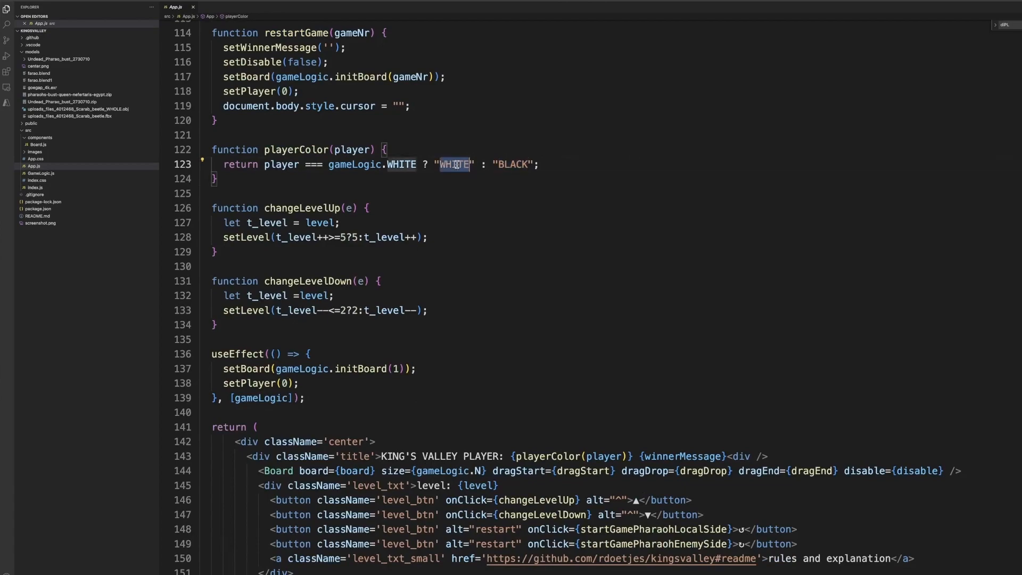
{"action": "double_click", "coordinate": [514, 164]}
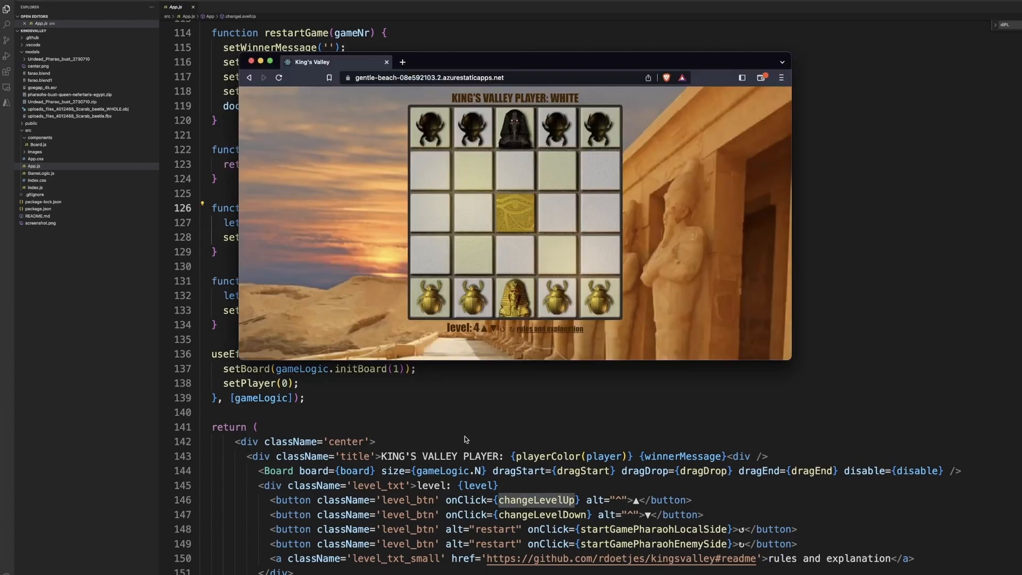
{"action": "left_click", "coordinate": [482, 329]}
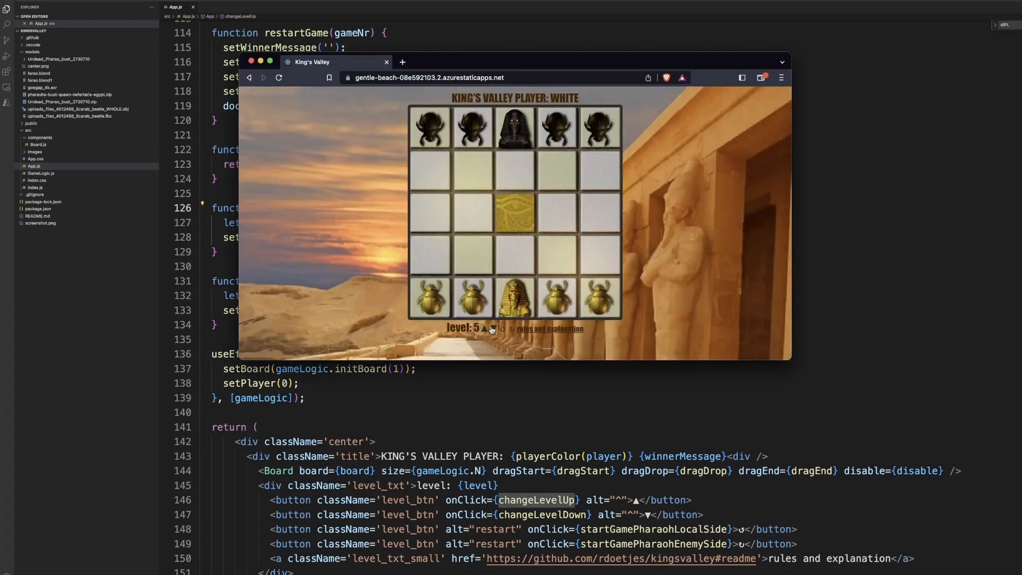
{"action": "left_click", "coordinate": [496, 329]}
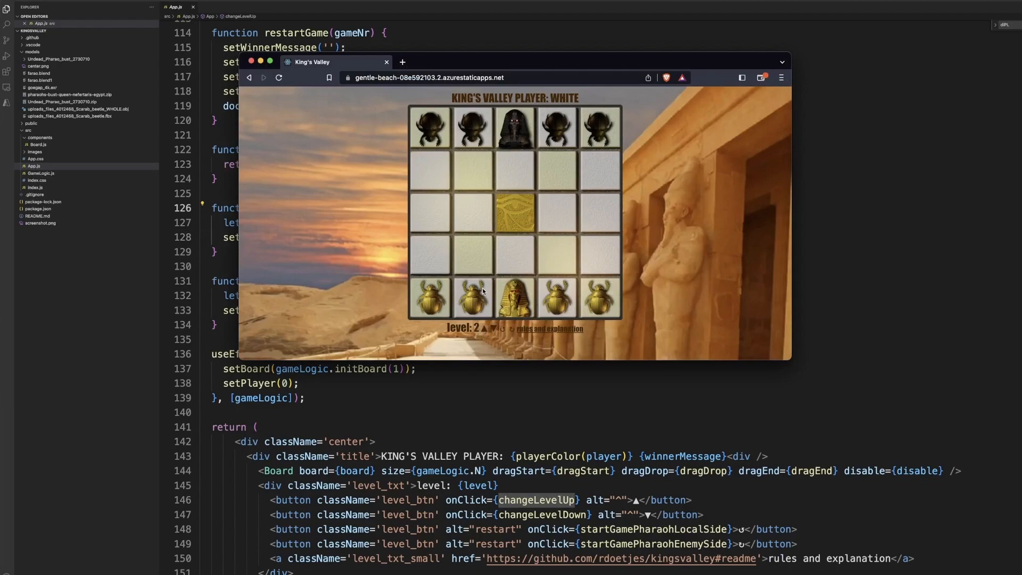
{"action": "left_click", "coordinate": [486, 329]}
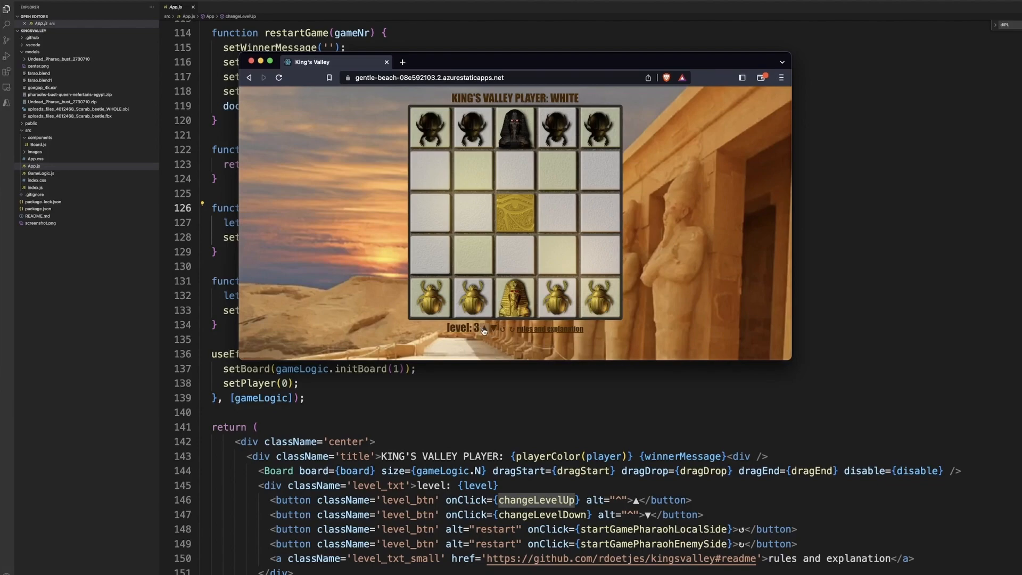
{"action": "left_click", "coordinate": [481, 327]}
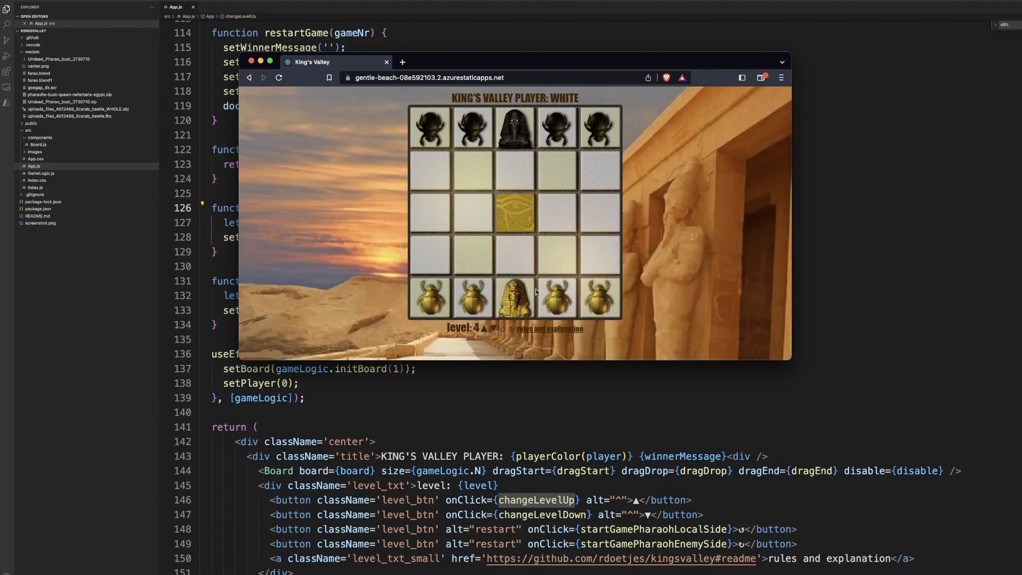
{"action": "mouse_move", "coordinate": [480, 331]}
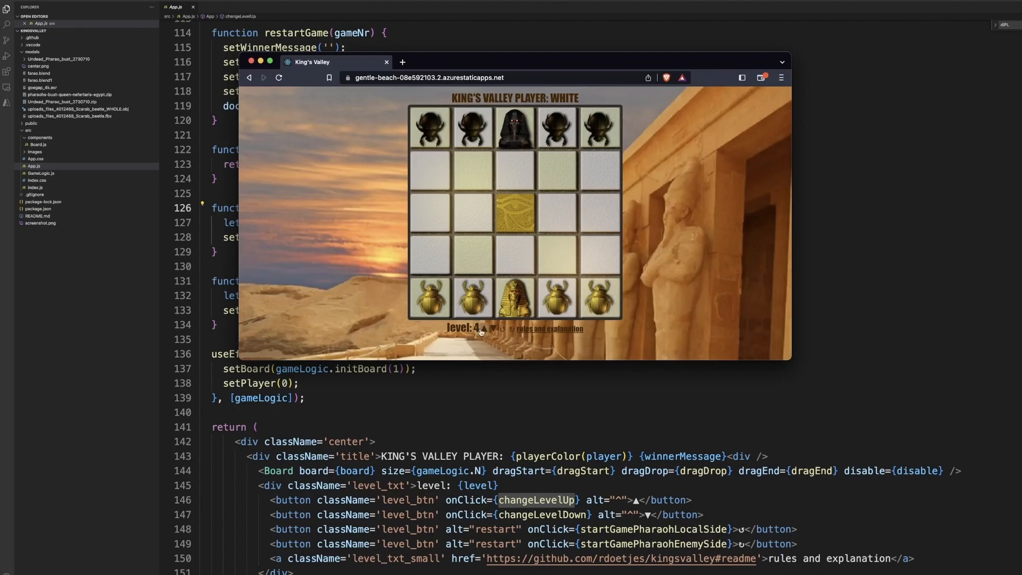
{"action": "left_click", "coordinate": [484, 329]}
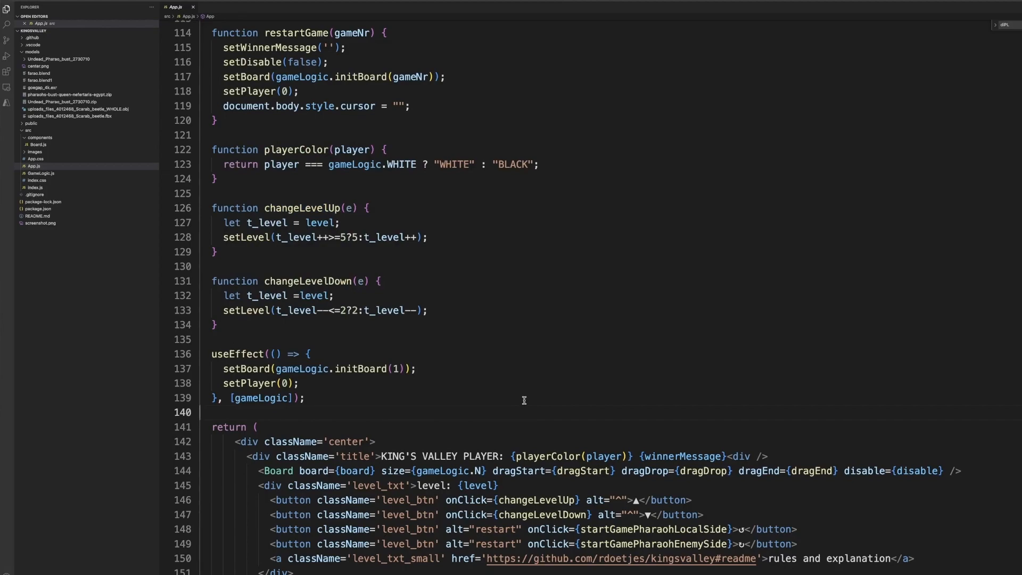
{"action": "scroll", "scroll_direction": "down", "scroll_amount": 3}
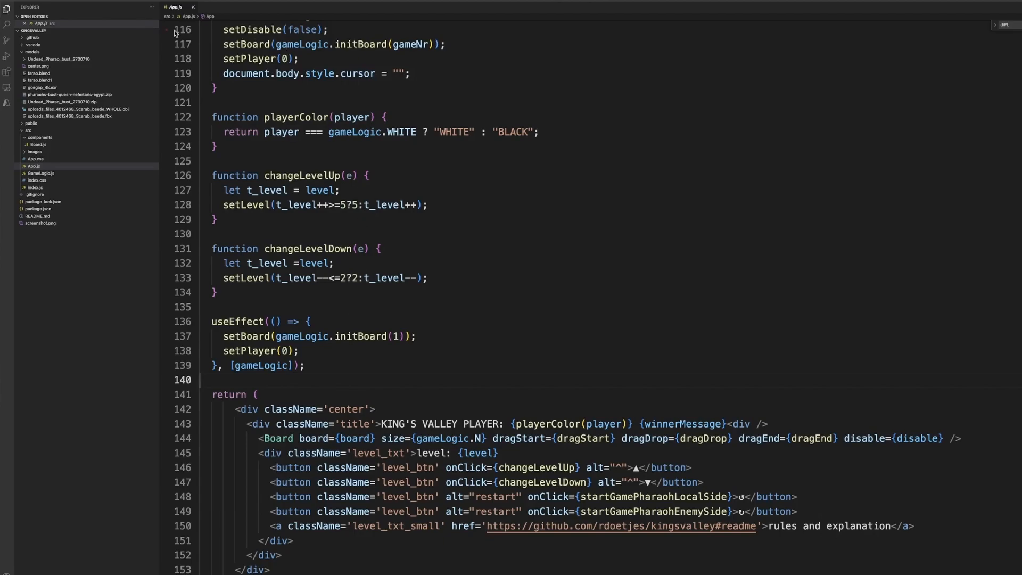
{"action": "mouse_move", "coordinate": [47, 168]}
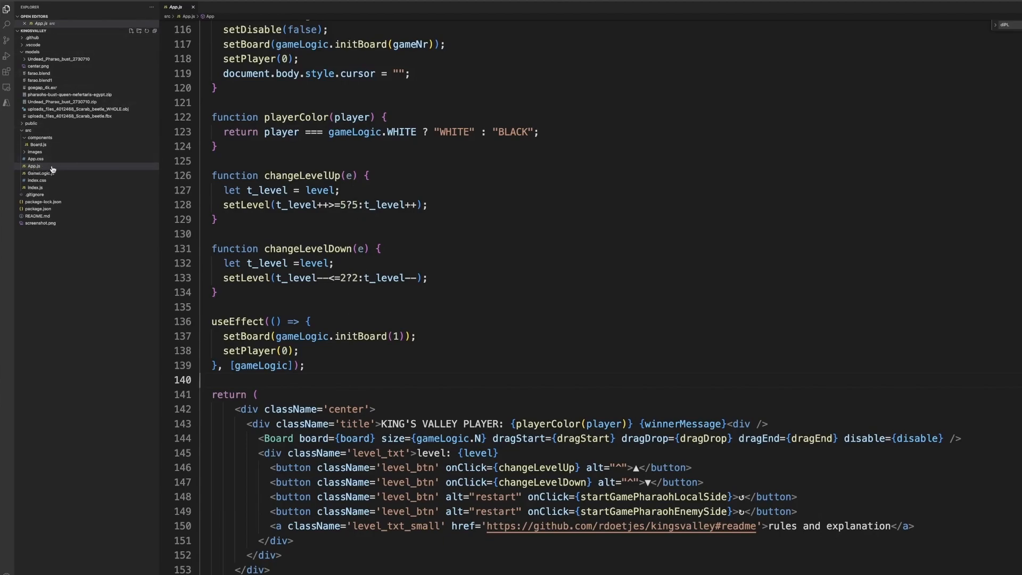
Show GameLogic.js from the Explorer and scroll to #getAllMovesPiece
{"action": "left_click", "coordinate": [38, 172]}
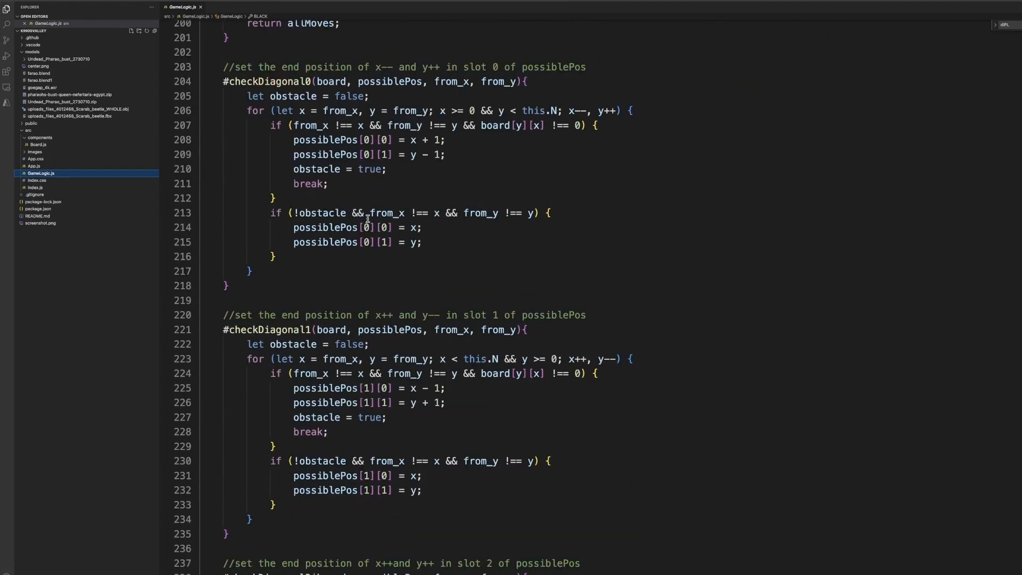
{"action": "scroll", "scroll_direction": "up", "scroll_amount": 3}
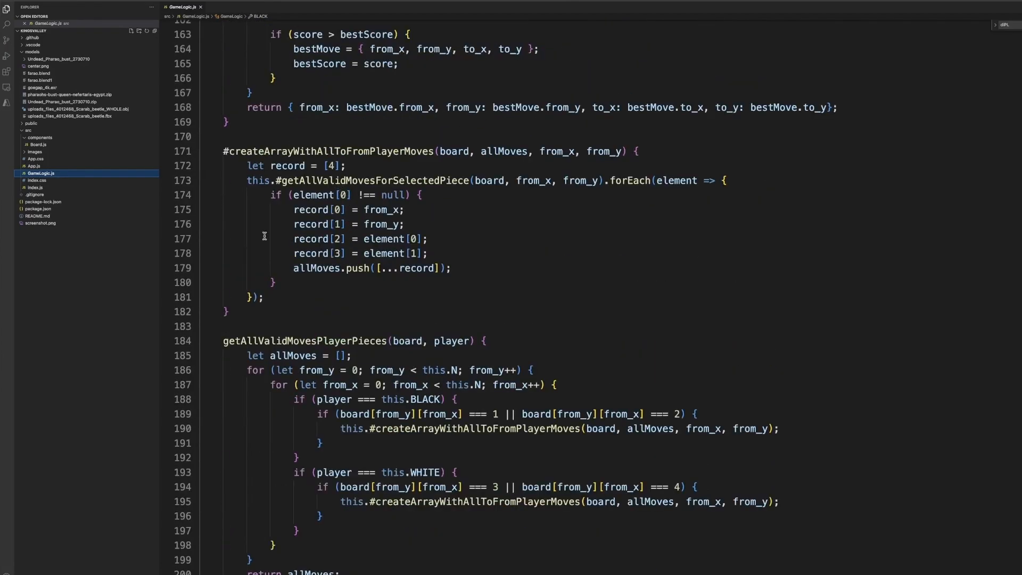
{"action": "scroll", "scroll_direction": "down", "scroll_amount": 3}
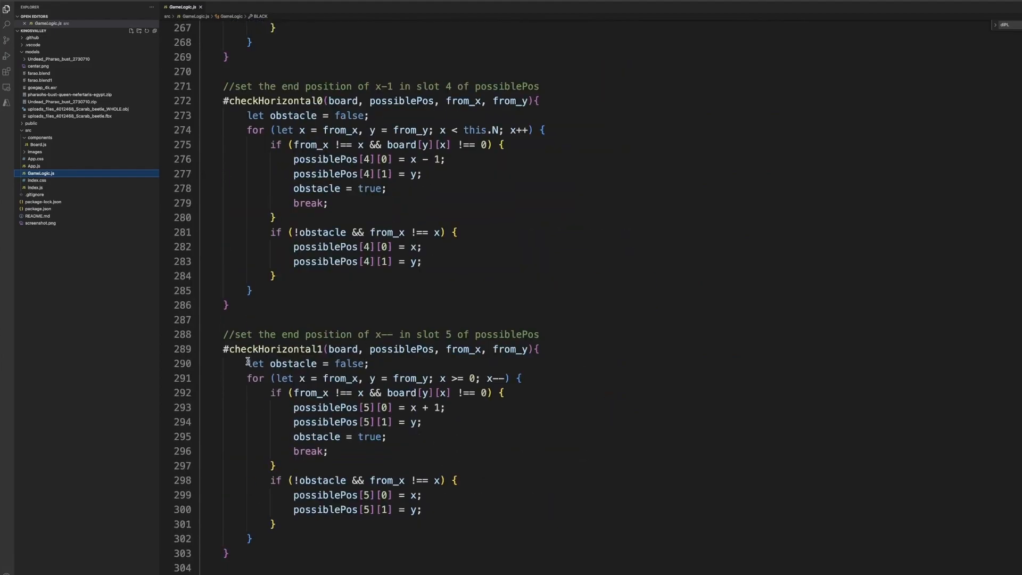
{"action": "scroll", "scroll_direction": "down", "scroll_amount": 3}
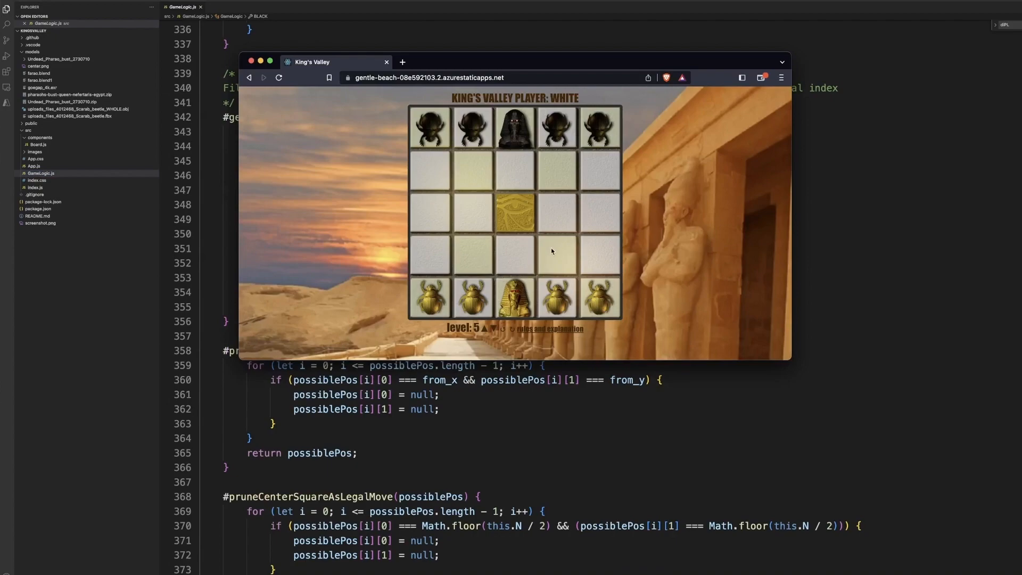
{"action": "mouse_move", "coordinate": [486, 416]}
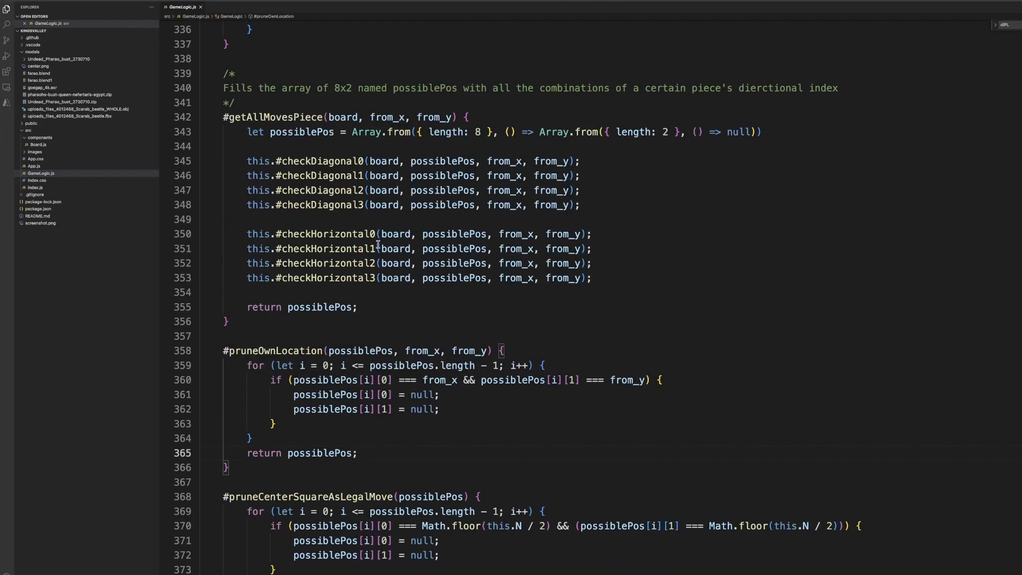
{"action": "mouse_move", "coordinate": [346, 217]}
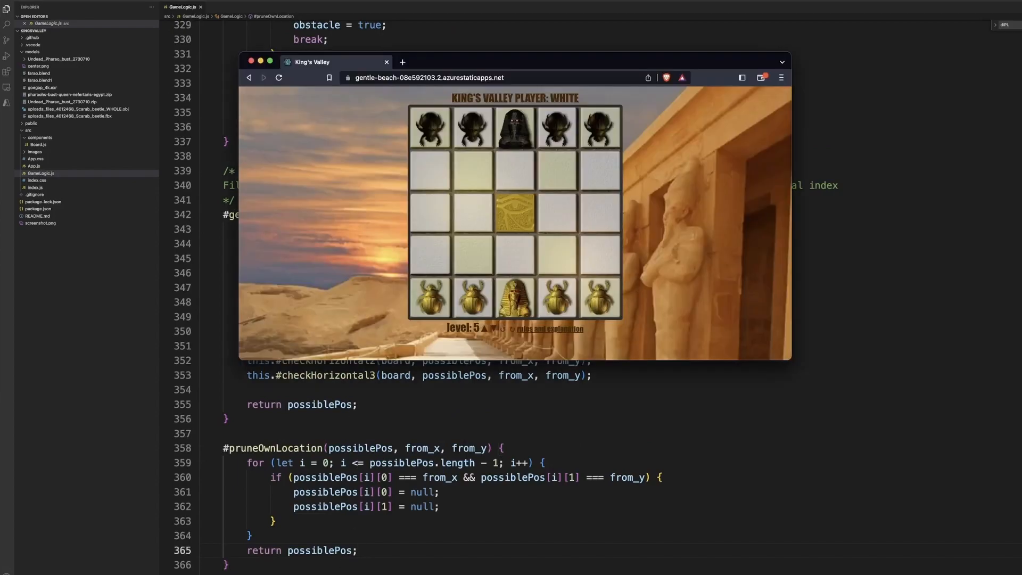
{"action": "mouse_move", "coordinate": [473, 252]}
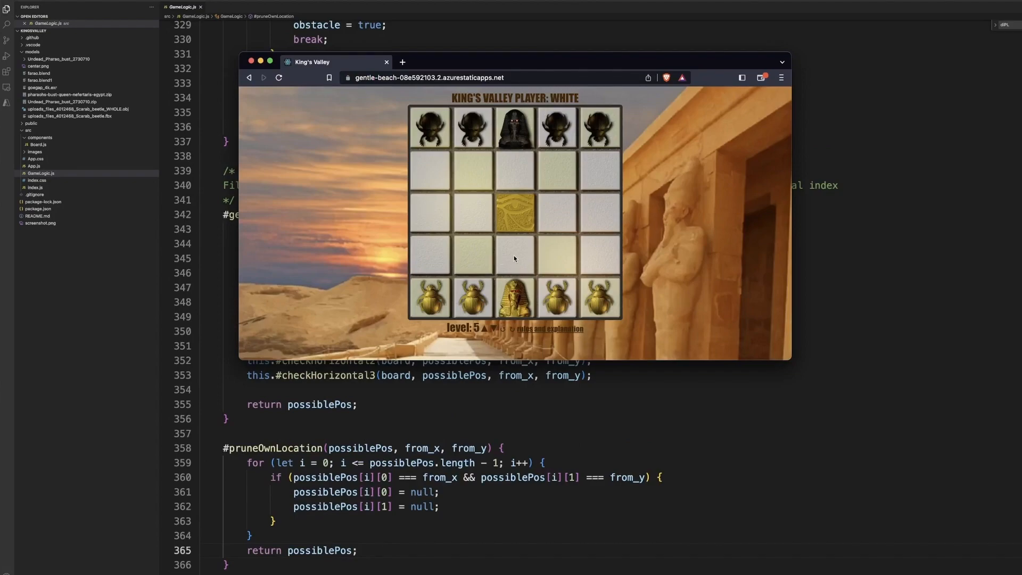
{"action": "mouse_move", "coordinate": [519, 287]}
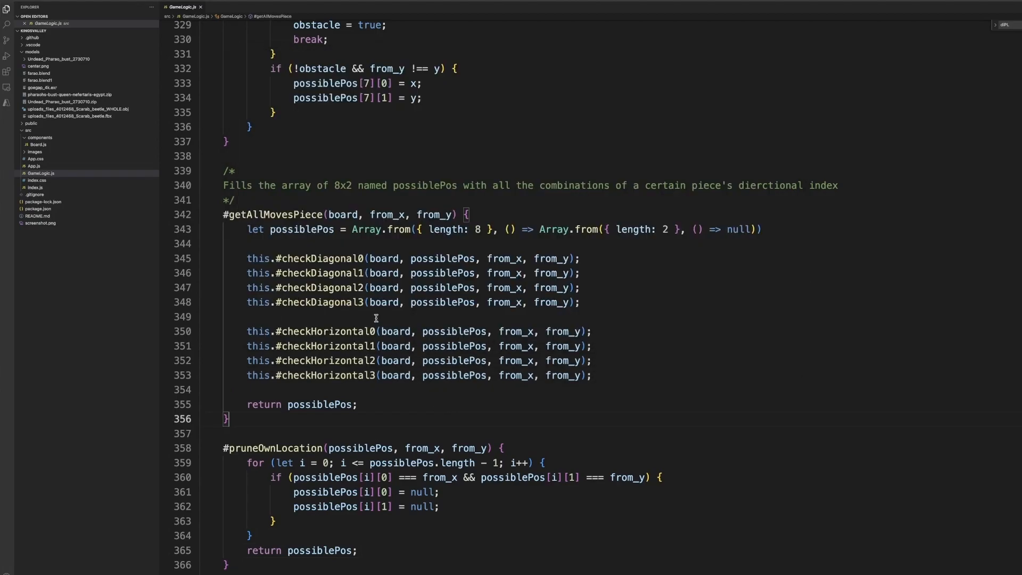
{"action": "scroll", "scroll_direction": "down", "scroll_amount": 3}
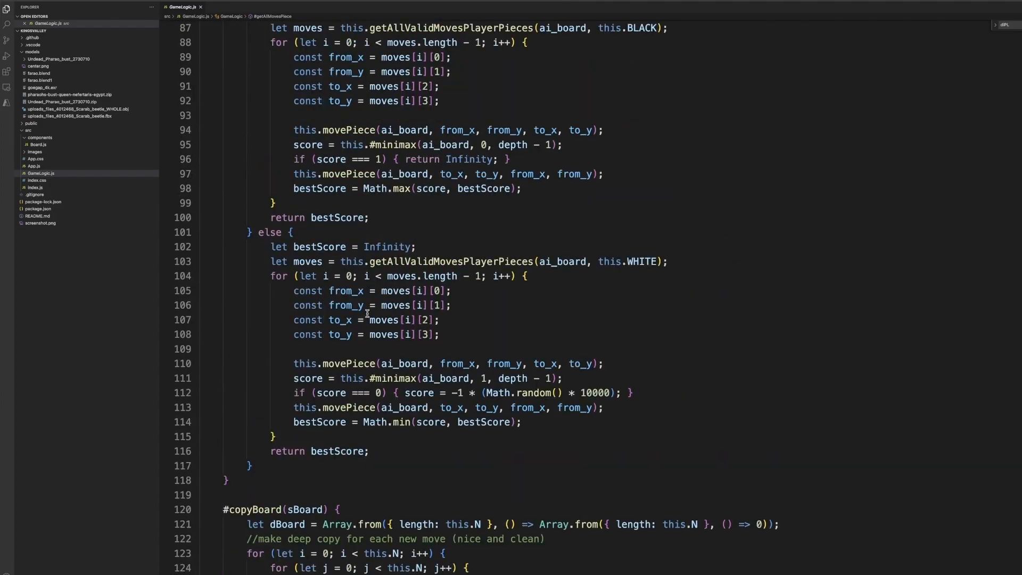
{"action": "scroll", "scroll_direction": "up", "scroll_amount": 3}
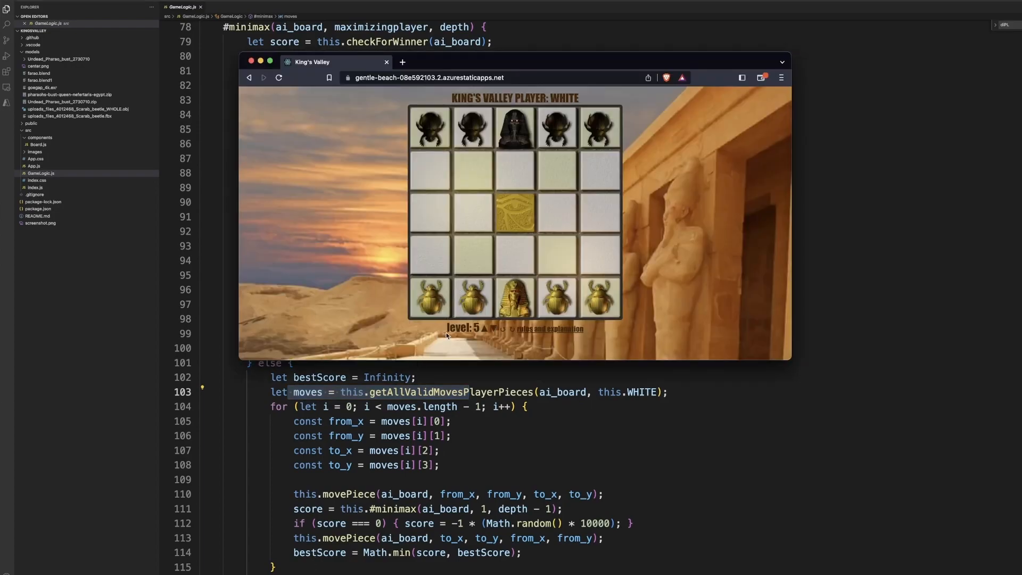
{"action": "mouse_move", "coordinate": [485, 333]}
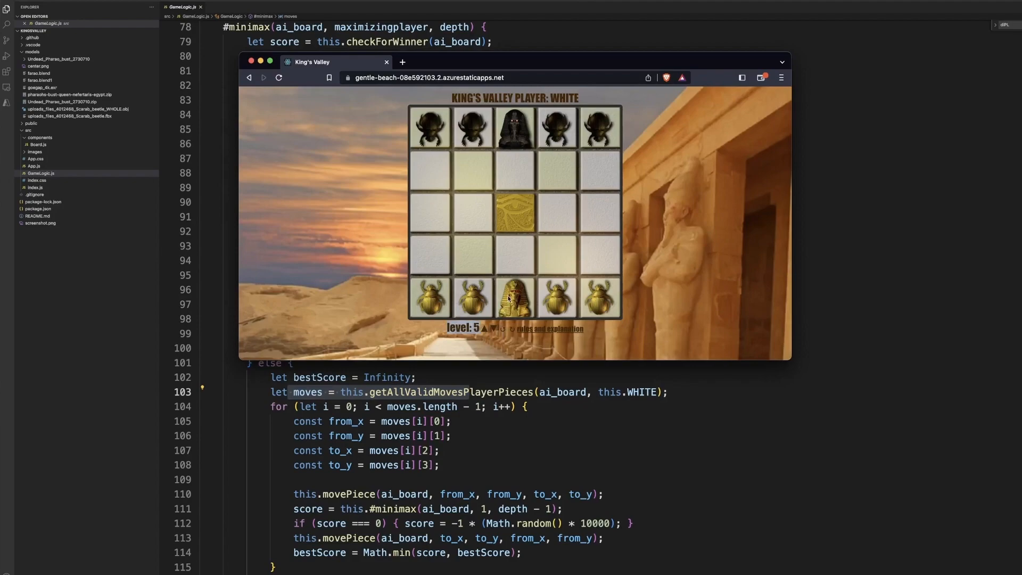
{"action": "mouse_move", "coordinate": [376, 141]}
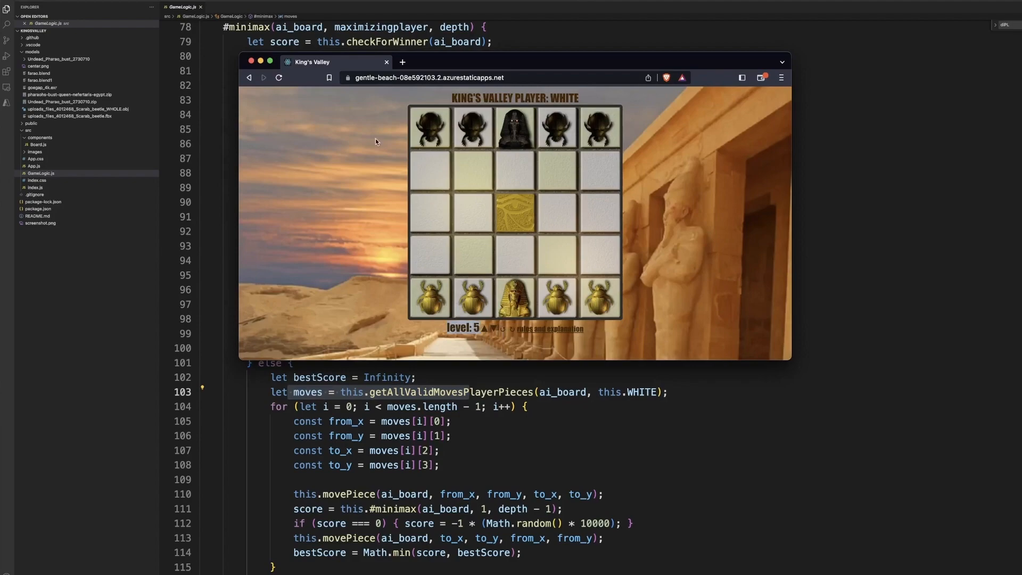
{"action": "mouse_move", "coordinate": [514, 161]}
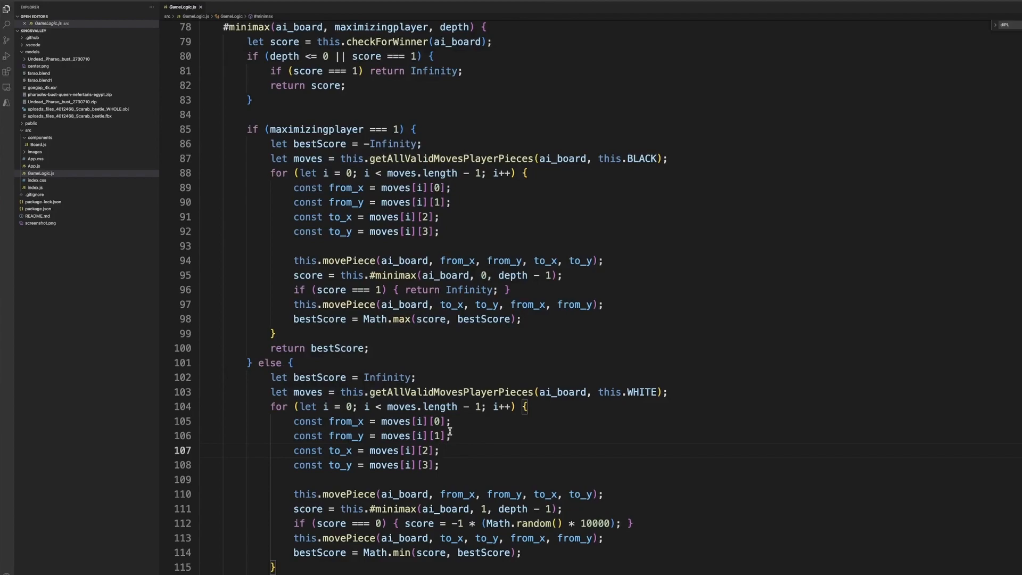
{"action": "mouse_move", "coordinate": [448, 421]}
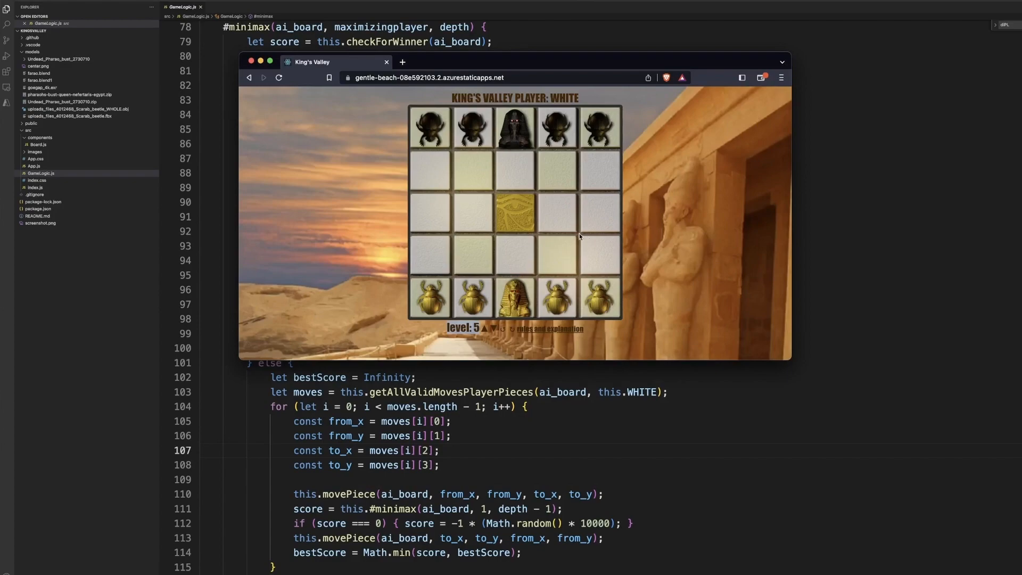
{"action": "mouse_move", "coordinate": [559, 218]}
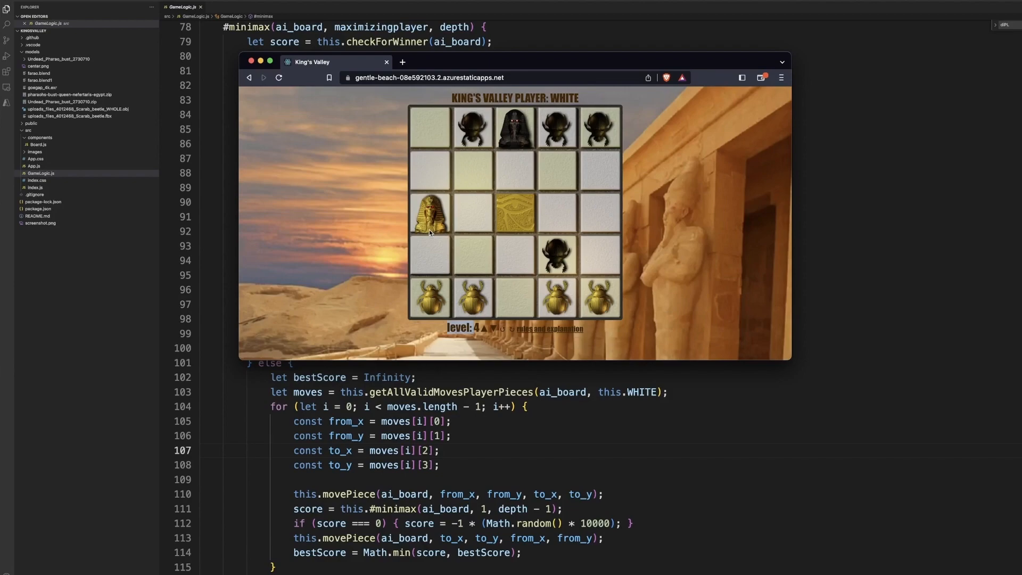
{"action": "mouse_move", "coordinate": [458, 250]}
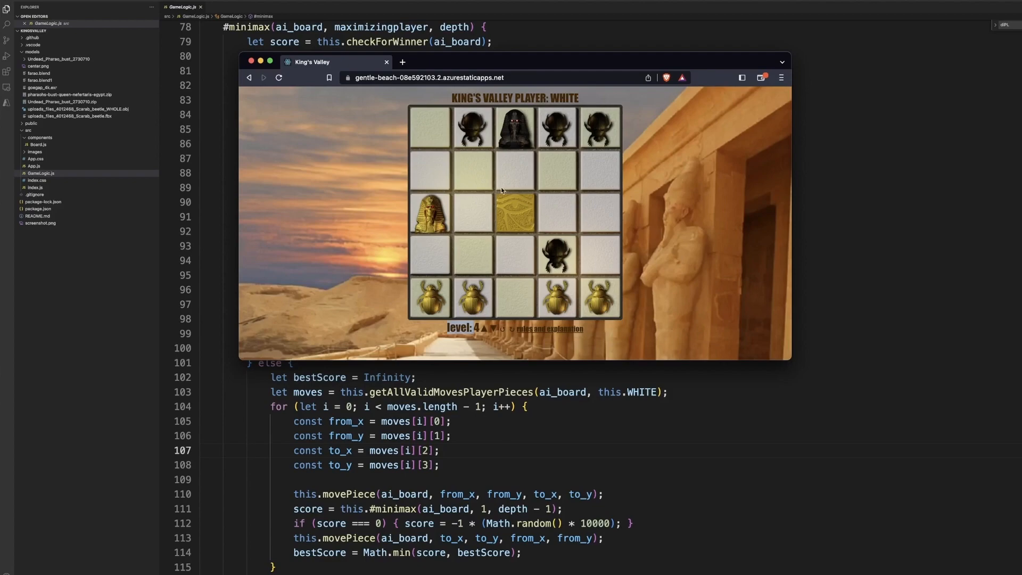
{"action": "mouse_move", "coordinate": [559, 215]}
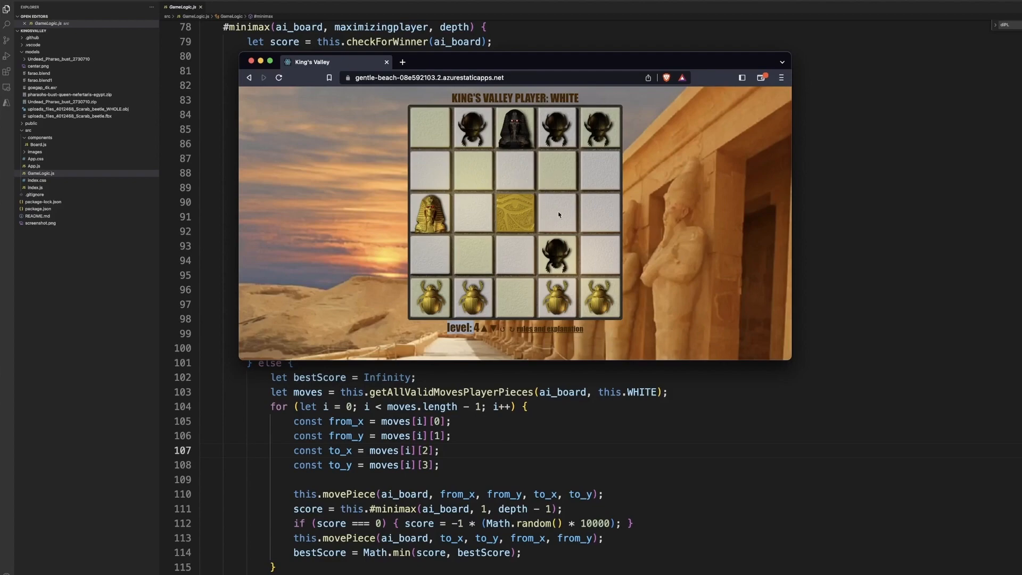
{"action": "mouse_move", "coordinate": [493, 429]}
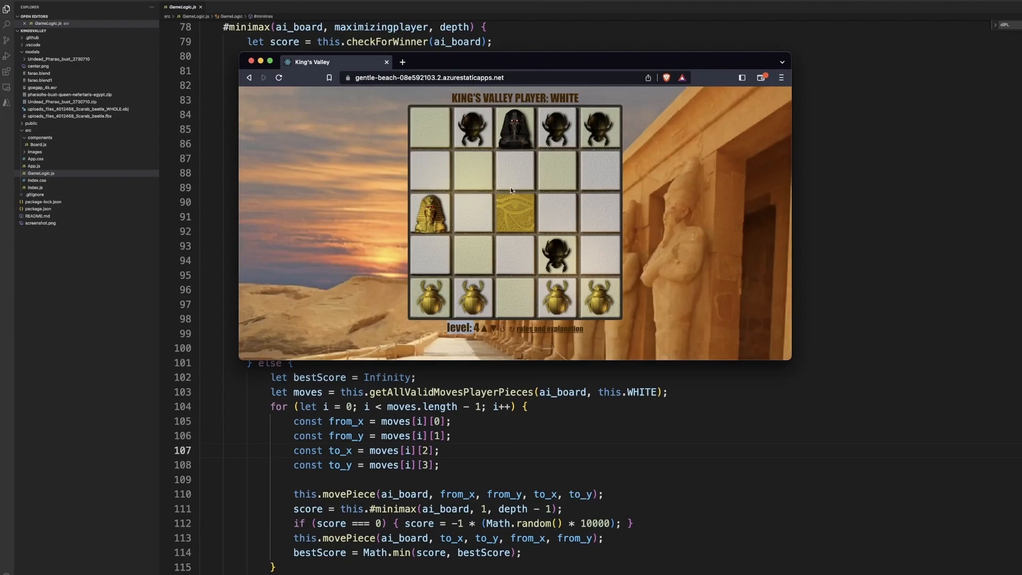
{"action": "mouse_move", "coordinate": [473, 214]}
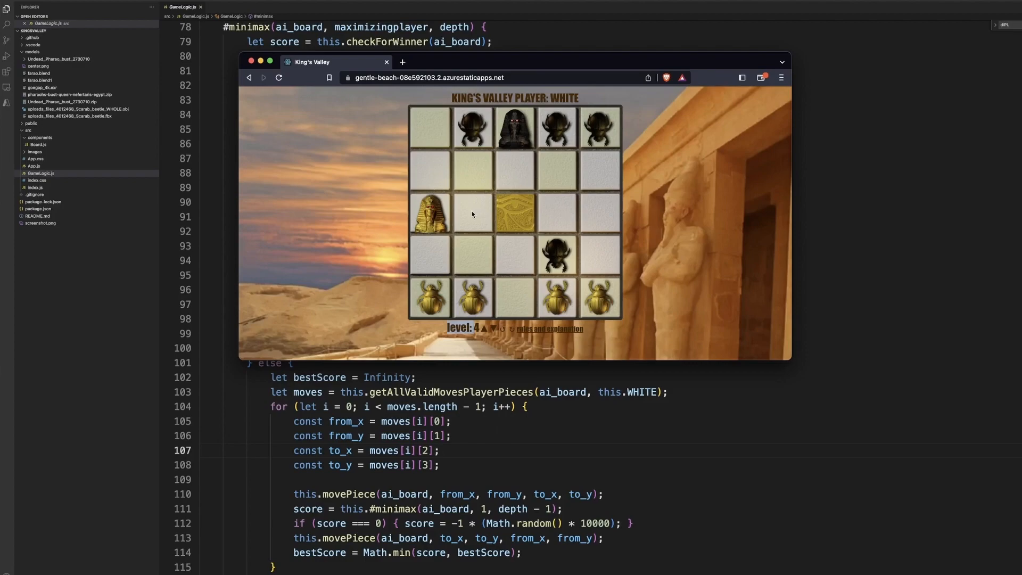
{"action": "mouse_move", "coordinate": [581, 274]}
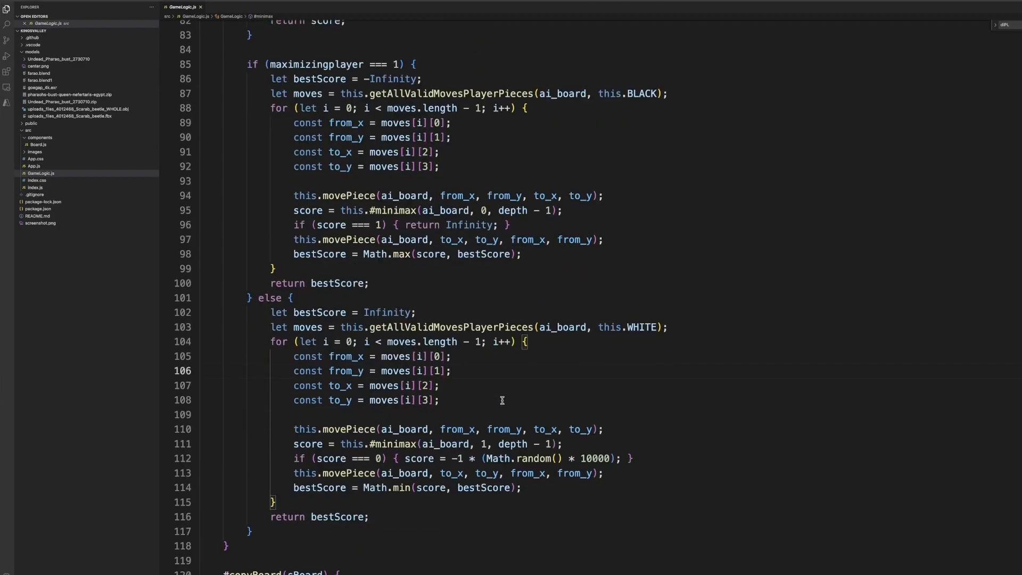
{"action": "mouse_move", "coordinate": [498, 370]}
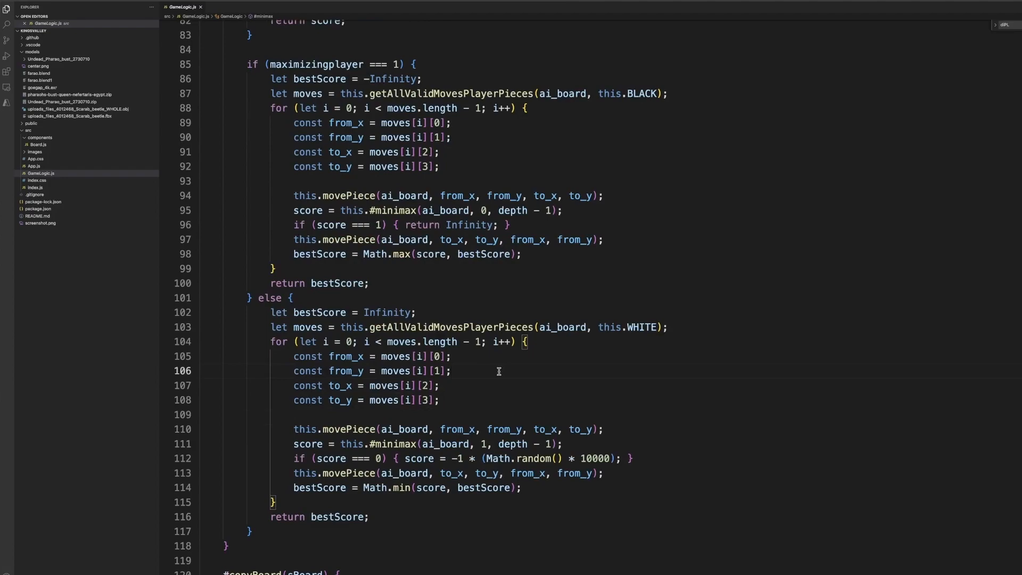
{"action": "mouse_move", "coordinate": [466, 460]}
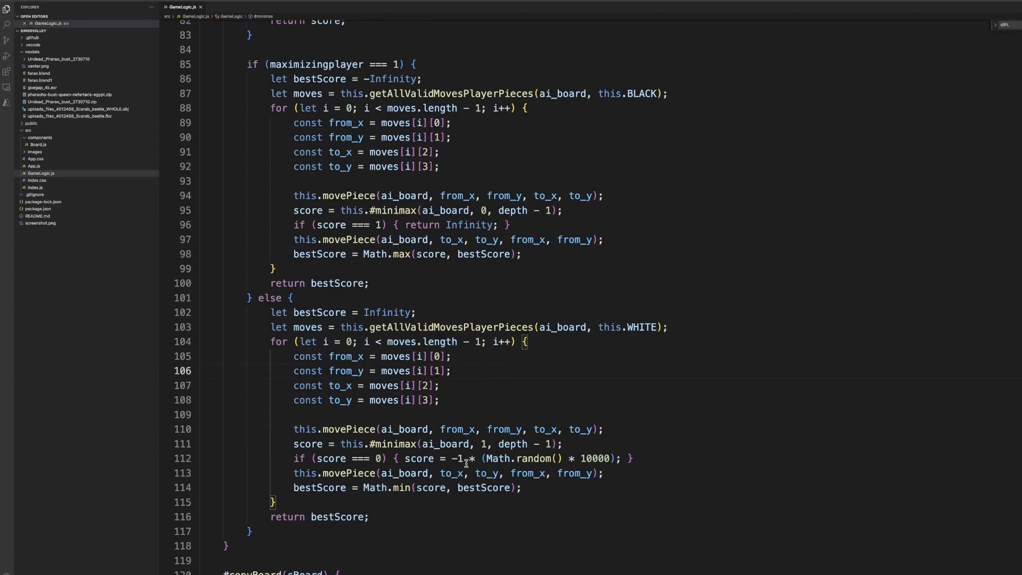
{"action": "mouse_move", "coordinate": [434, 458]}
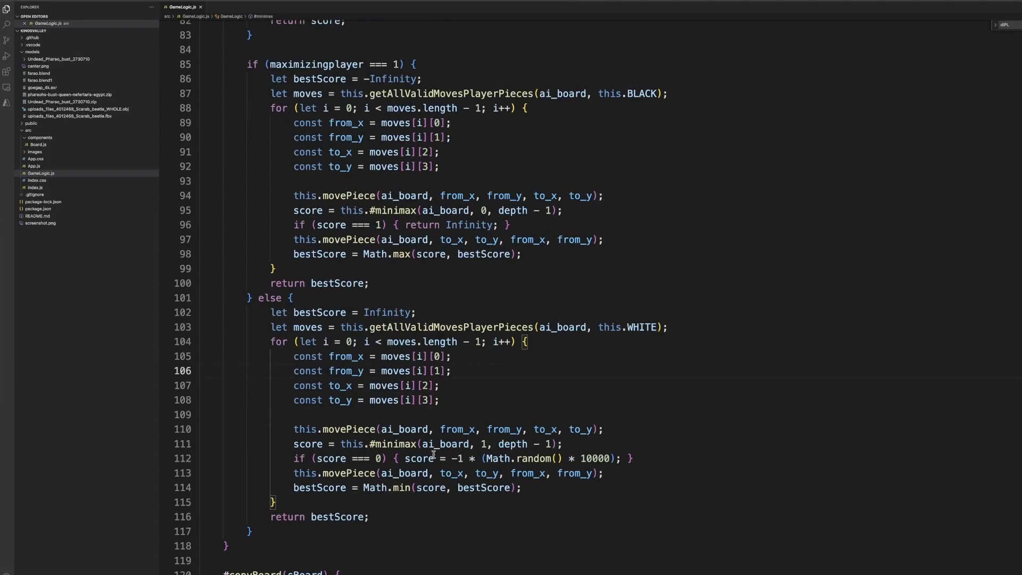
{"action": "triple_click", "coordinate": [420, 458]}
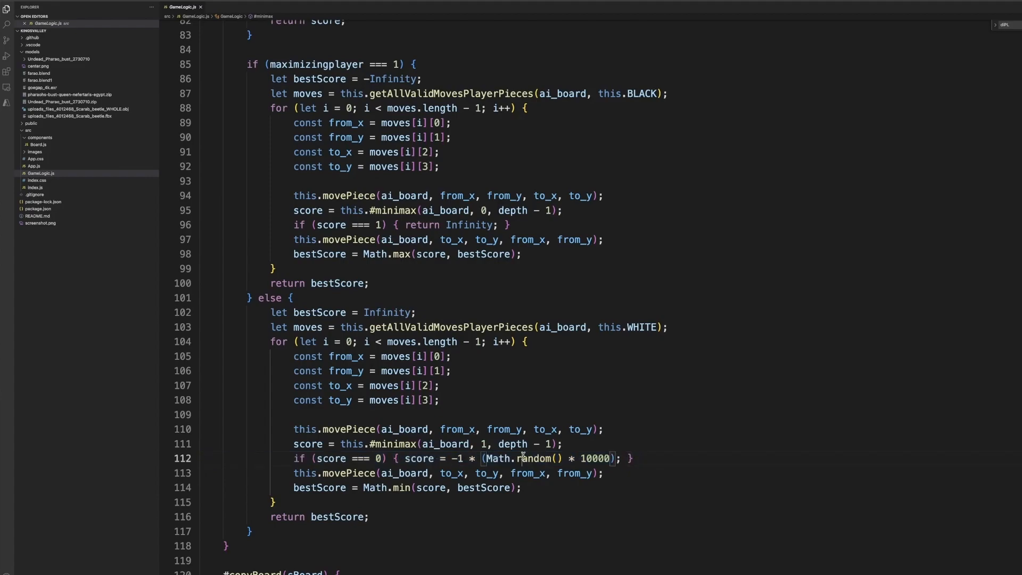
{"action": "double_click", "coordinate": [419, 457]}
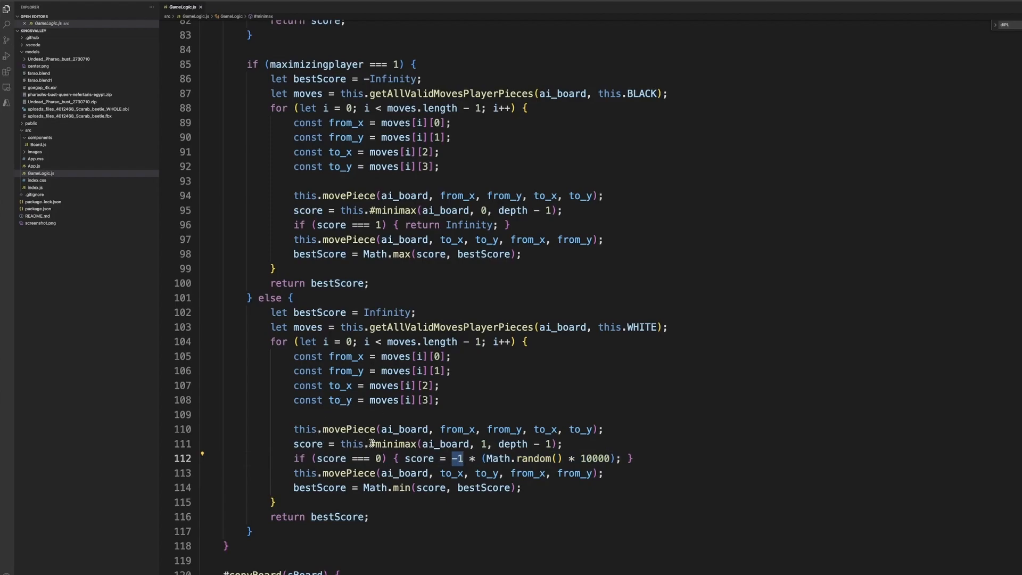
{"action": "mouse_move", "coordinate": [352, 442]}
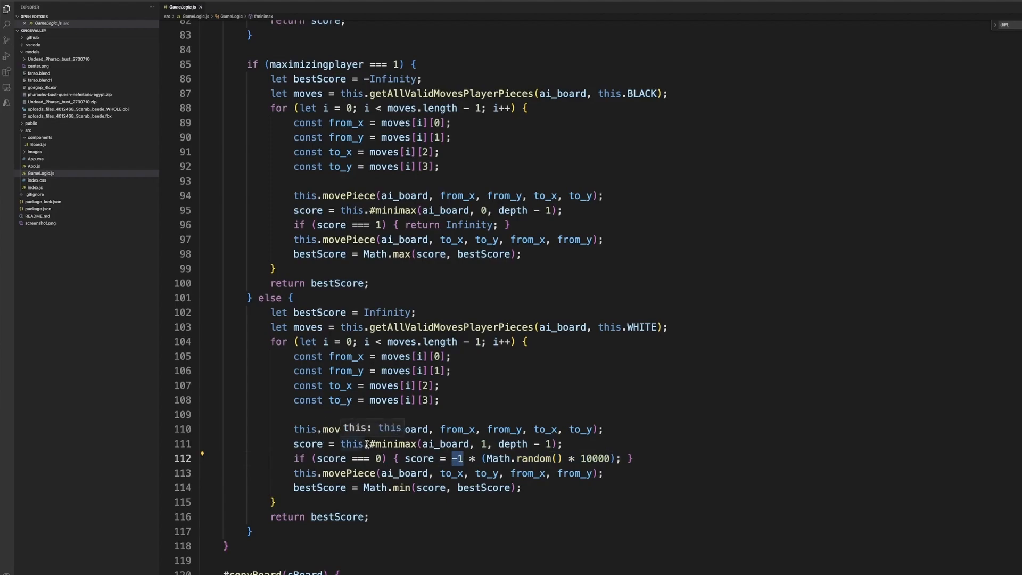
{"action": "mouse_move", "coordinate": [508, 461]}
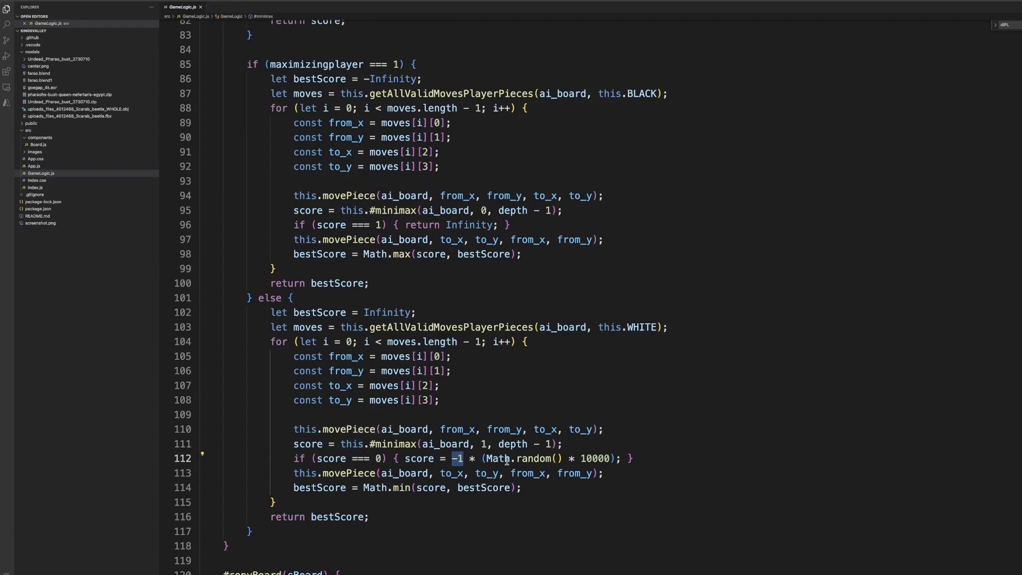
{"action": "mouse_move", "coordinate": [464, 466]}
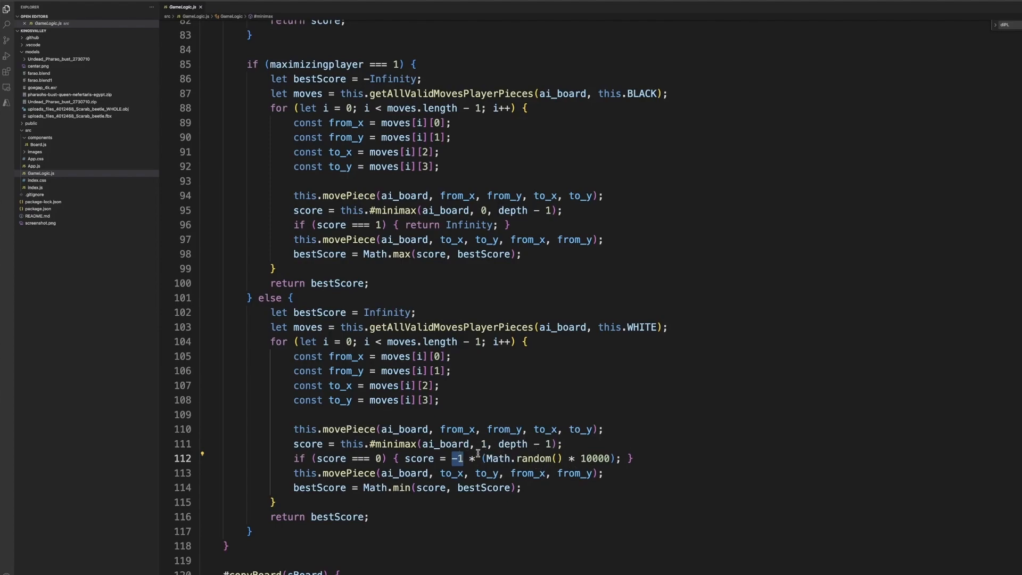
{"action": "mouse_move", "coordinate": [491, 457]}
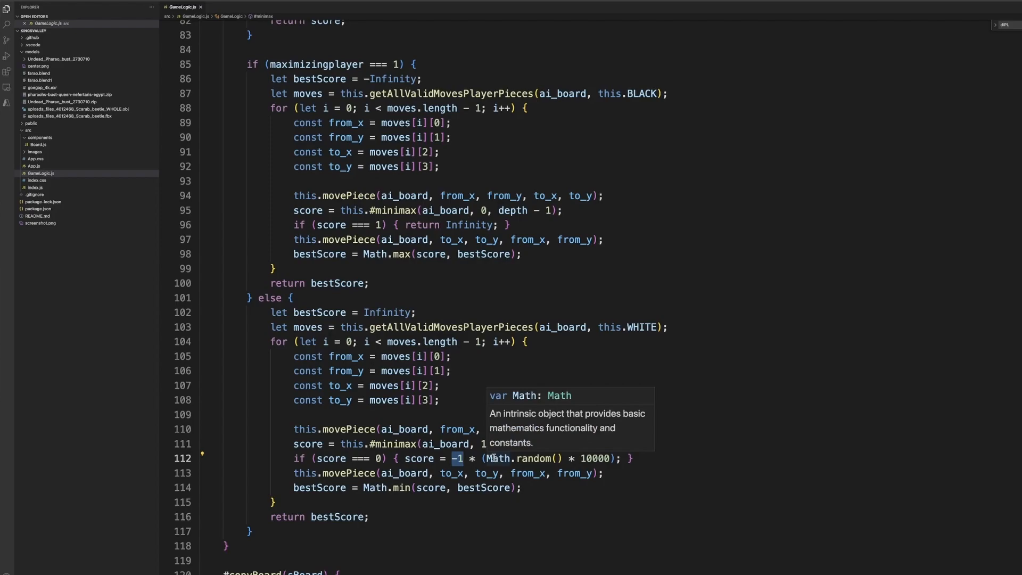
{"action": "mouse_move", "coordinate": [453, 466]}
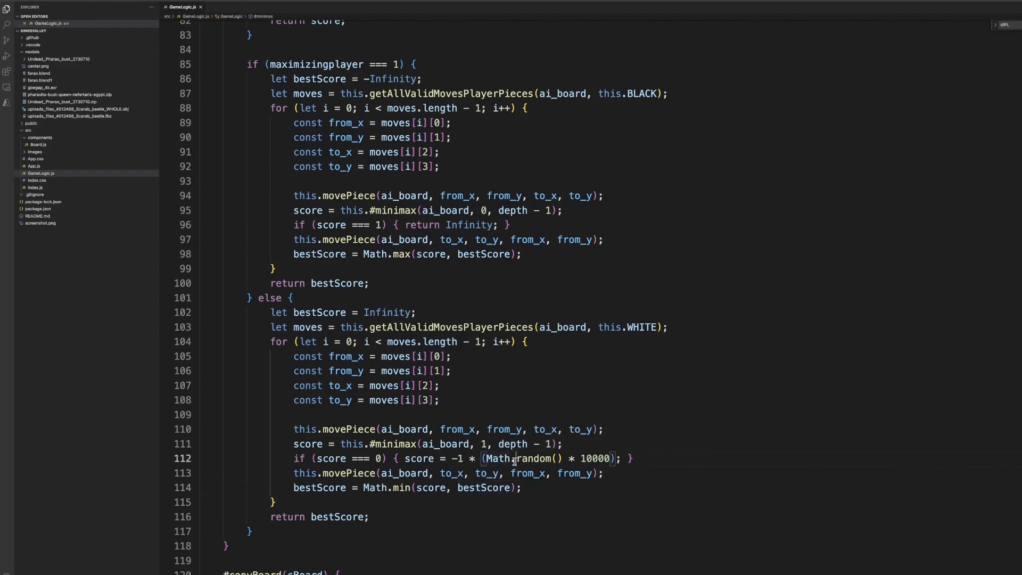
{"action": "double_click", "coordinate": [533, 458]}
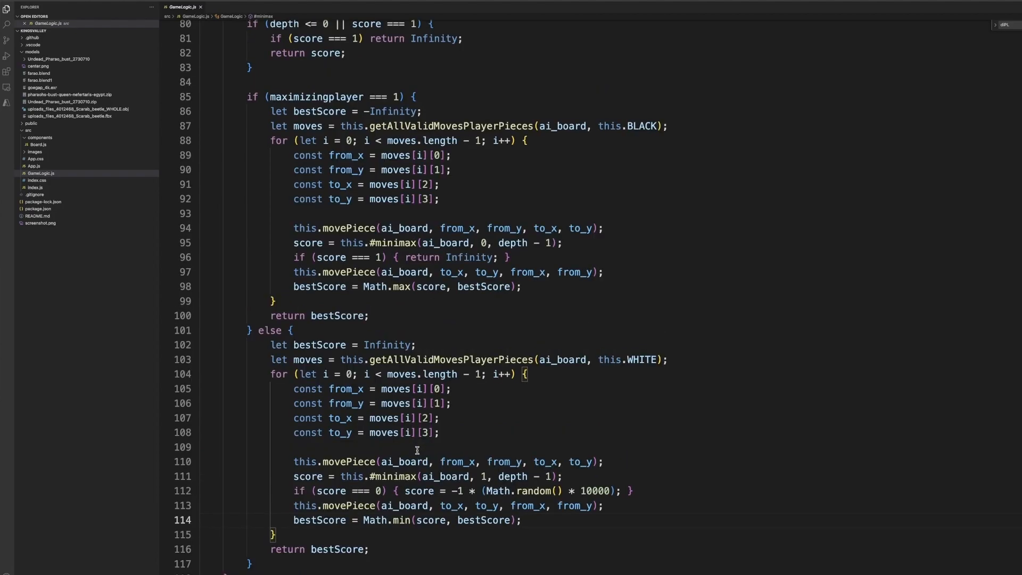
{"action": "scroll", "scroll_direction": "down", "scroll_amount": 3}
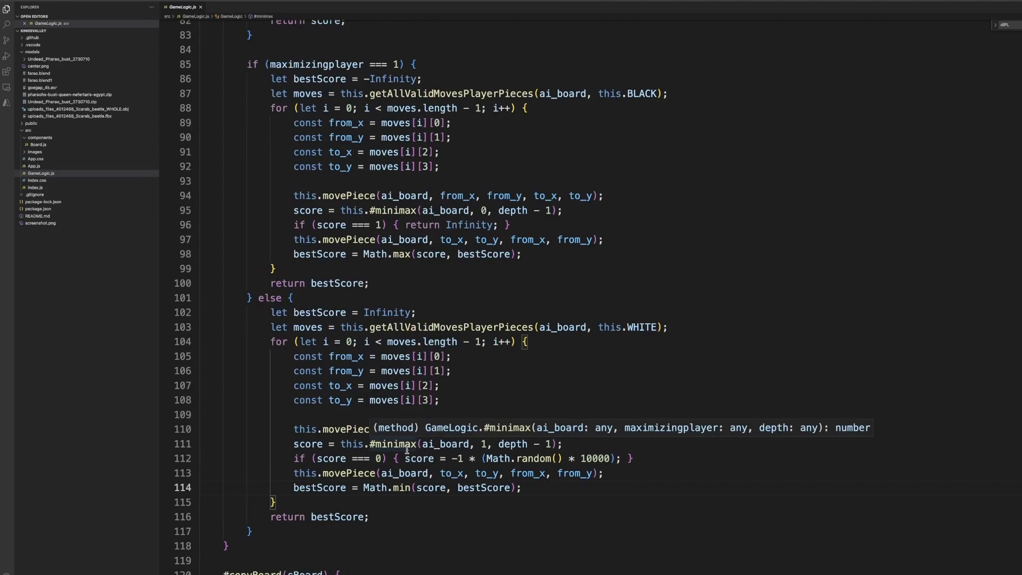
{"action": "mouse_move", "coordinate": [533, 456]}
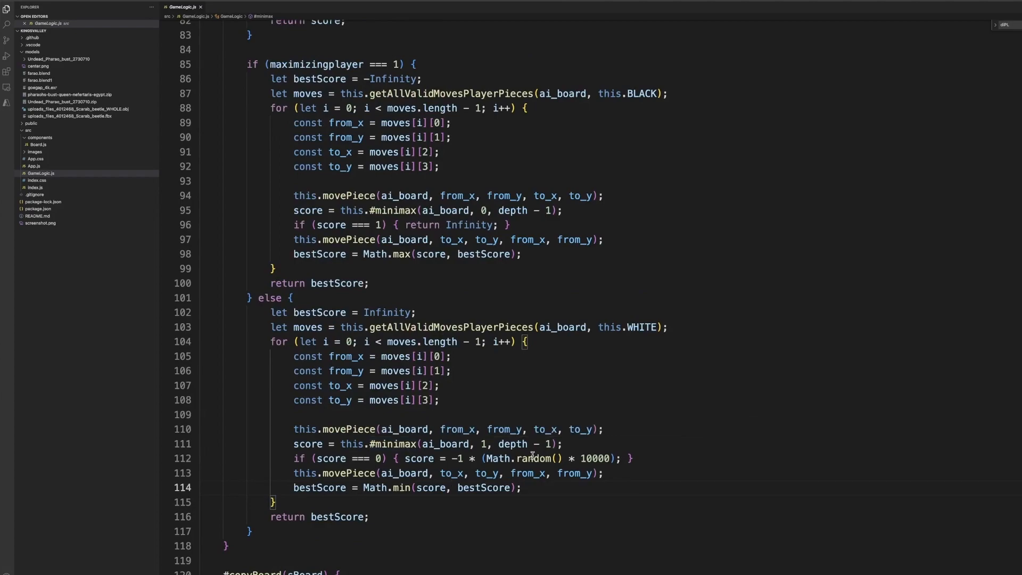
{"action": "double_click", "coordinate": [420, 458]}
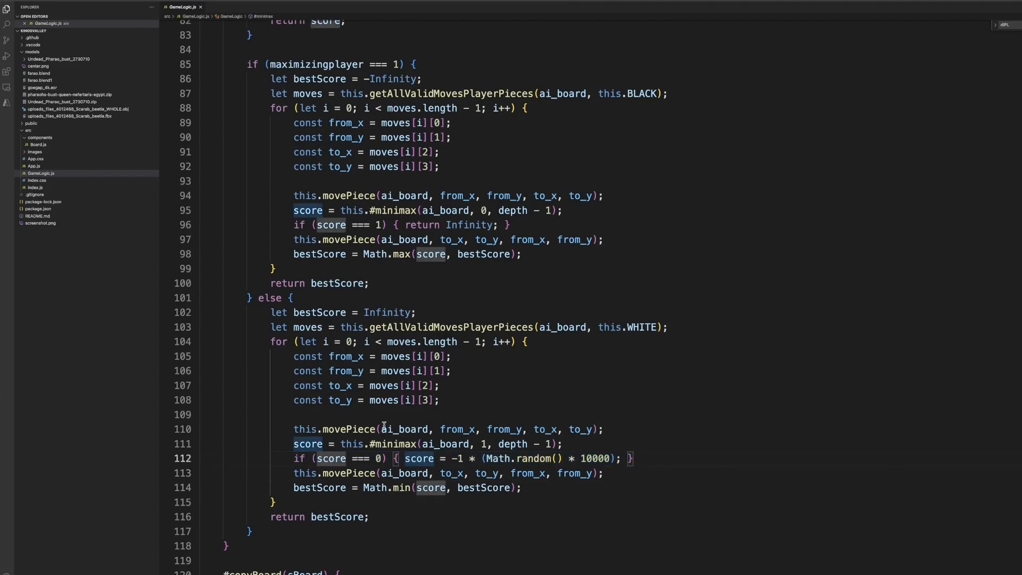
{"action": "mouse_move", "coordinate": [376, 443]}
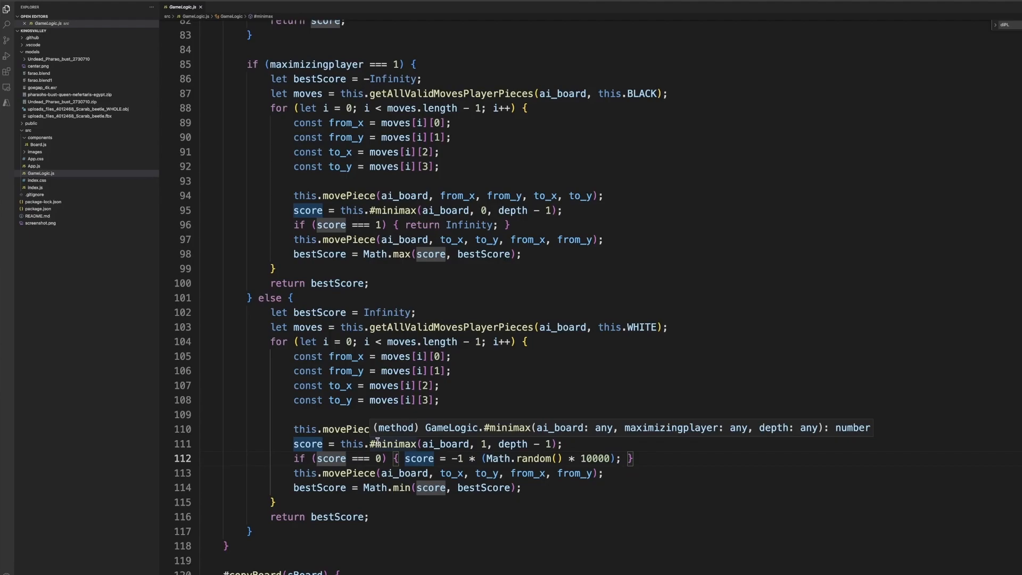
{"action": "scroll", "scroll_direction": "down", "scroll_amount": 3}
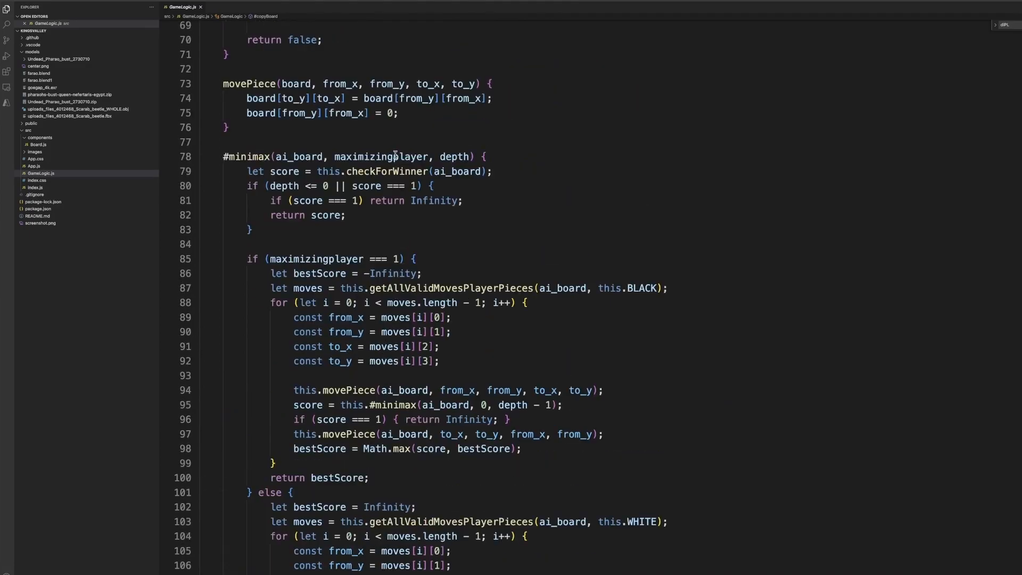
Complete the #copyBoard deep-copy comment on line 122 so it reads [...board]
{"action": "scroll", "scroll_direction": "down", "scroll_amount": 3}
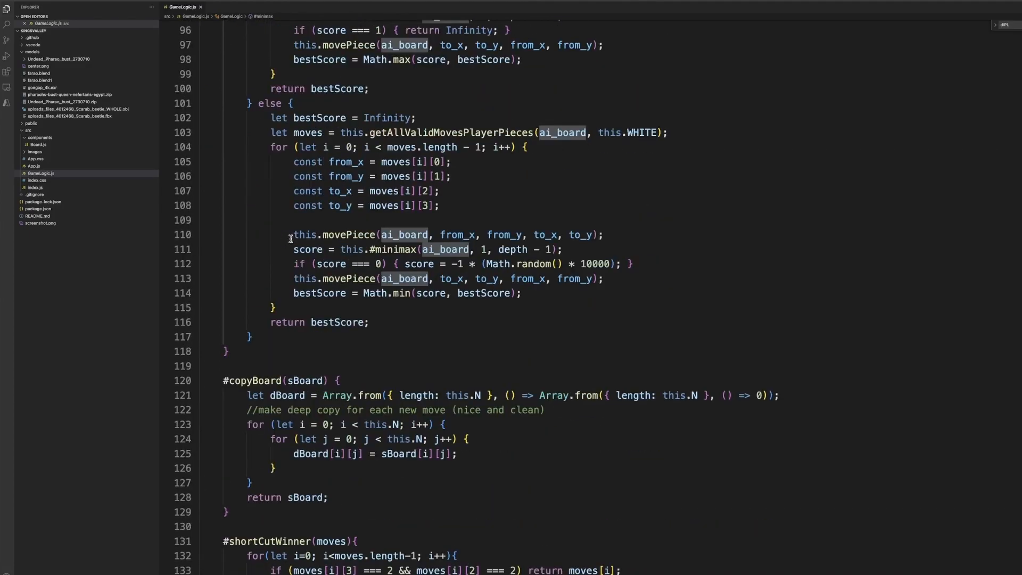
{"action": "scroll", "scroll_direction": "down", "scroll_amount": 3}
{"action": "type", "text": " [..."}
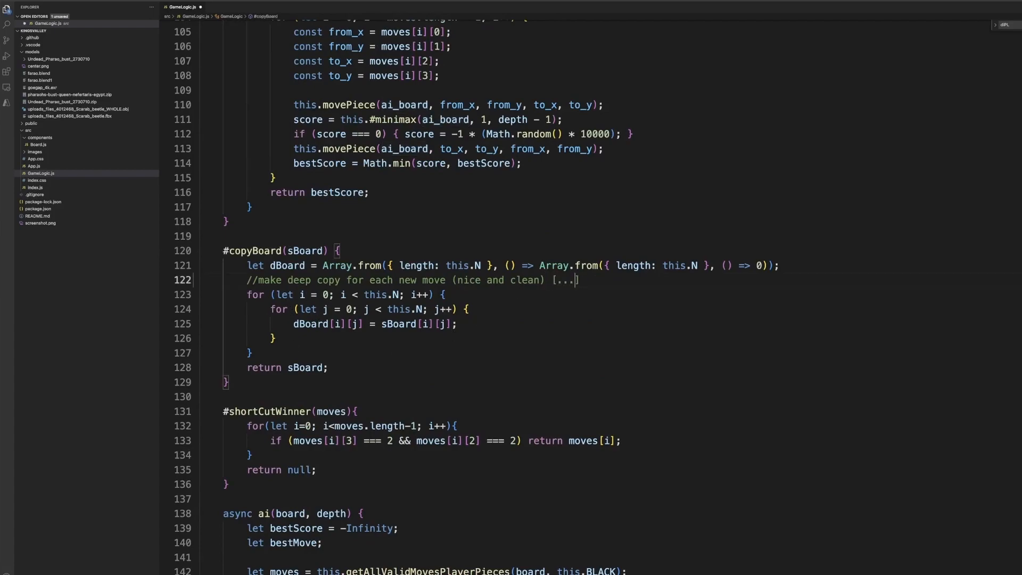
{"action": "type", "text": "board"}
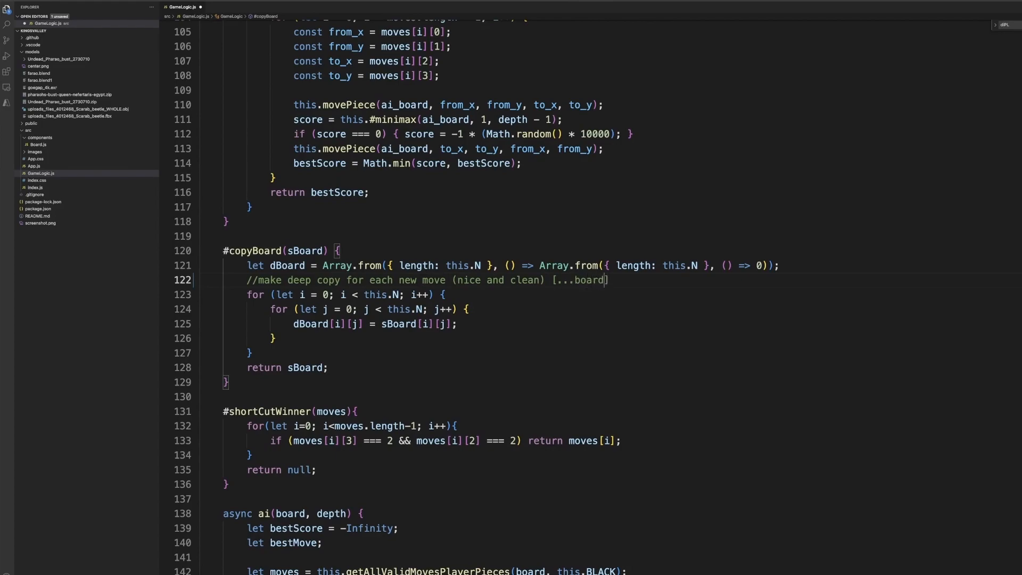
{"action": "double_click", "coordinate": [557, 280]}
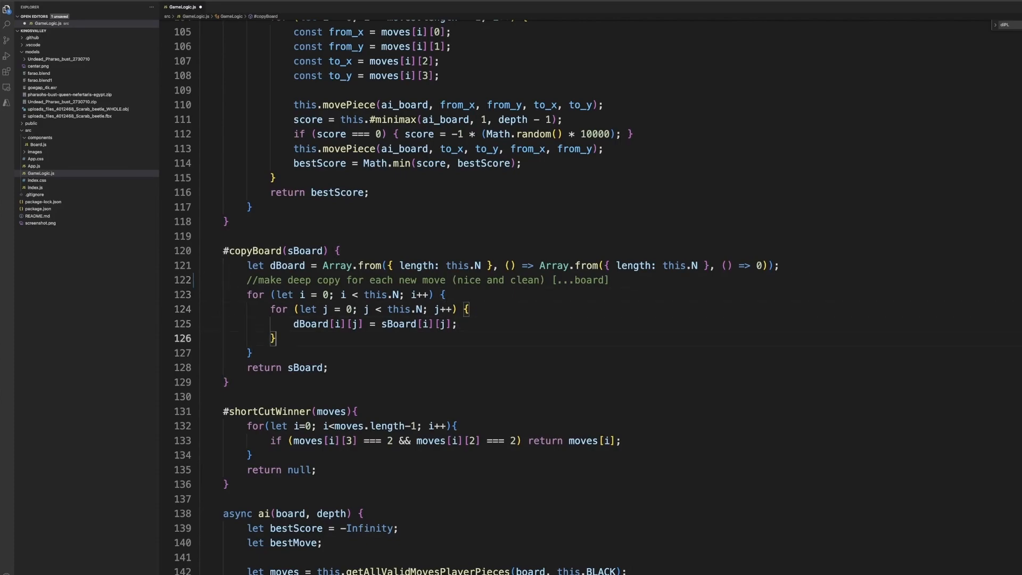
{"action": "scroll", "scroll_direction": "down", "scroll_amount": 3}
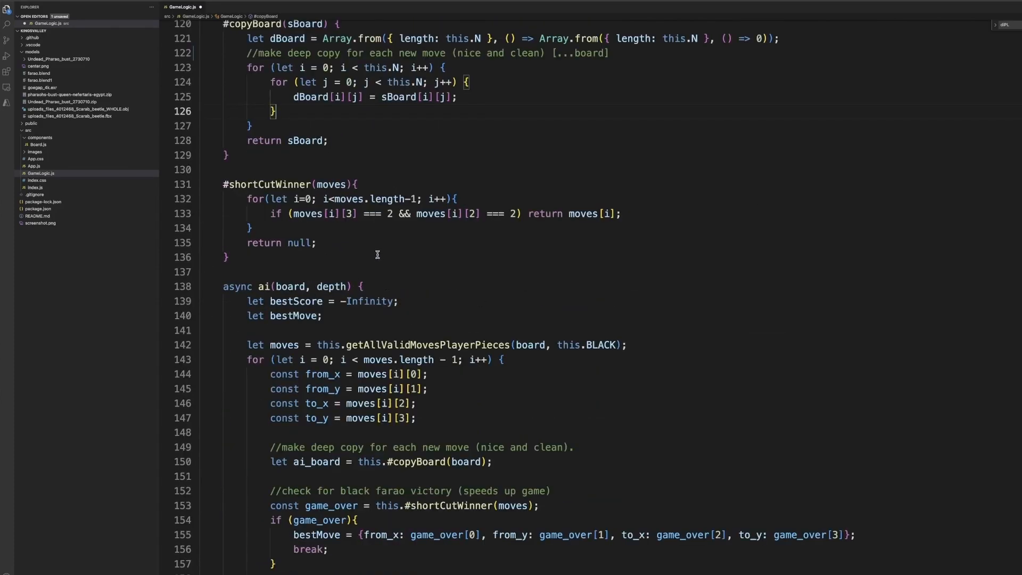
Highlight #shortCutWinner, review minimax and copyBoard above it, then scroll down to the async ai function
{"action": "double_click", "coordinate": [259, 184]}
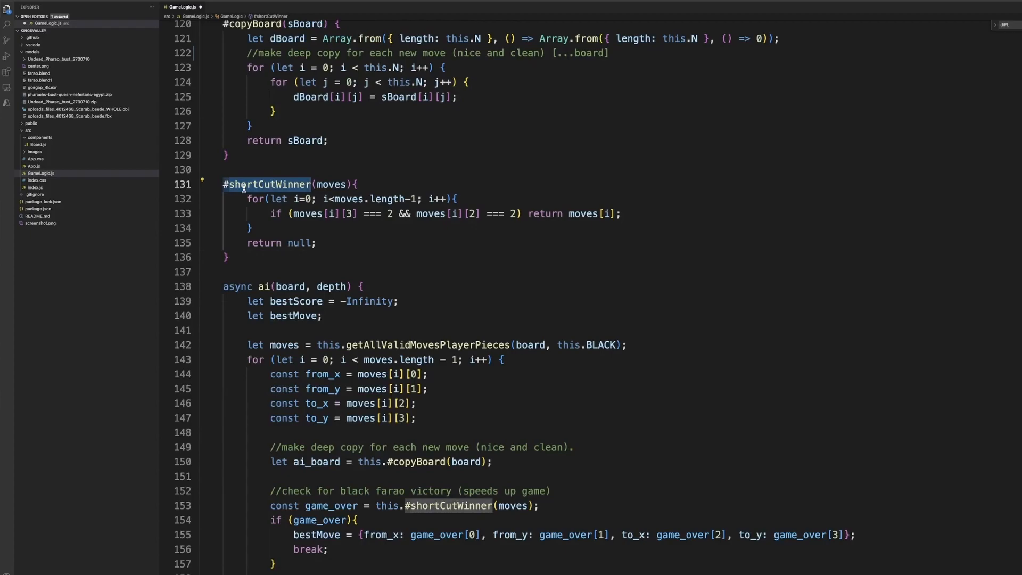
{"action": "mouse_move", "coordinate": [243, 184]}
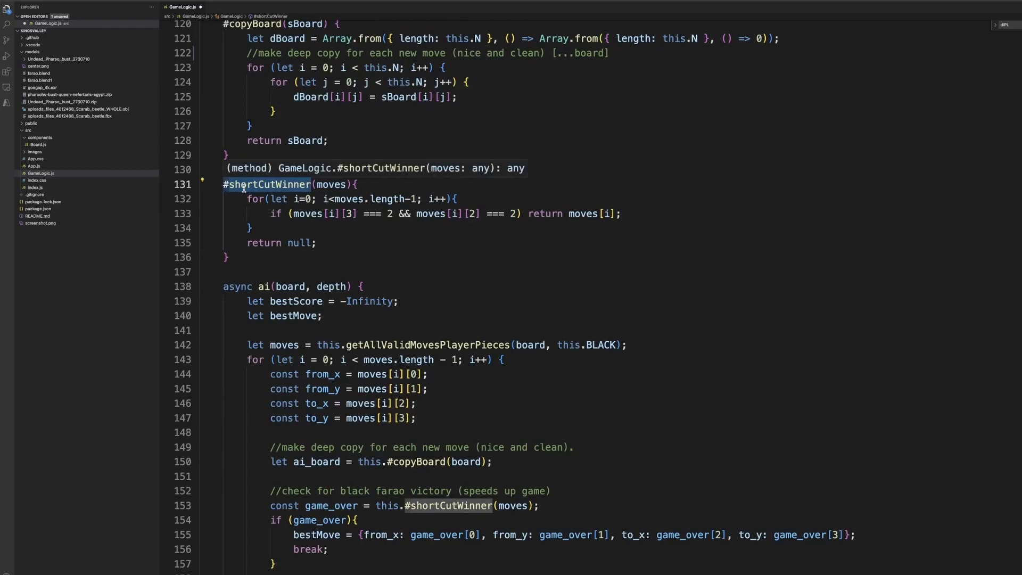
{"action": "scroll", "scroll_direction": "up", "scroll_amount": 3}
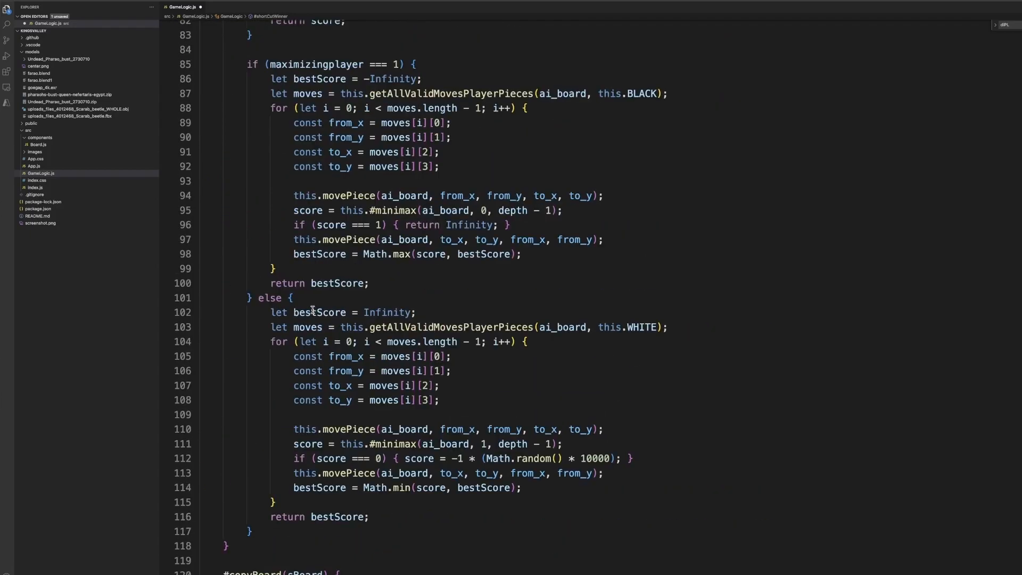
{"action": "scroll", "scroll_direction": "up", "scroll_amount": 3}
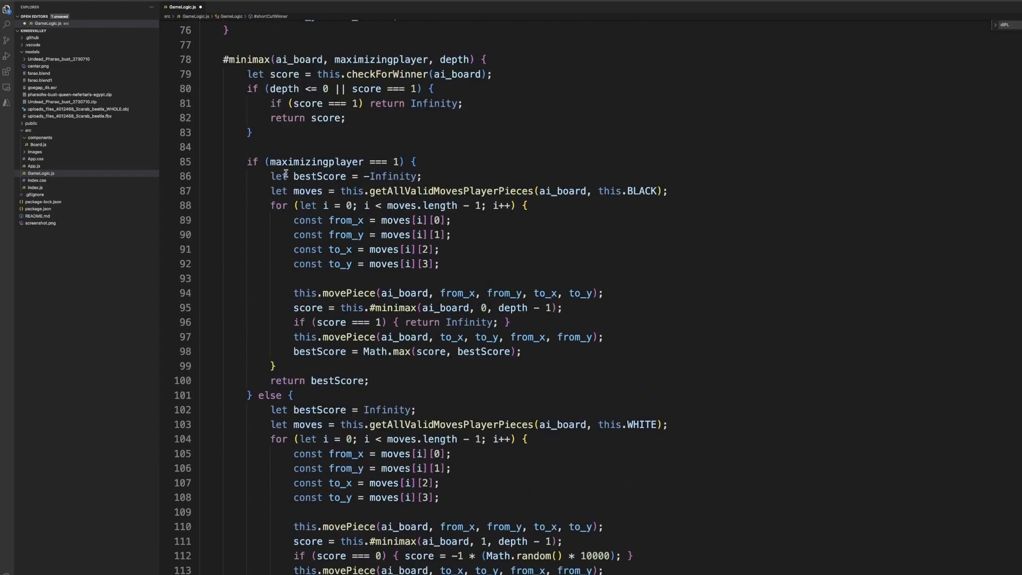
{"action": "scroll", "scroll_direction": "down", "scroll_amount": 3}
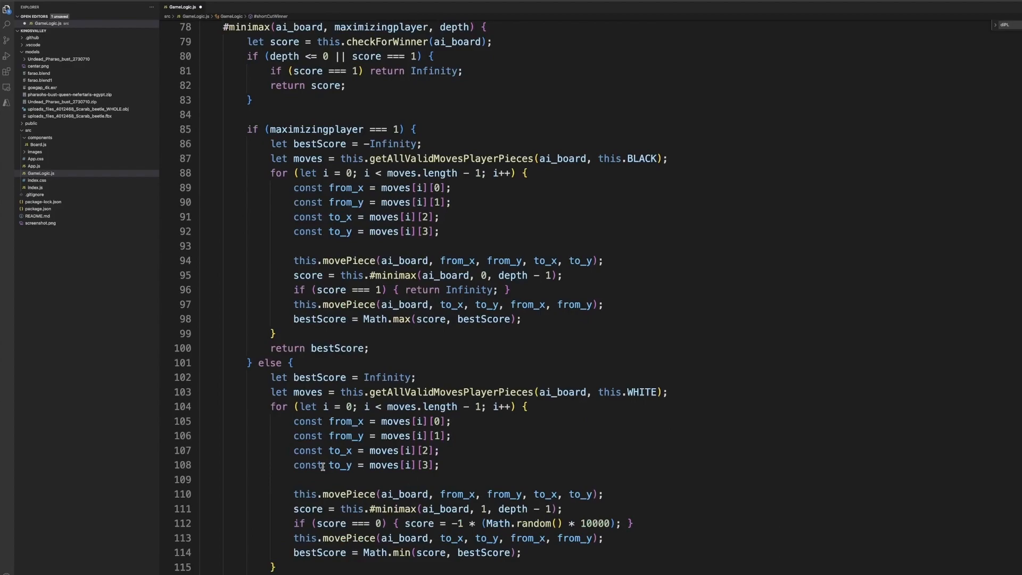
{"action": "mouse_move", "coordinate": [433, 523]}
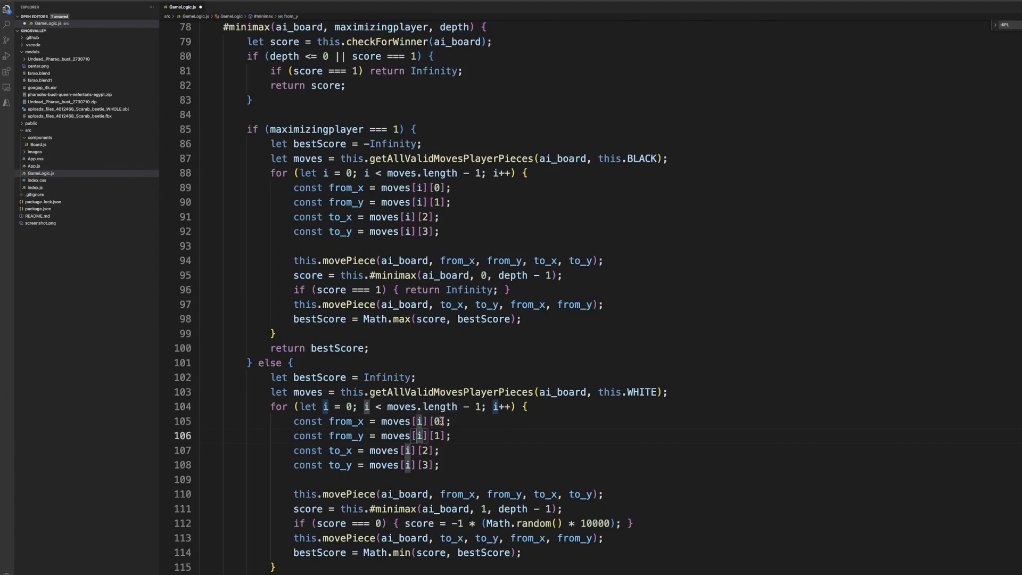
{"action": "scroll", "scroll_direction": "down", "scroll_amount": 3}
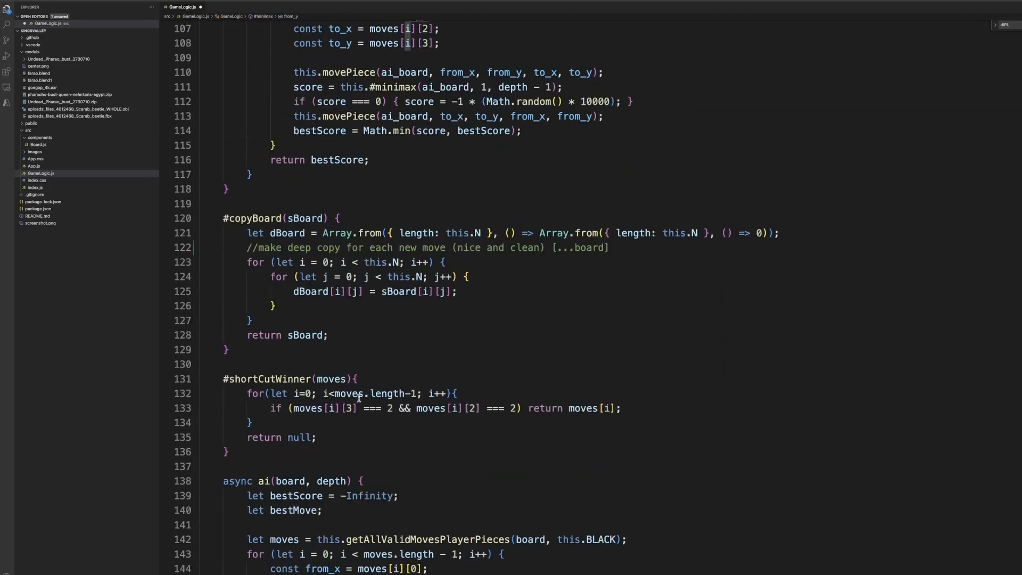
{"action": "scroll", "scroll_direction": "down", "scroll_amount": 3}
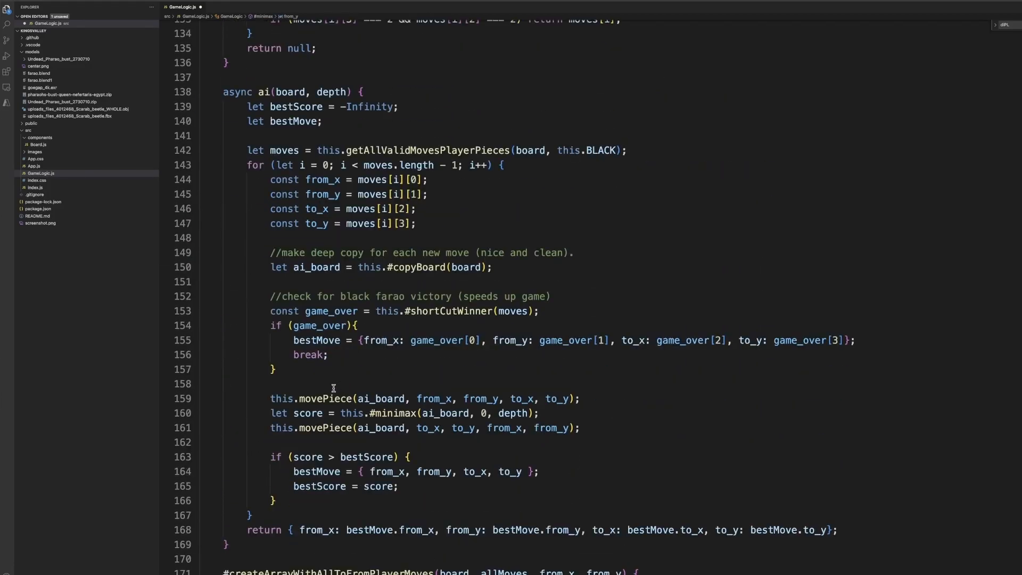
Scroll past the diagonal and horizontal checks to getAllMovesPiece and highlight pruneOwnLocation
{"action": "scroll", "scroll_direction": "down", "scroll_amount": 3}
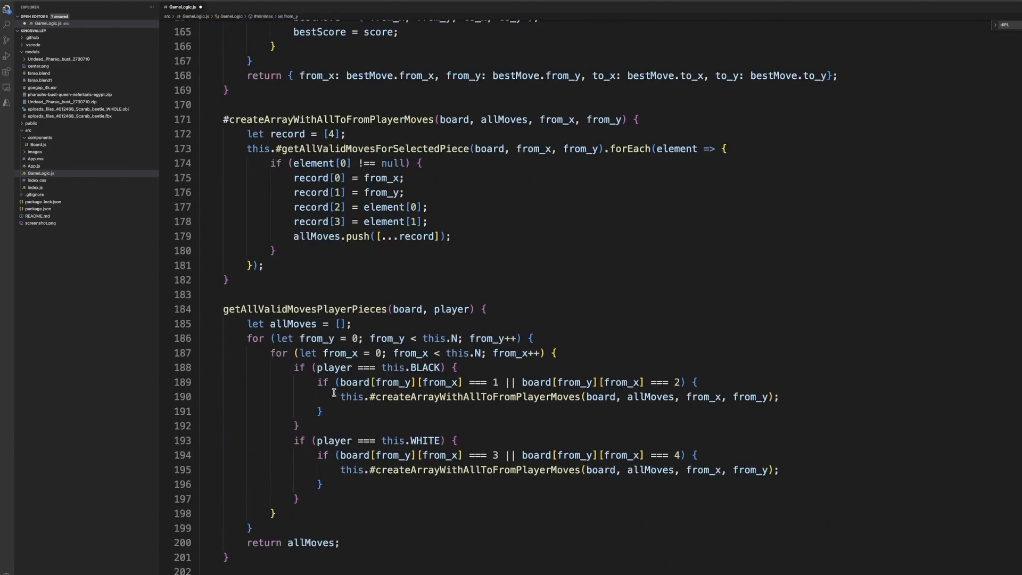
{"action": "mouse_move", "coordinate": [309, 132]}
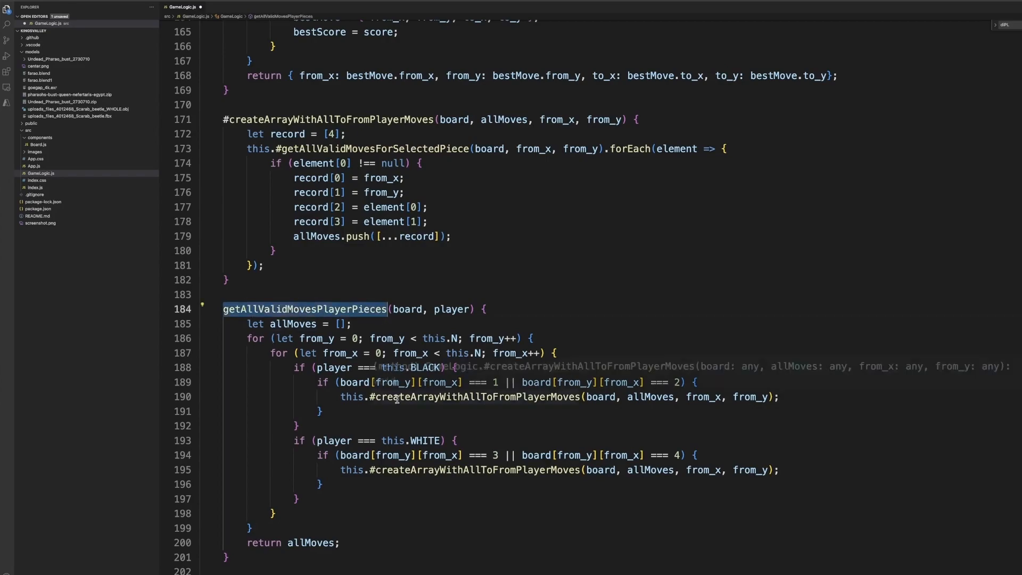
{"action": "mouse_move", "coordinate": [315, 349]}
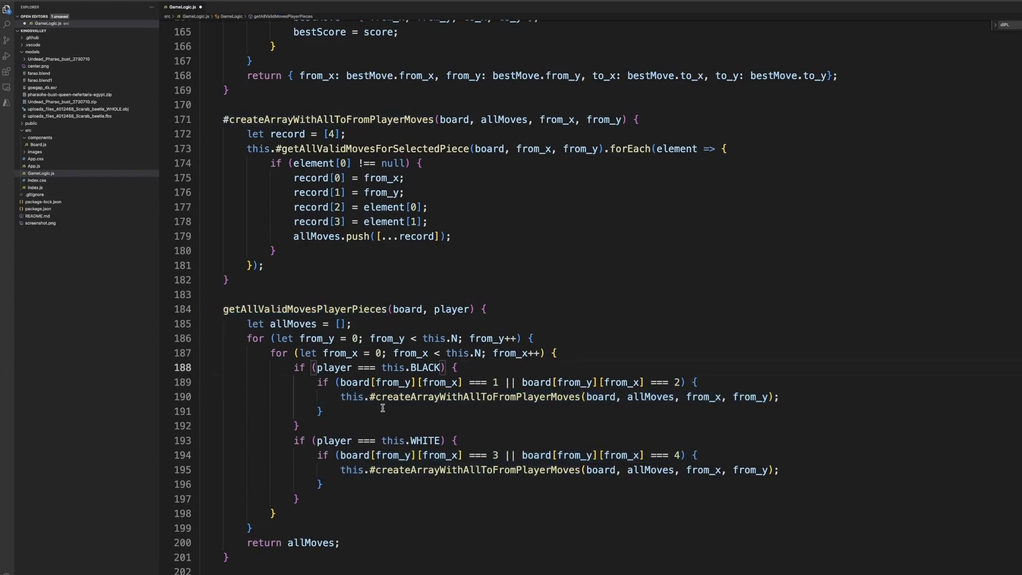
{"action": "scroll", "scroll_direction": "down", "scroll_amount": 3}
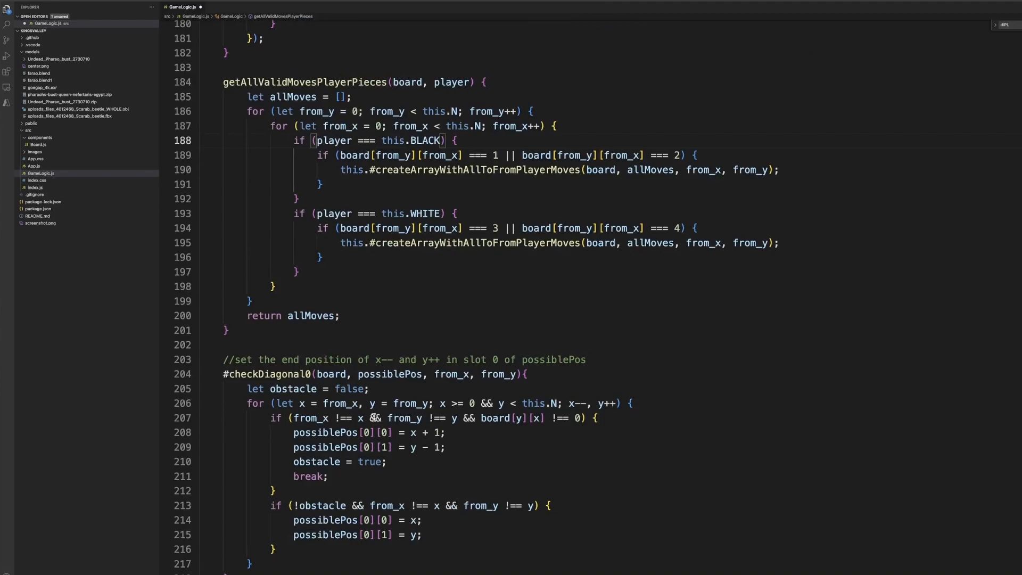
{"action": "scroll", "scroll_direction": "down", "scroll_amount": 3}
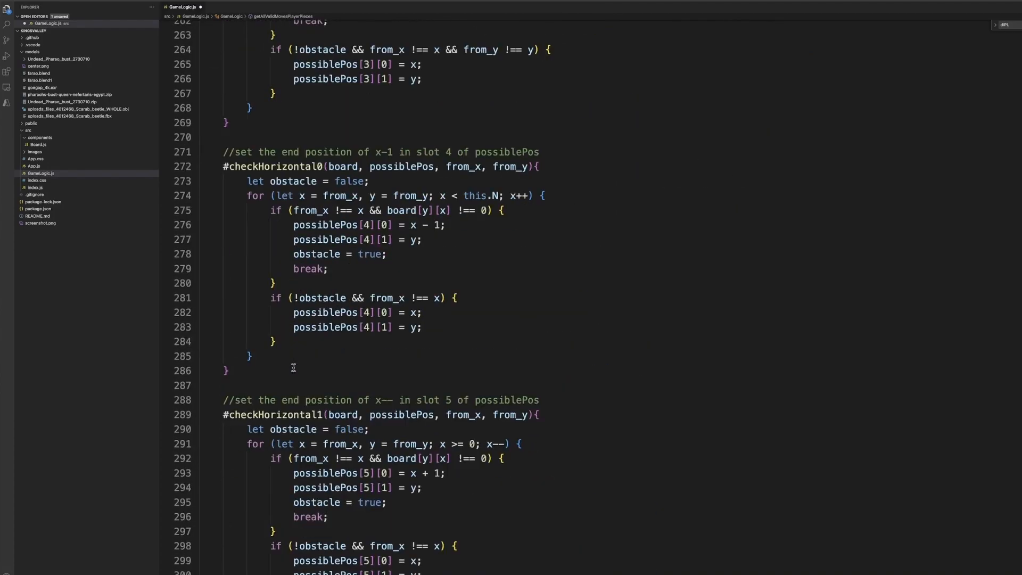
{"action": "scroll", "scroll_direction": "down", "scroll_amount": 3}
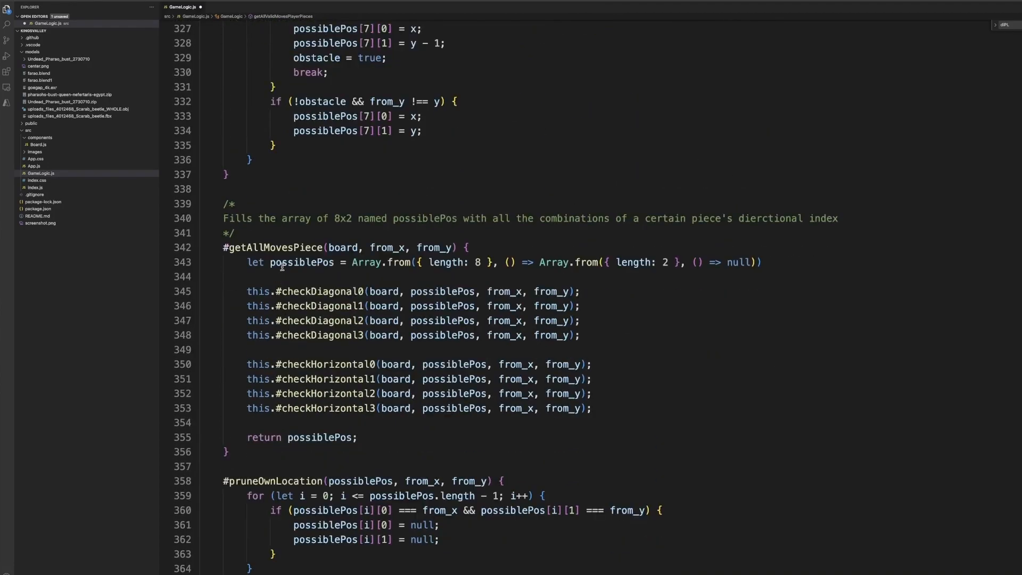
{"action": "scroll", "scroll_direction": "down", "scroll_amount": 3}
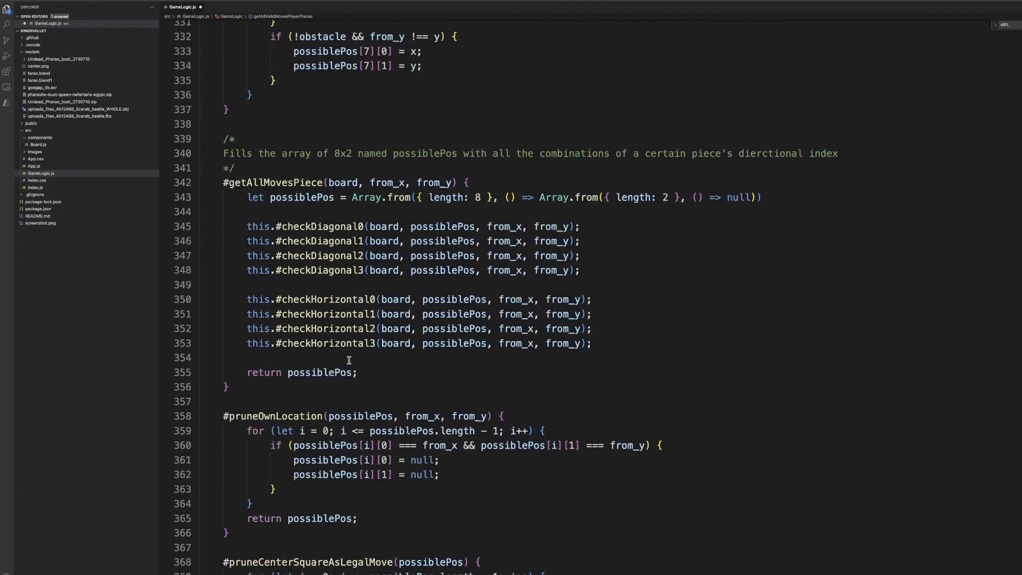
{"action": "double_click", "coordinate": [274, 415]}
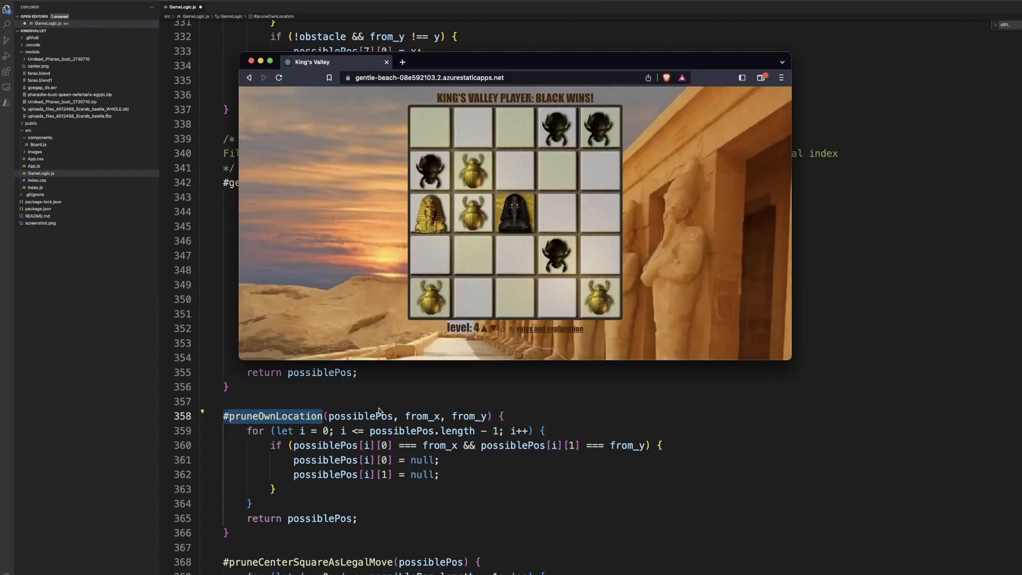
Bring pruneCenterSquareAsLegalMove and its caller getAllValidMovesForSelectedPiece into view
{"action": "left_click", "coordinate": [385, 62]}
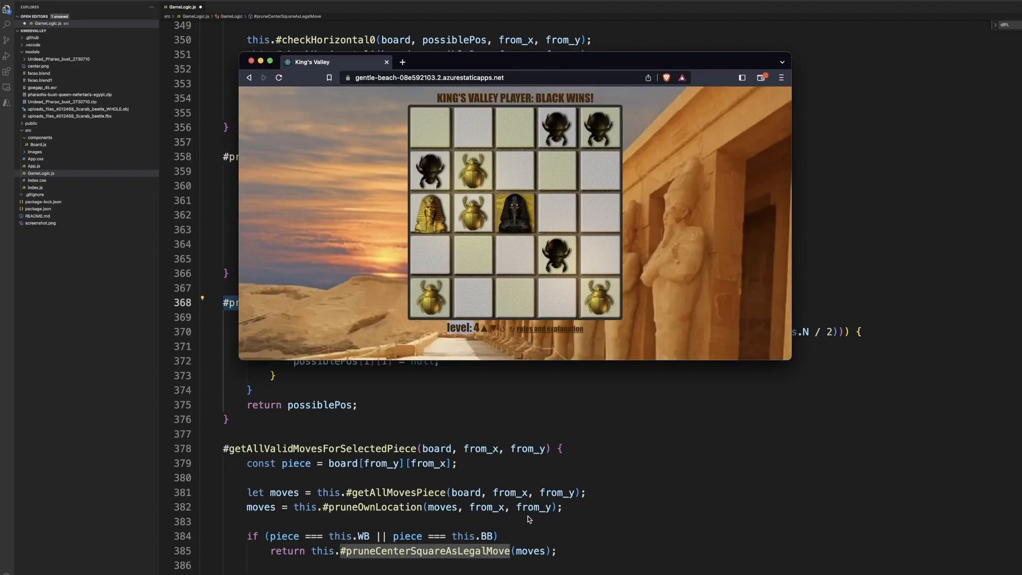
{"action": "mouse_move", "coordinate": [473, 172]}
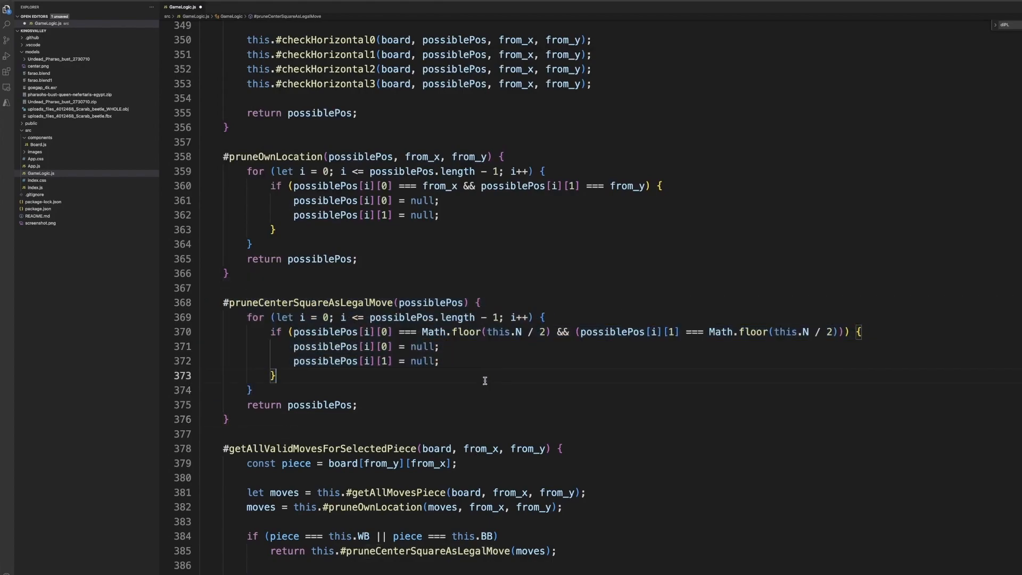
{"action": "mouse_move", "coordinate": [330, 239]}
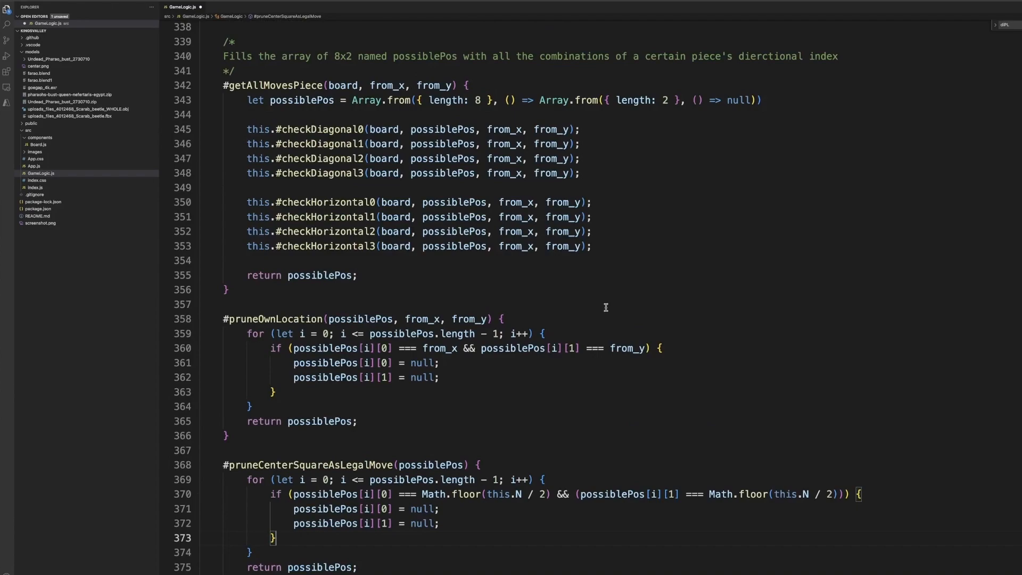
Scroll from didPlayerMakeLegalMove down to the closing lines of the GameLogic class
{"action": "scroll", "scroll_direction": "down", "scroll_amount": 3}
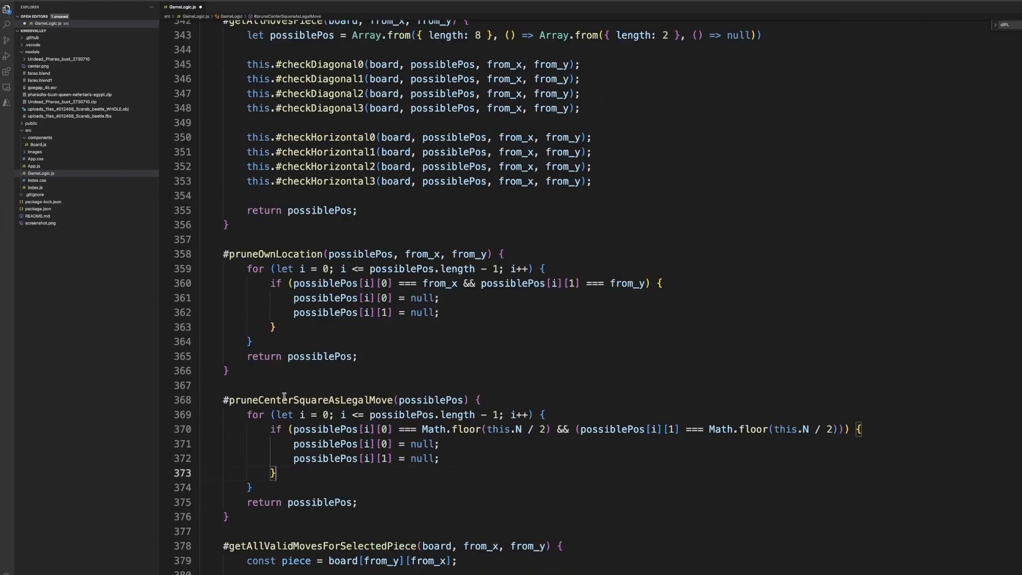
{"action": "mouse_move", "coordinate": [282, 399]}
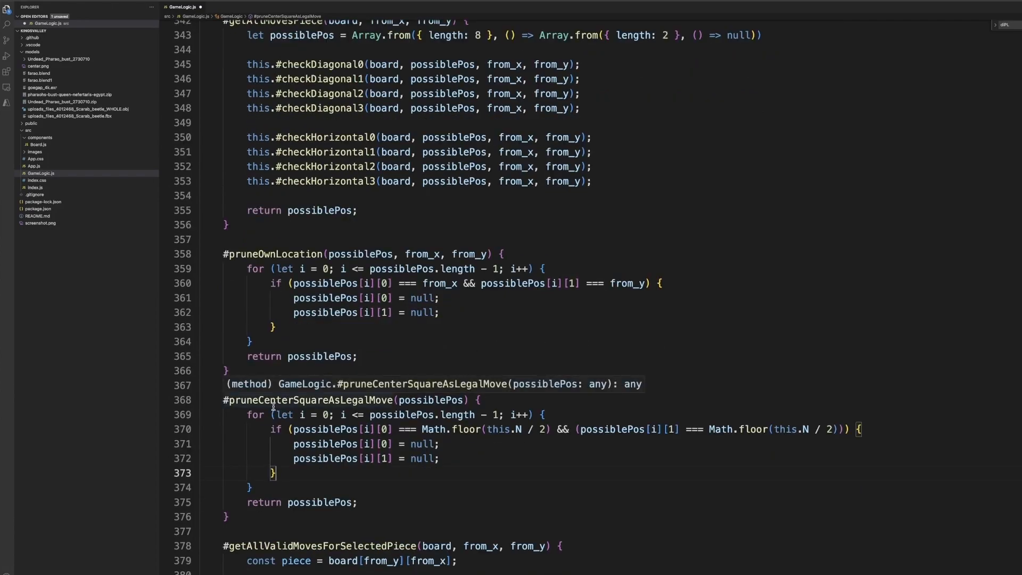
{"action": "mouse_move", "coordinate": [292, 107]}
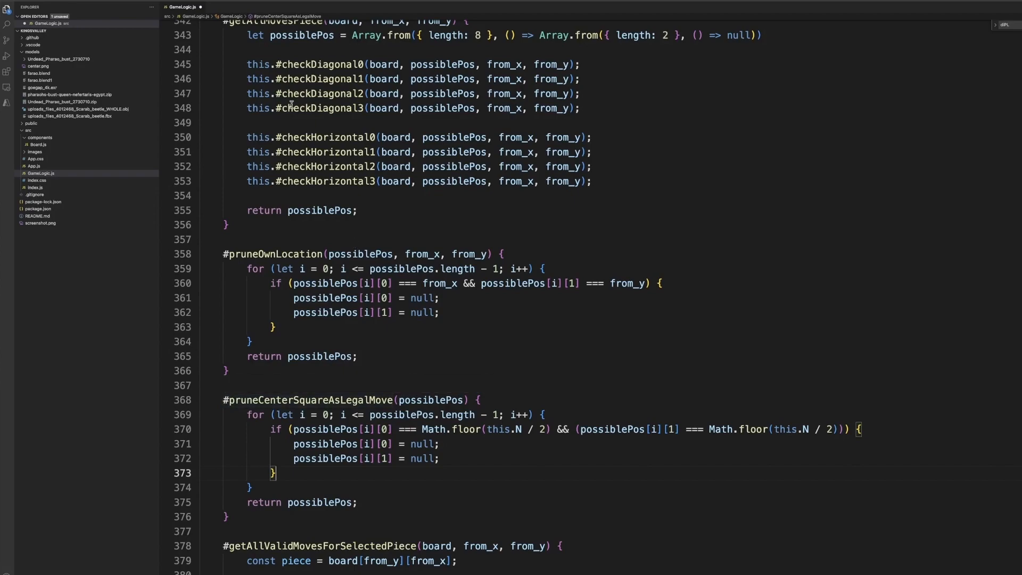
{"action": "mouse_move", "coordinate": [287, 386]}
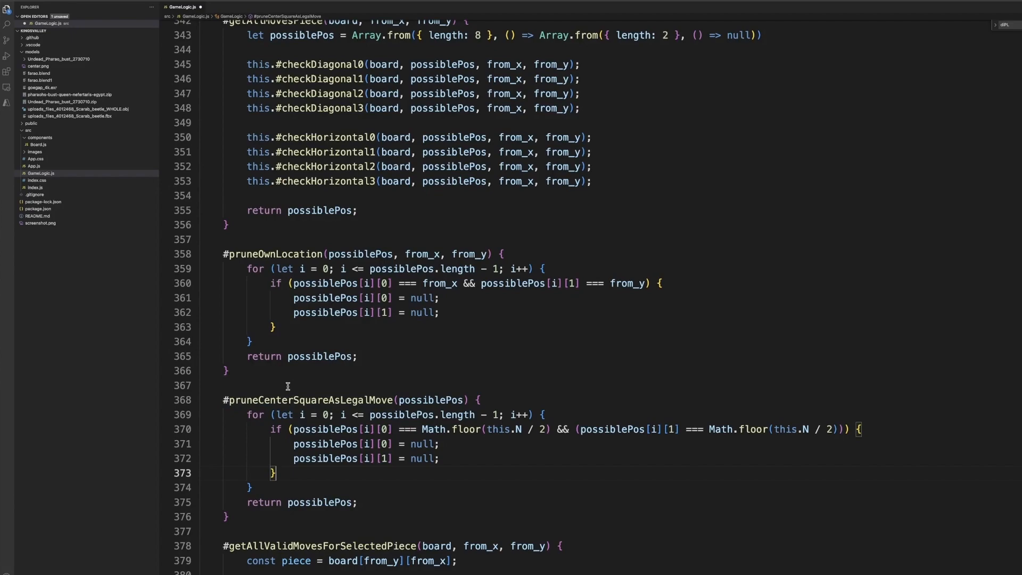
{"action": "mouse_move", "coordinate": [405, 196]}
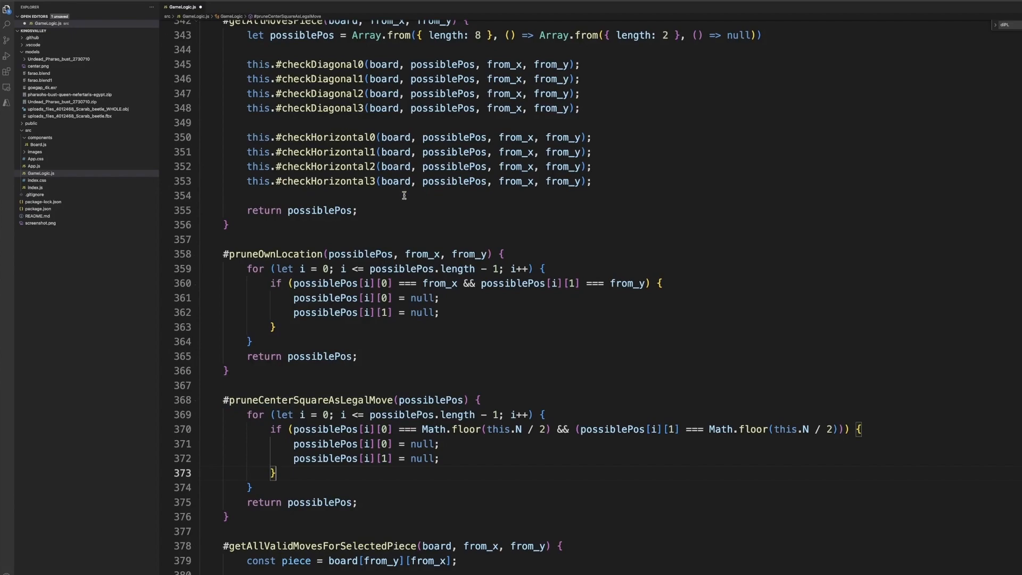
{"action": "scroll", "scroll_direction": "down", "scroll_amount": 3}
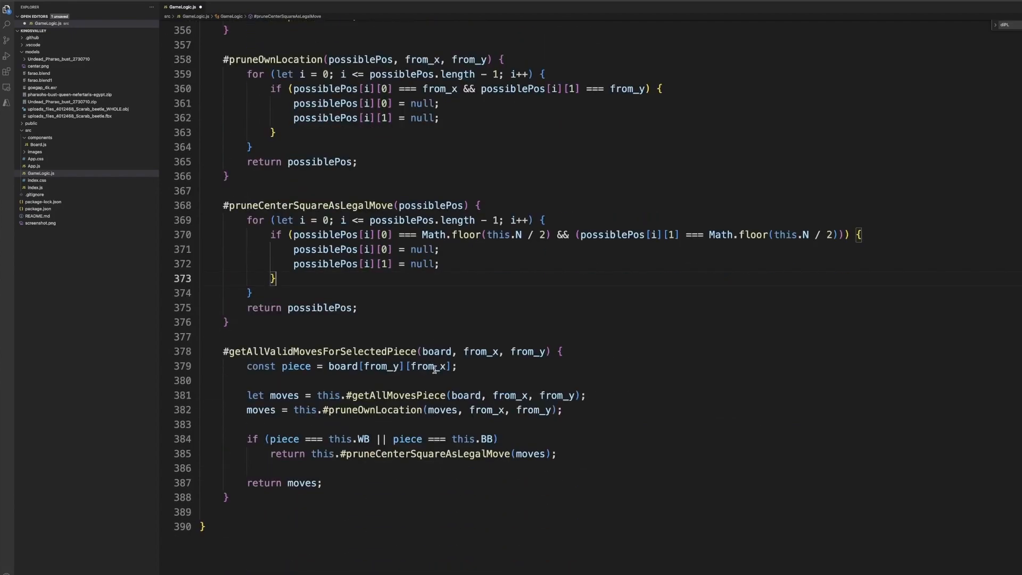
{"action": "scroll", "scroll_direction": "down", "scroll_amount": 3}
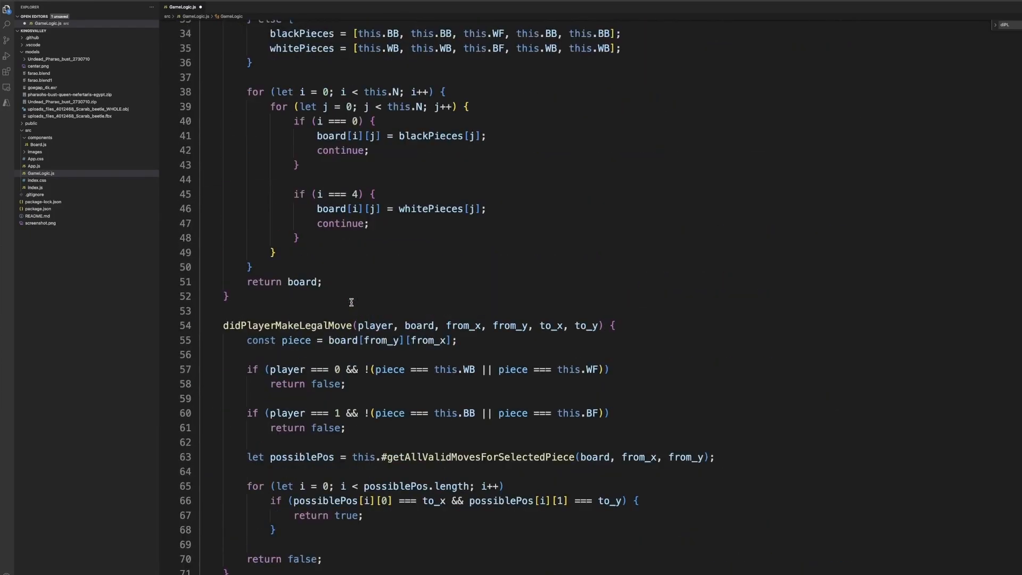
{"action": "scroll", "scroll_direction": "down", "scroll_amount": 3}
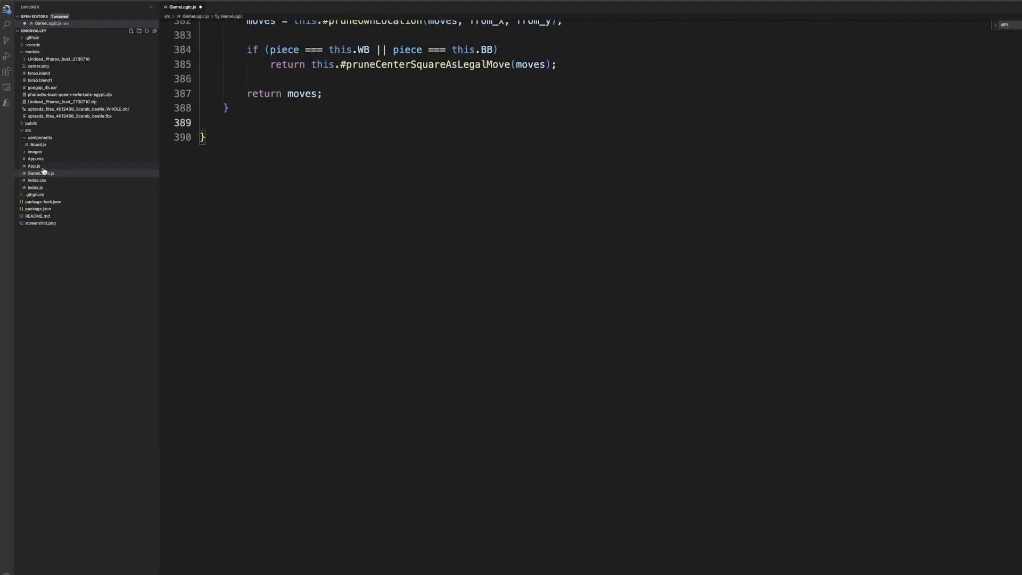
Switch to App.js from the src folder and scroll to its returned JSX
{"action": "left_click", "coordinate": [34, 165]}
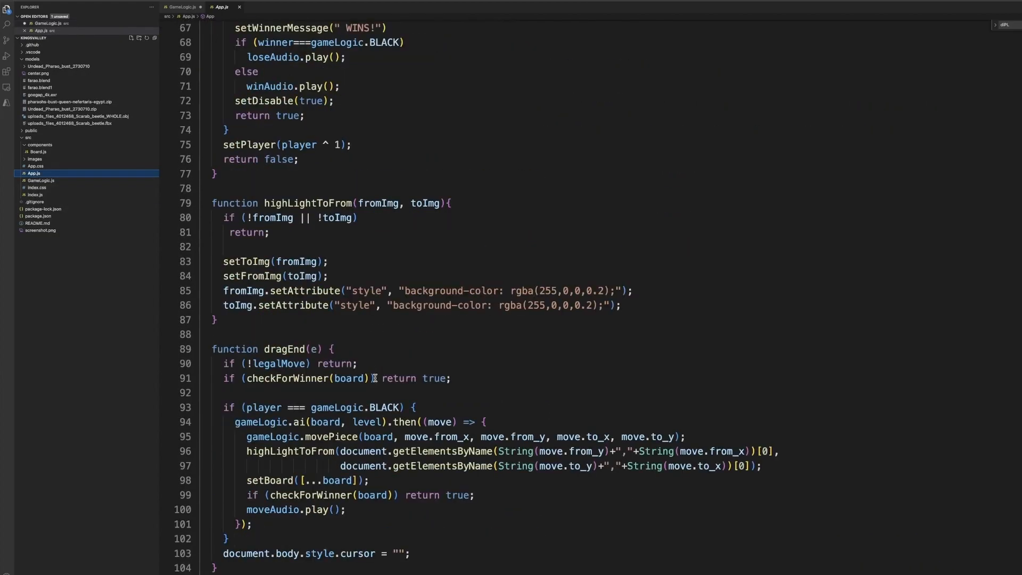
{"action": "scroll", "scroll_direction": "down", "scroll_amount": 3}
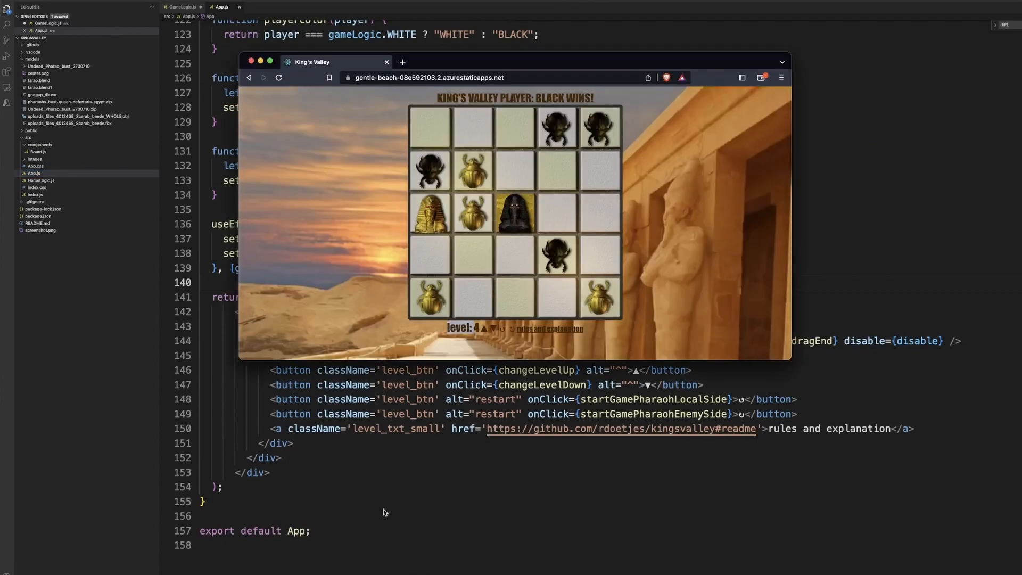
Raise the AI to level 5, dismiss the Page Unresponsive warning, then drop back to level 4 on a fresh board
{"action": "left_click", "coordinate": [489, 330]}
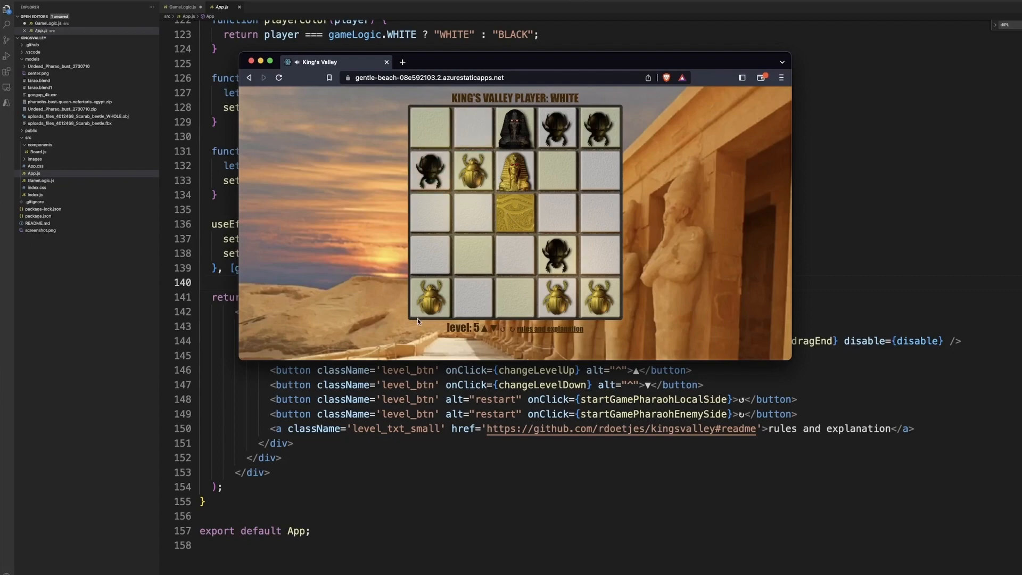
{"action": "mouse_move", "coordinate": [563, 298]}
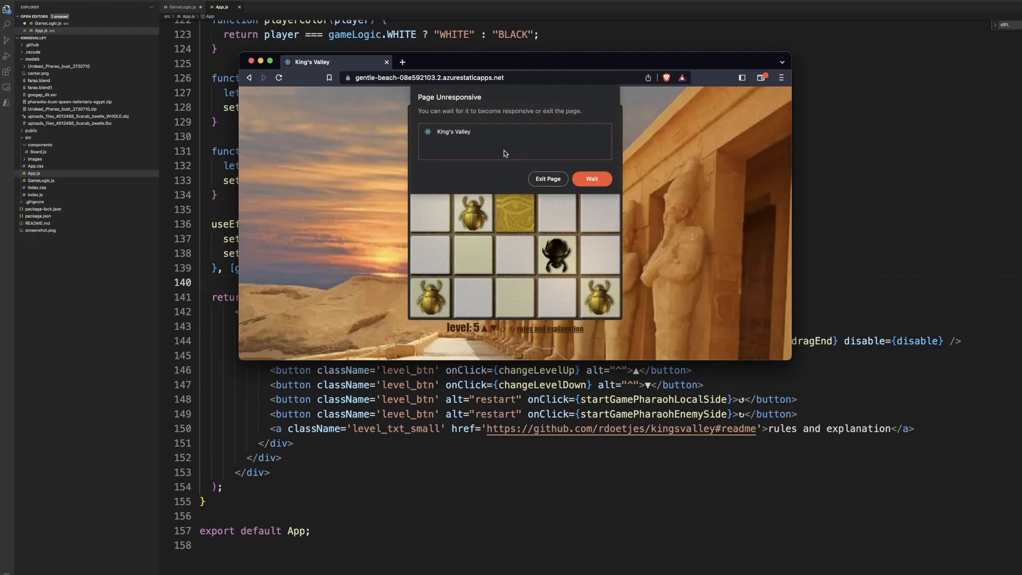
{"action": "left_click", "coordinate": [592, 179]}
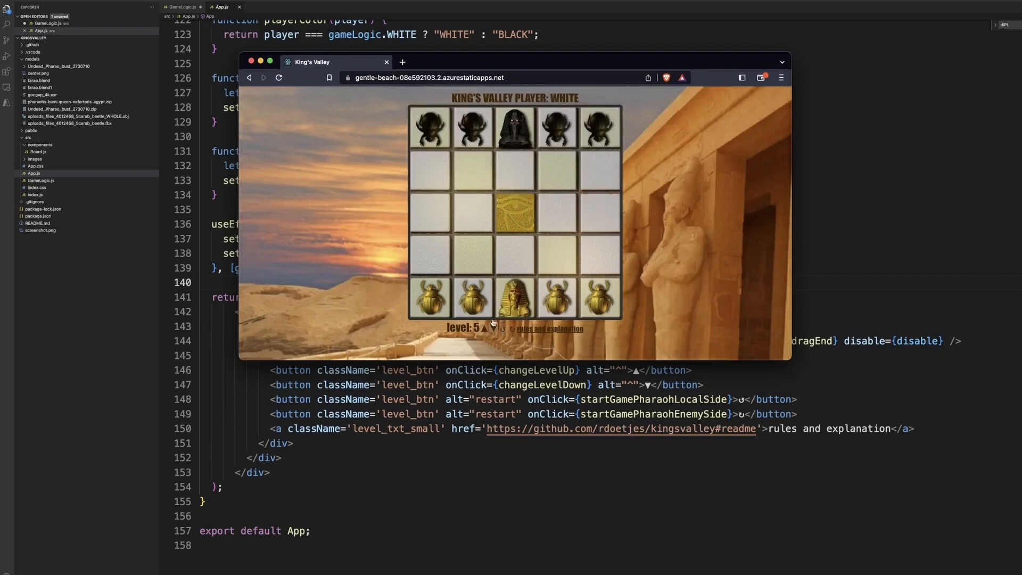
{"action": "left_click", "coordinate": [496, 329]}
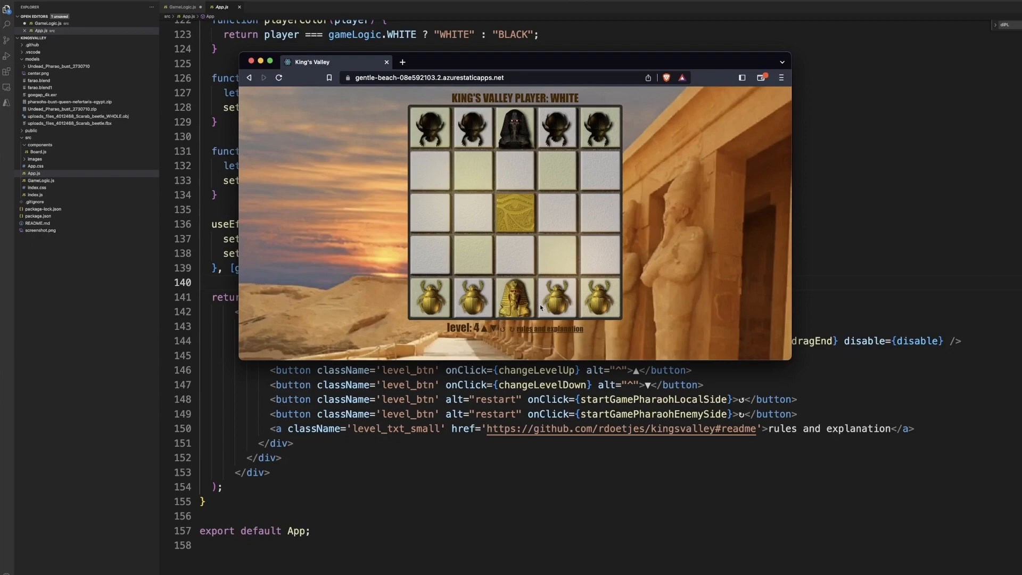